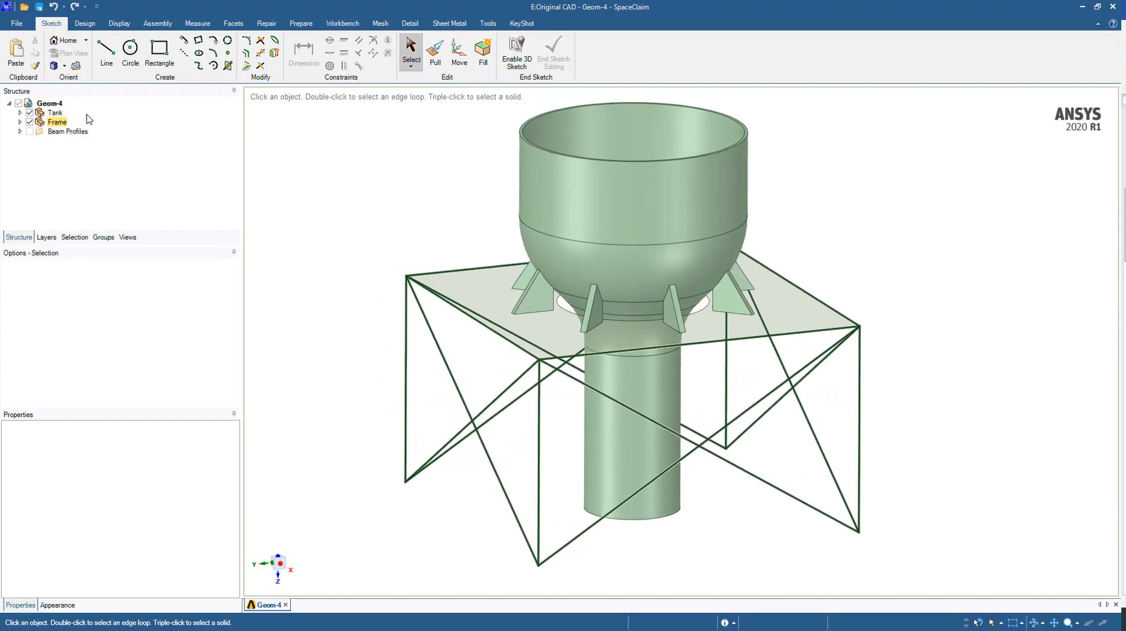
Expand the Tank, Frame and Beams groups to review the bodies, then switch to Mechanical
{"action": "left_click", "coordinate": [55, 122]}
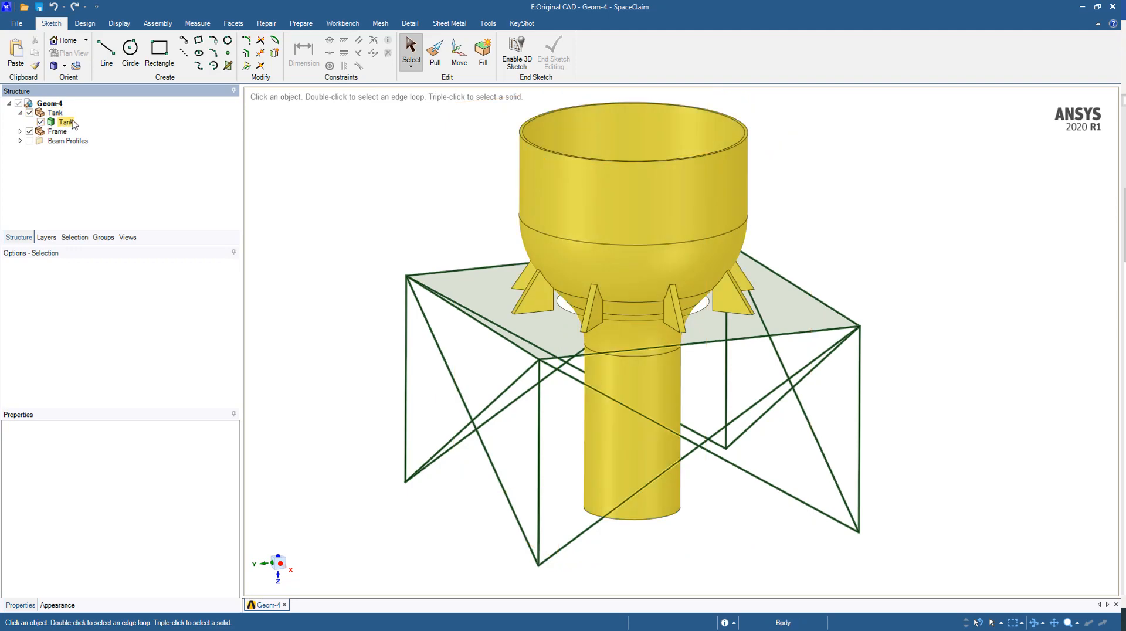
{"action": "left_click", "coordinate": [29, 130]}
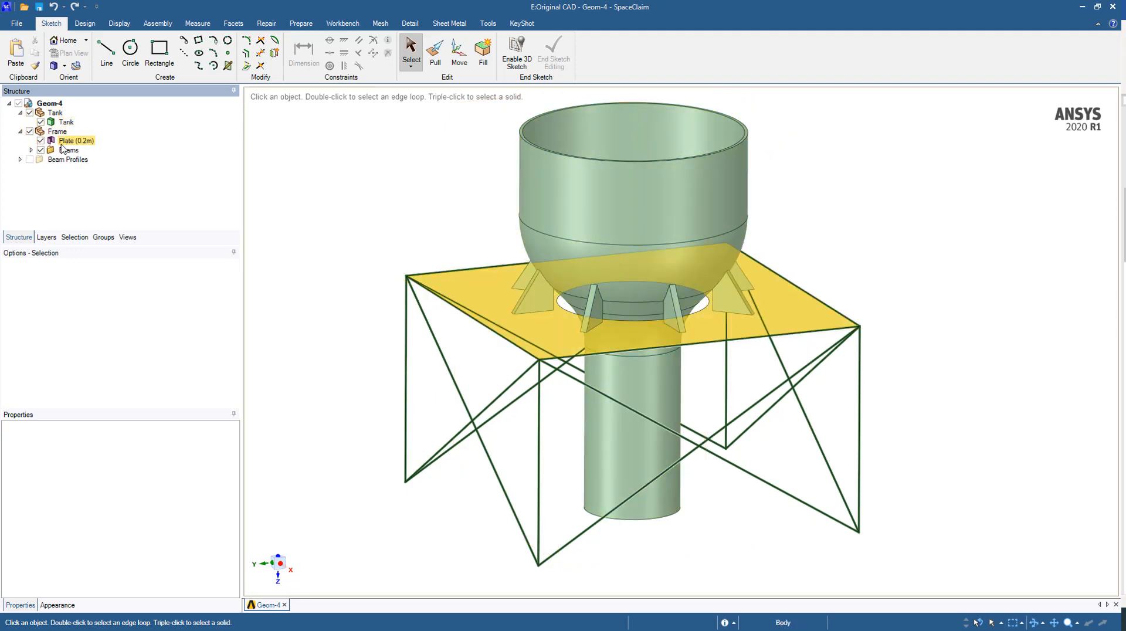
{"action": "left_click", "coordinate": [76, 141]}
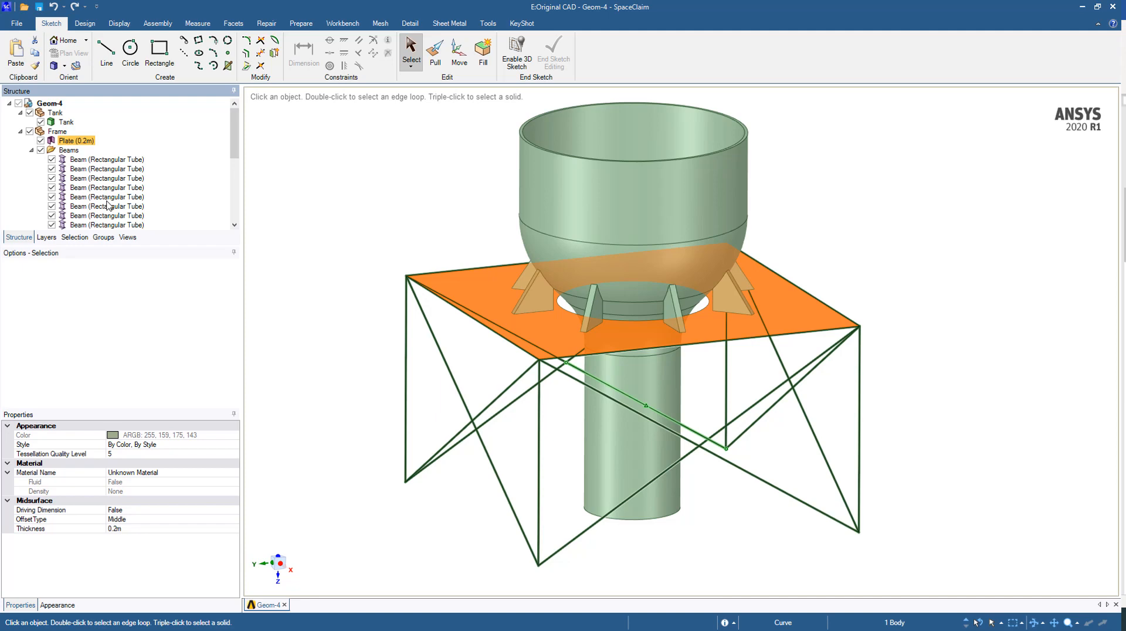
{"action": "left_click", "coordinate": [320, 183]}
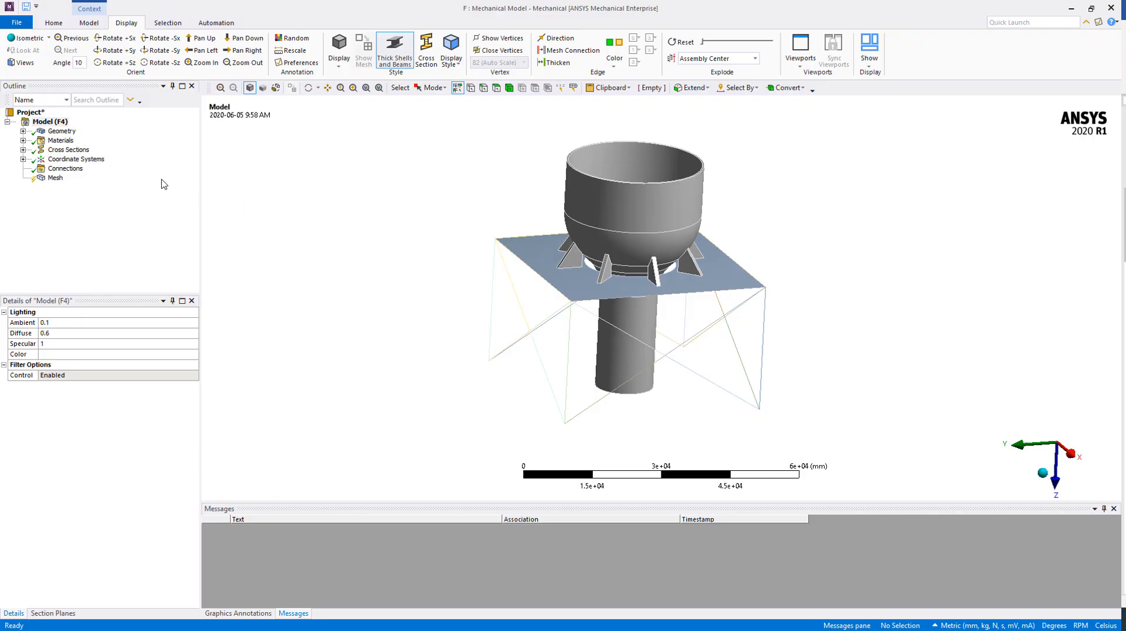
Generate the default mesh from the Mesh context menu and display it on the model
{"action": "right_click", "coordinate": [55, 177]}
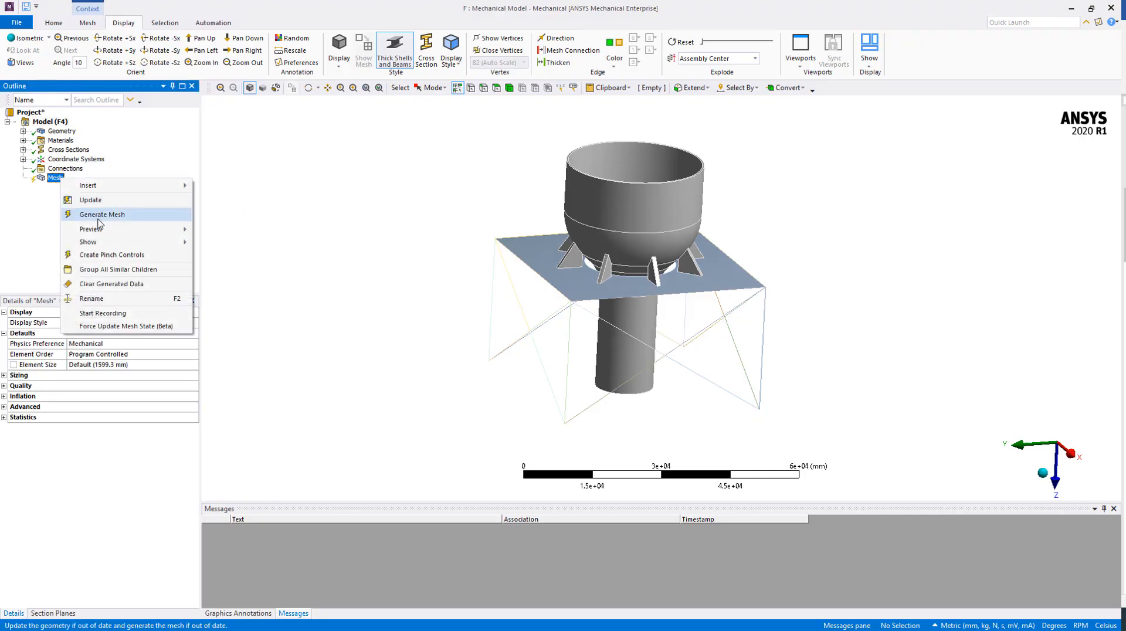
{"action": "left_click", "coordinate": [102, 215]}
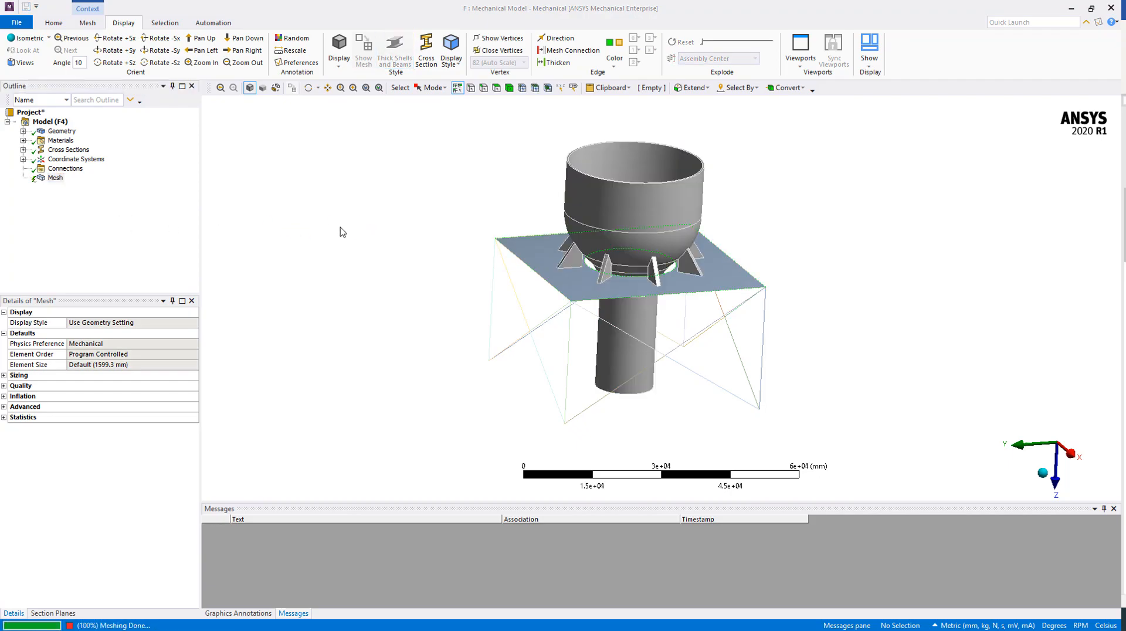
{"action": "left_click", "coordinate": [364, 51]}
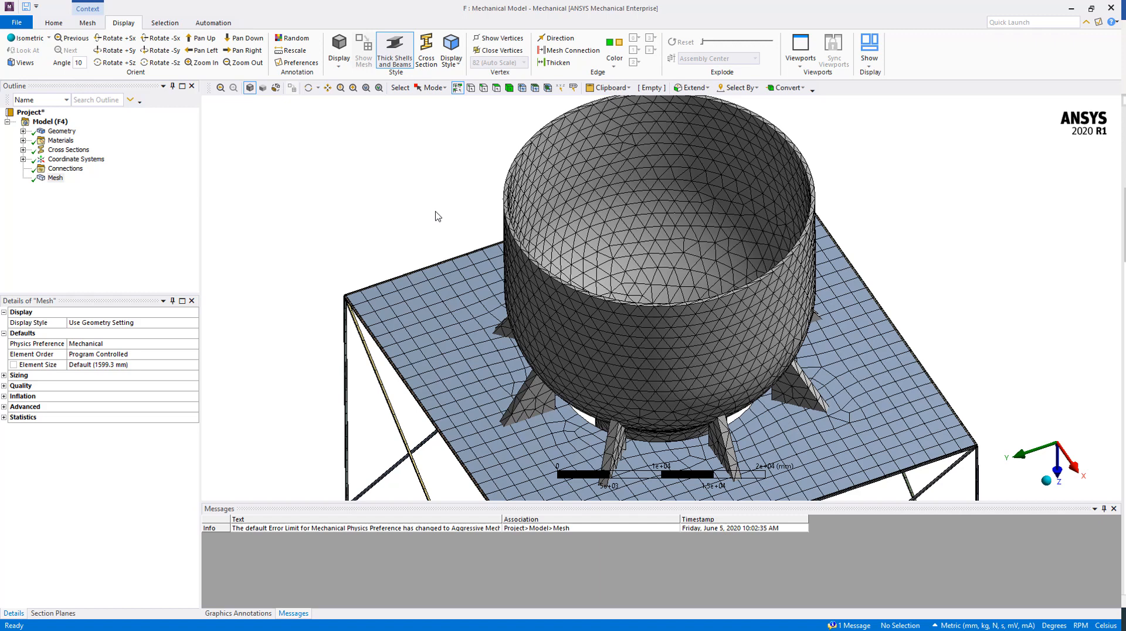
{"action": "mouse_move", "coordinate": [496, 216]}
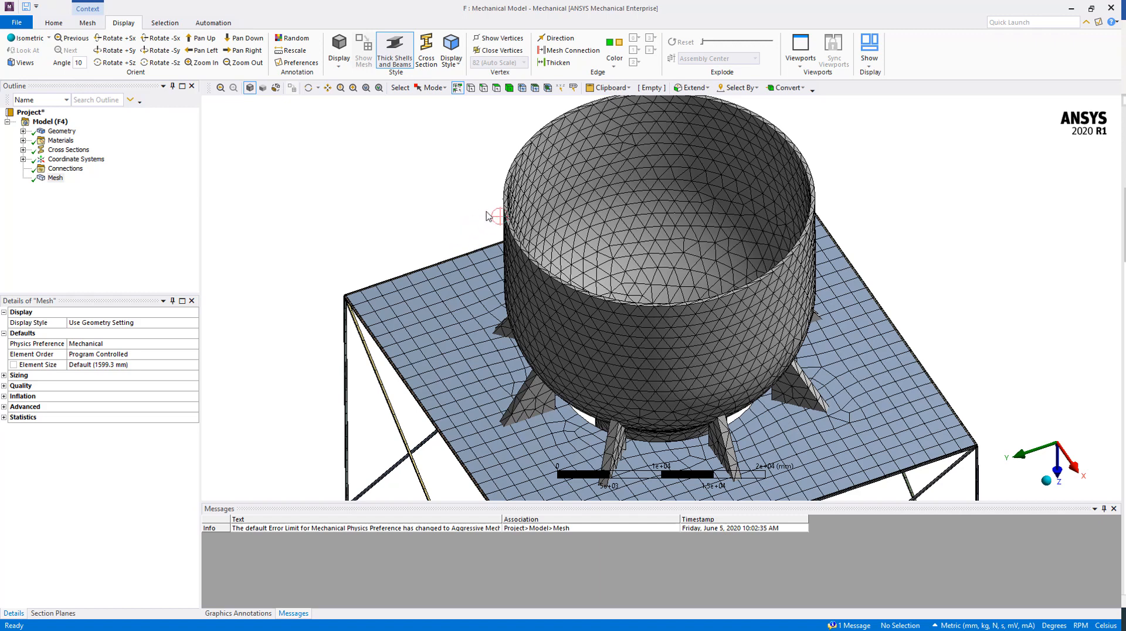
{"action": "mouse_move", "coordinate": [1026, 259]}
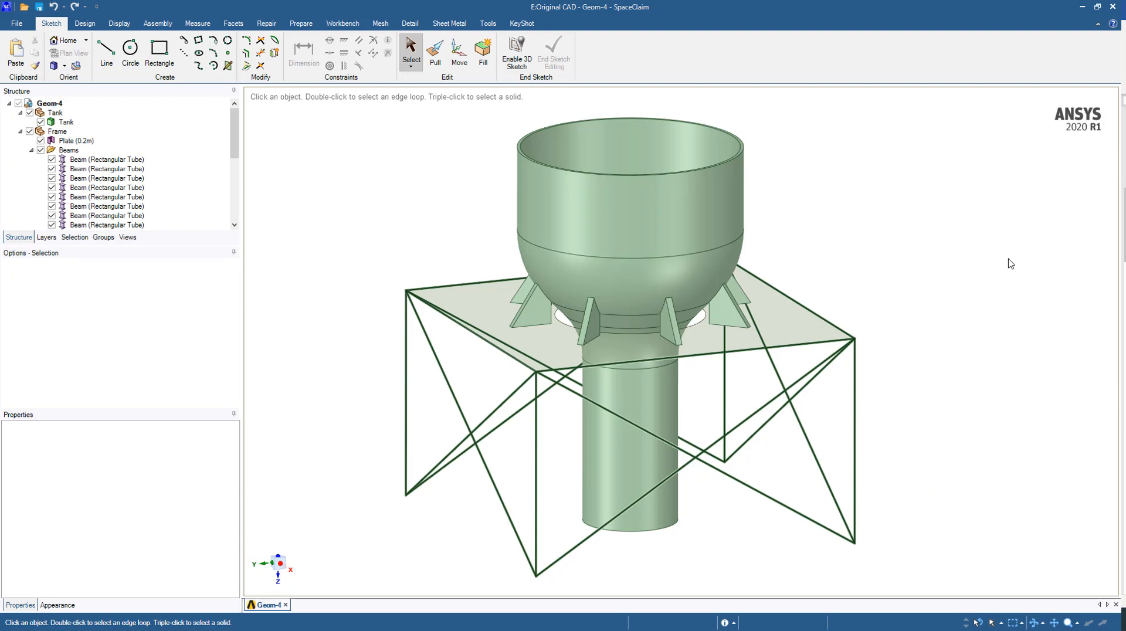
{"action": "mouse_move", "coordinate": [84, 23]}
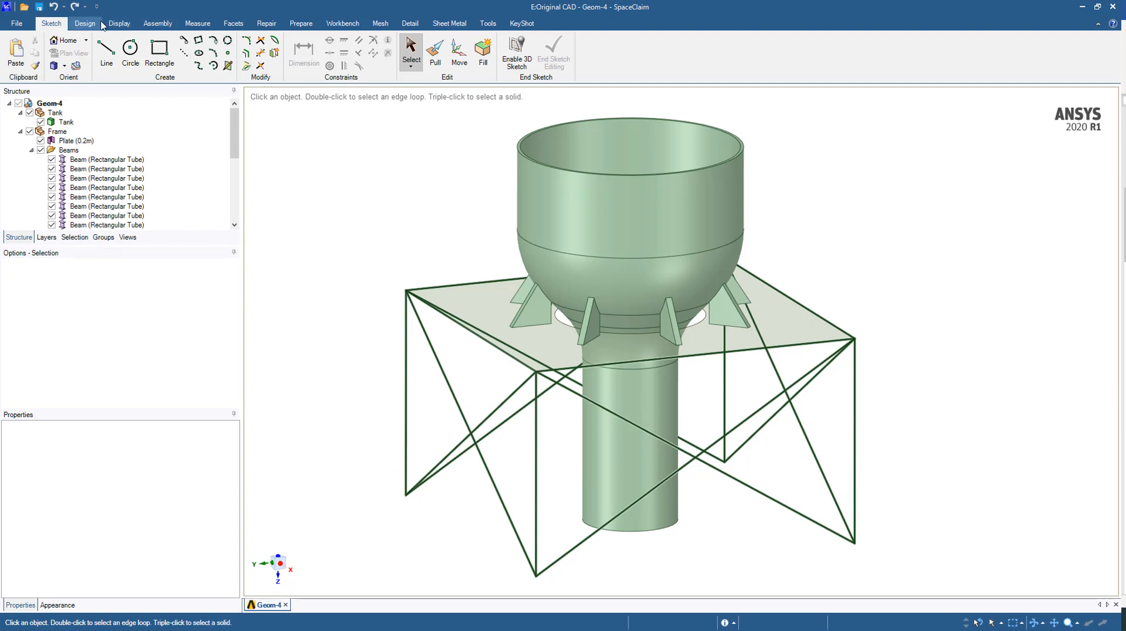
Split the tank body with Split Body, using its internal faces as cutters
{"action": "left_click", "coordinate": [84, 22]}
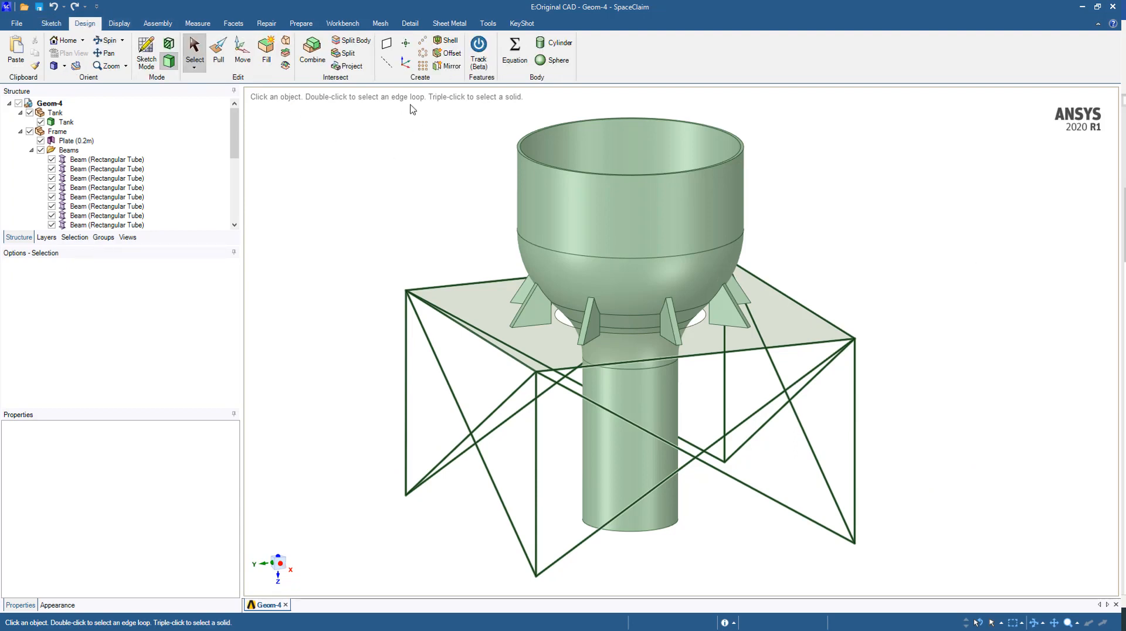
{"action": "mouse_move", "coordinate": [352, 39]}
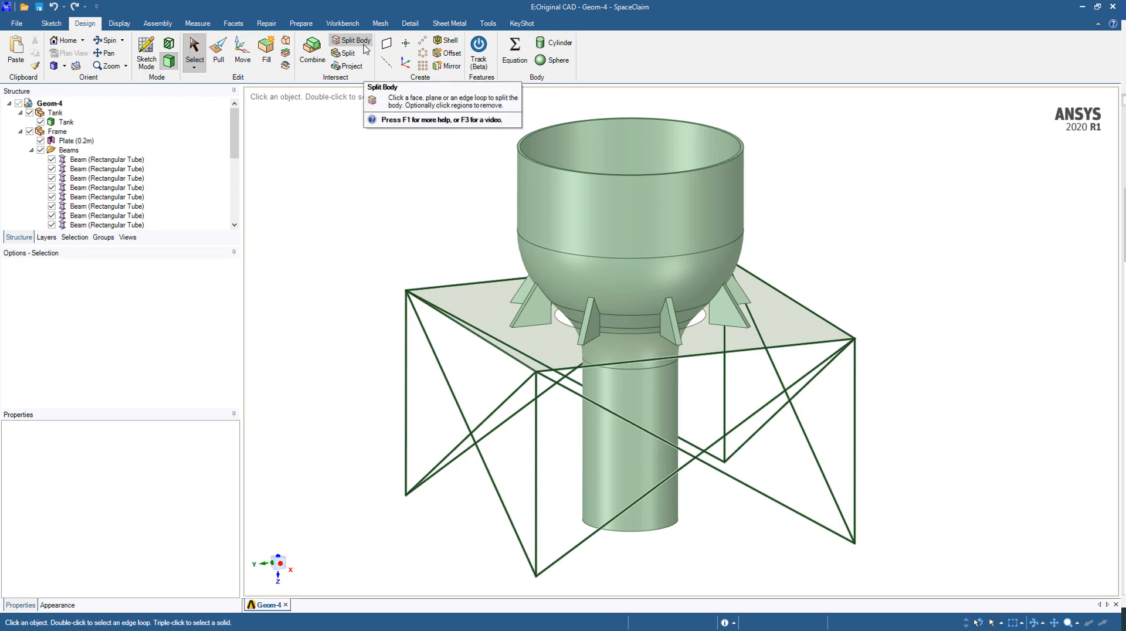
{"action": "left_click", "coordinate": [352, 40]}
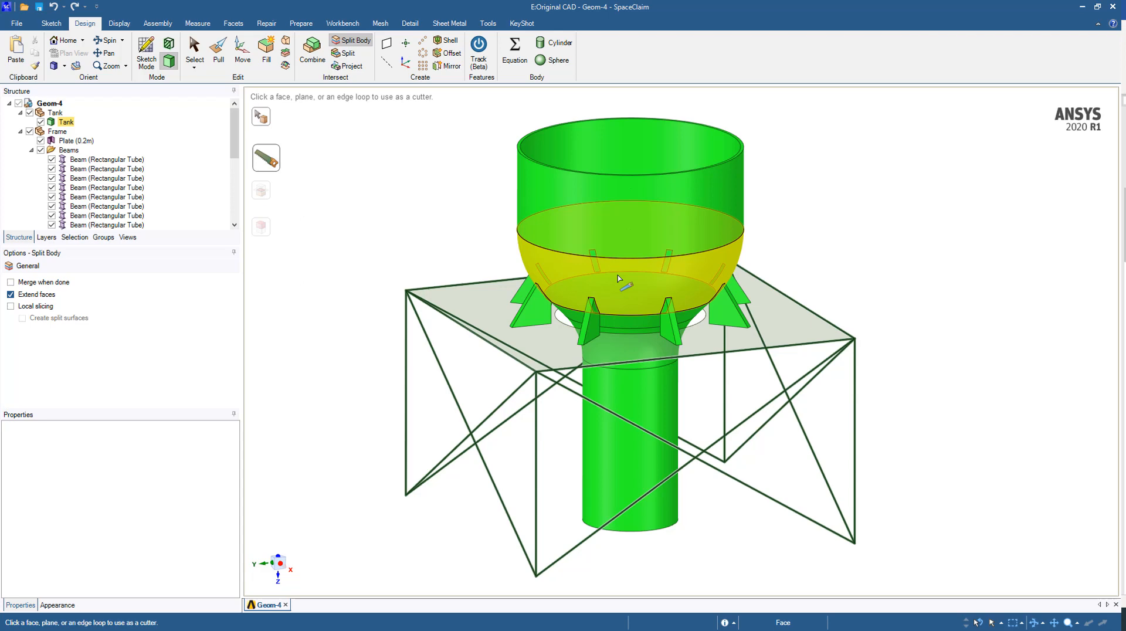
{"action": "mouse_move", "coordinate": [657, 289]}
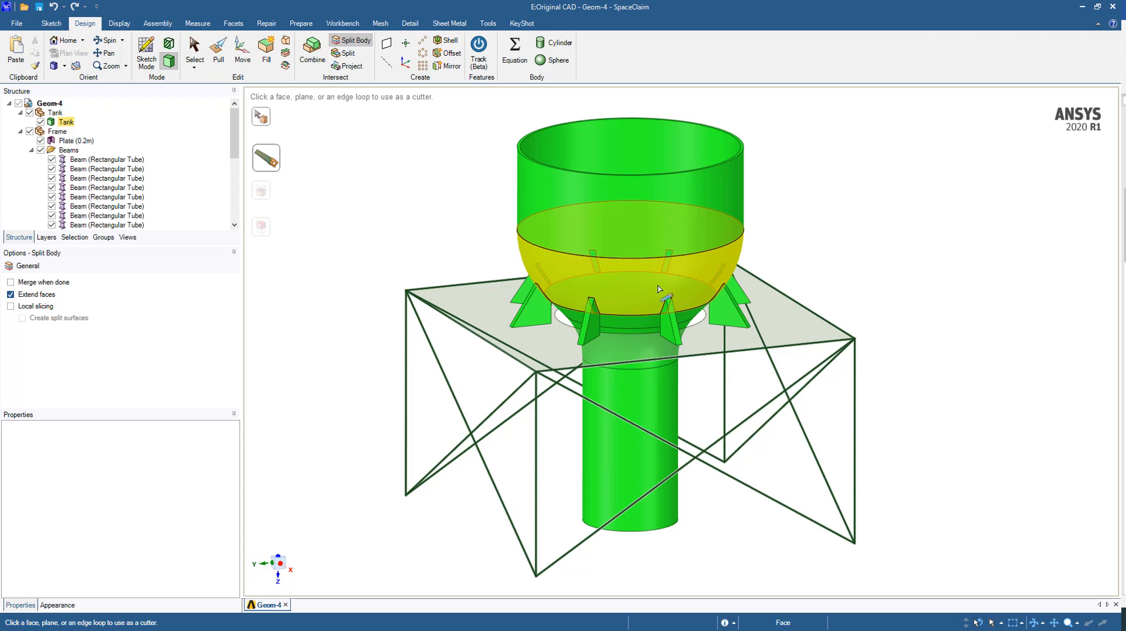
{"action": "mouse_move", "coordinate": [634, 285]}
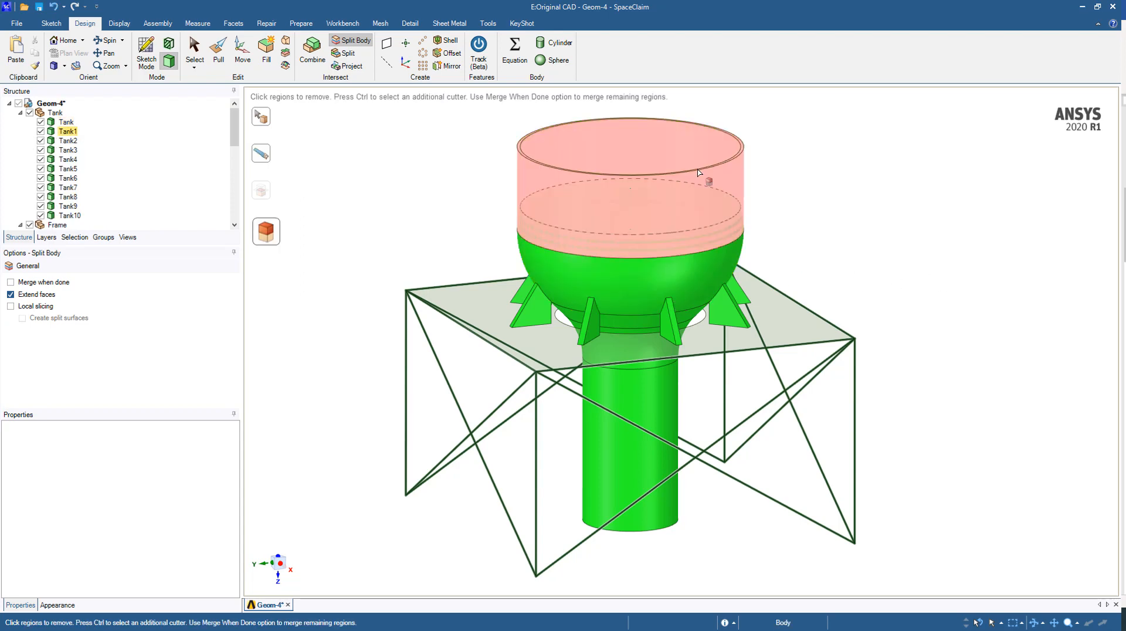
{"action": "left_click", "coordinate": [625, 172]}
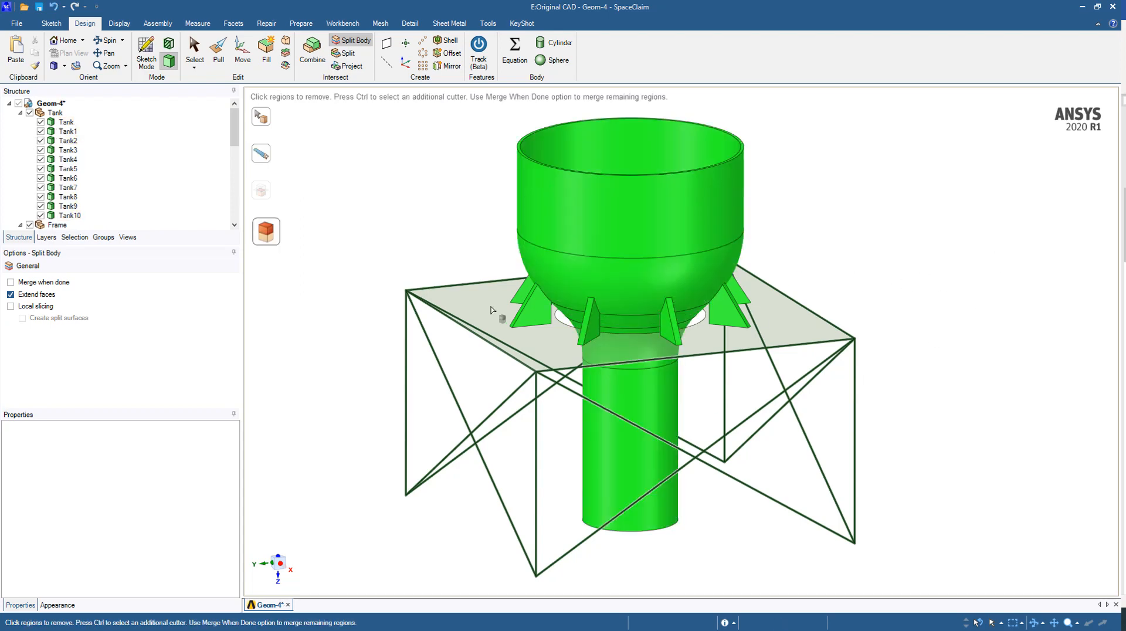
{"action": "mouse_move", "coordinate": [956, 208]}
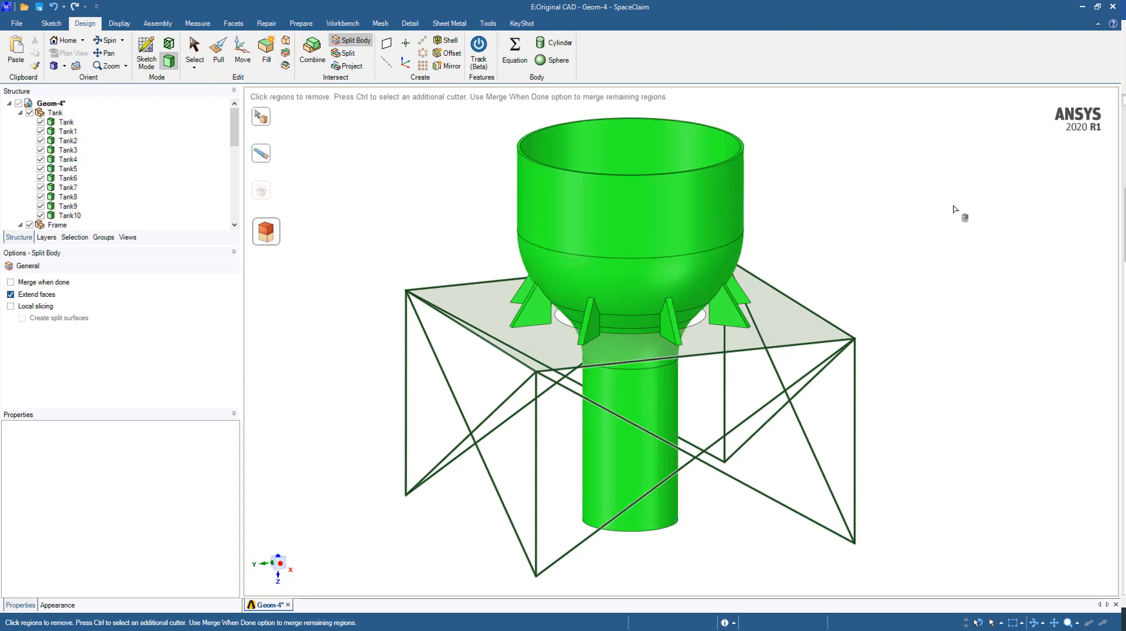
{"action": "left_click", "coordinate": [265, 119]}
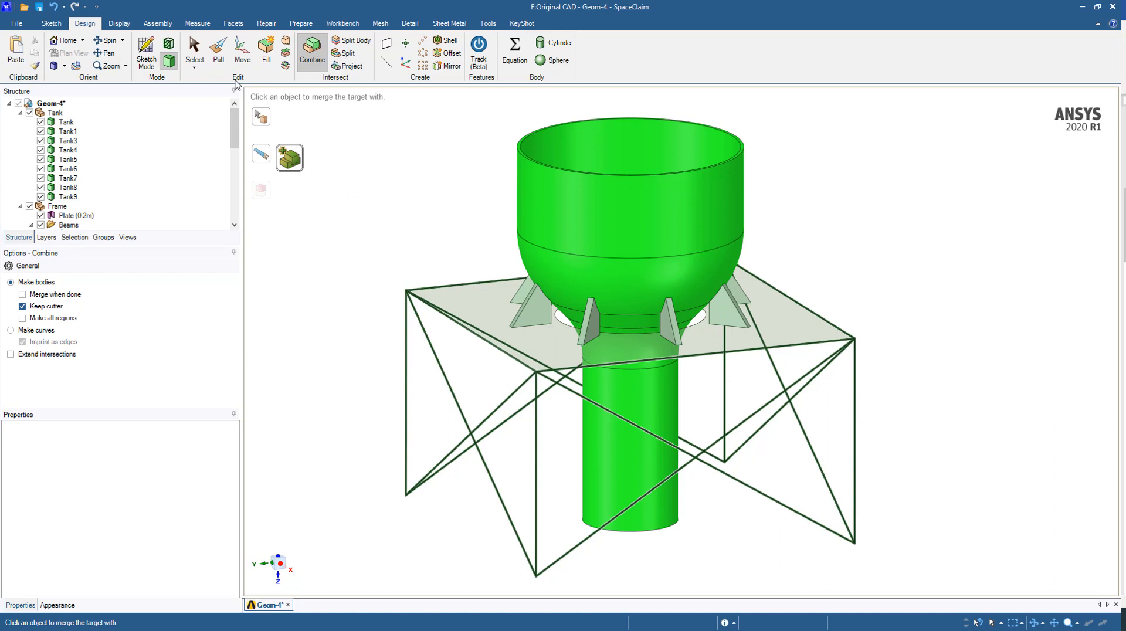
{"action": "left_click", "coordinate": [194, 50]}
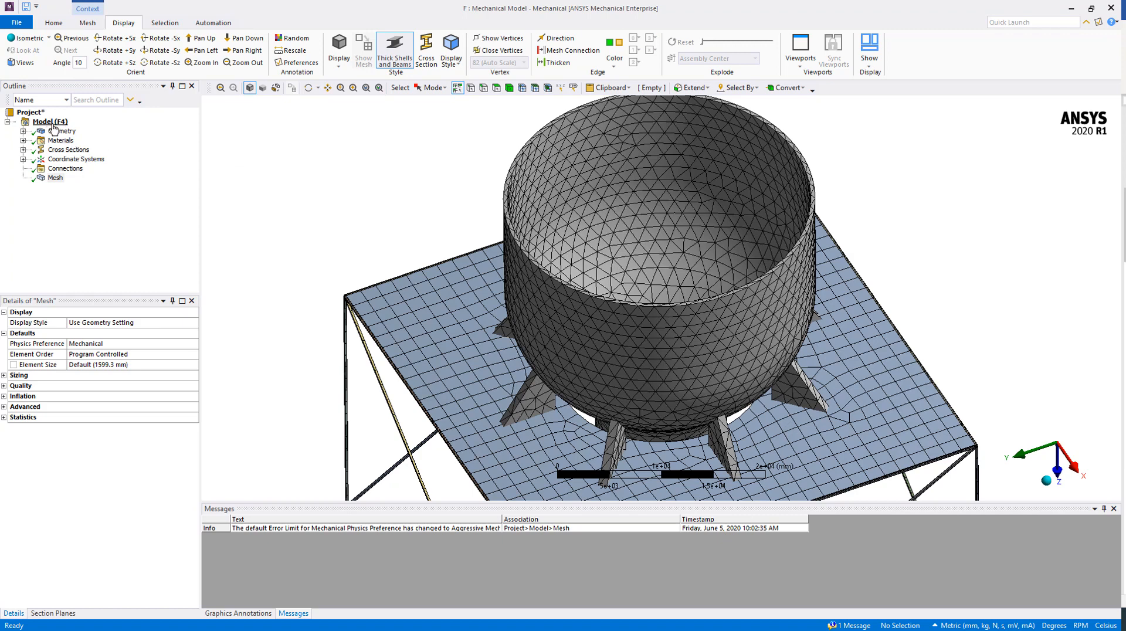
Update the model geometry from the split CAD source
{"action": "right_click", "coordinate": [49, 121]}
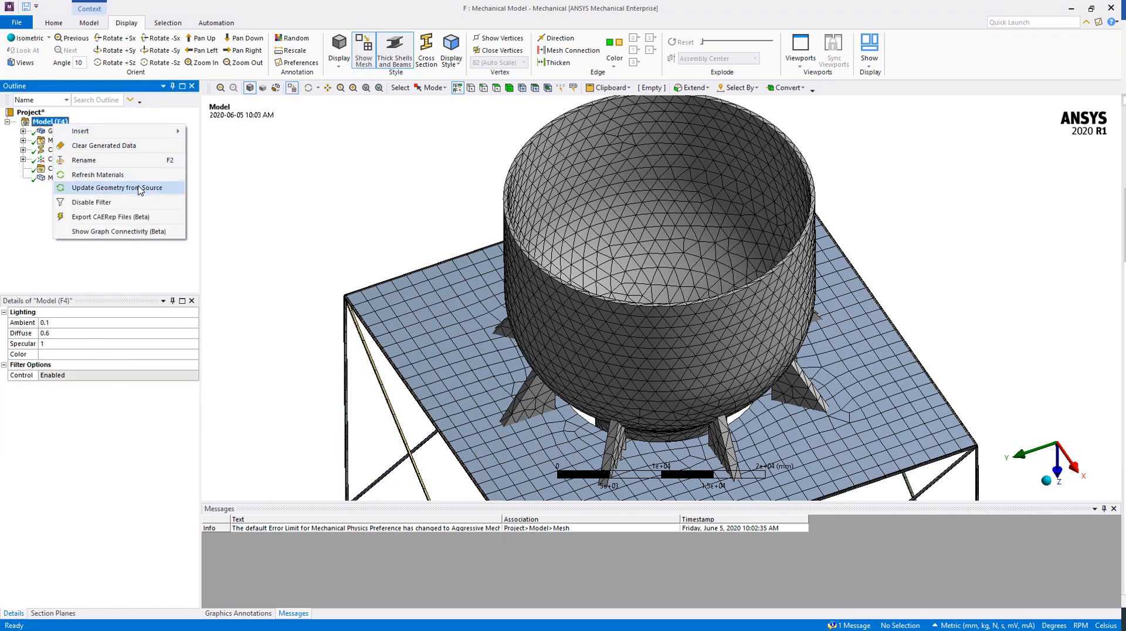
{"action": "mouse_move", "coordinate": [150, 192]}
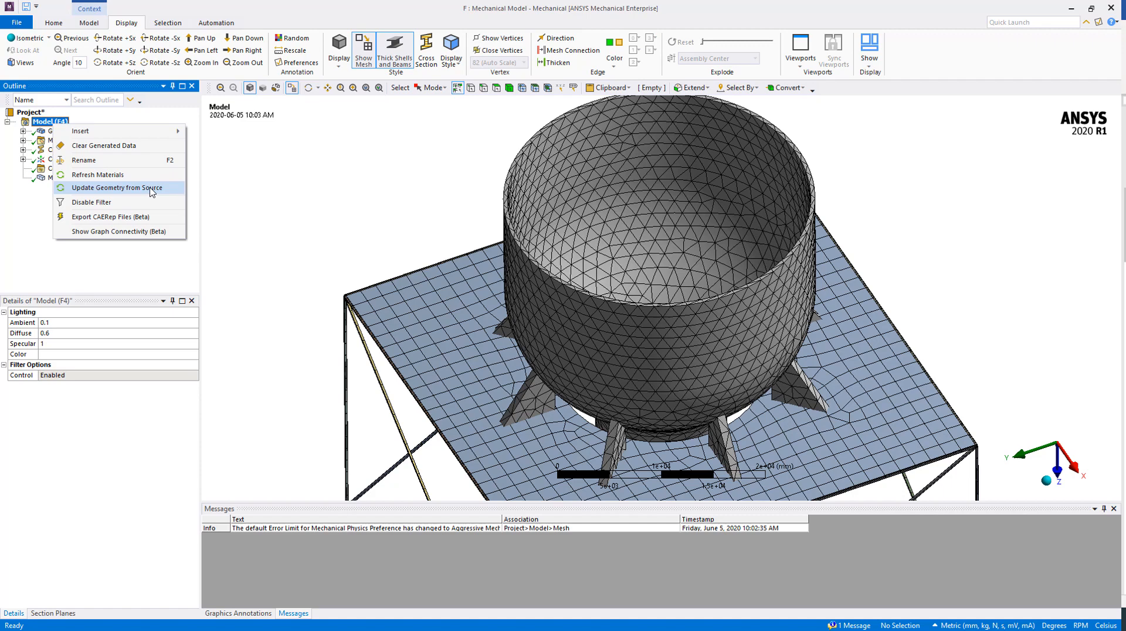
{"action": "left_click", "coordinate": [117, 187]}
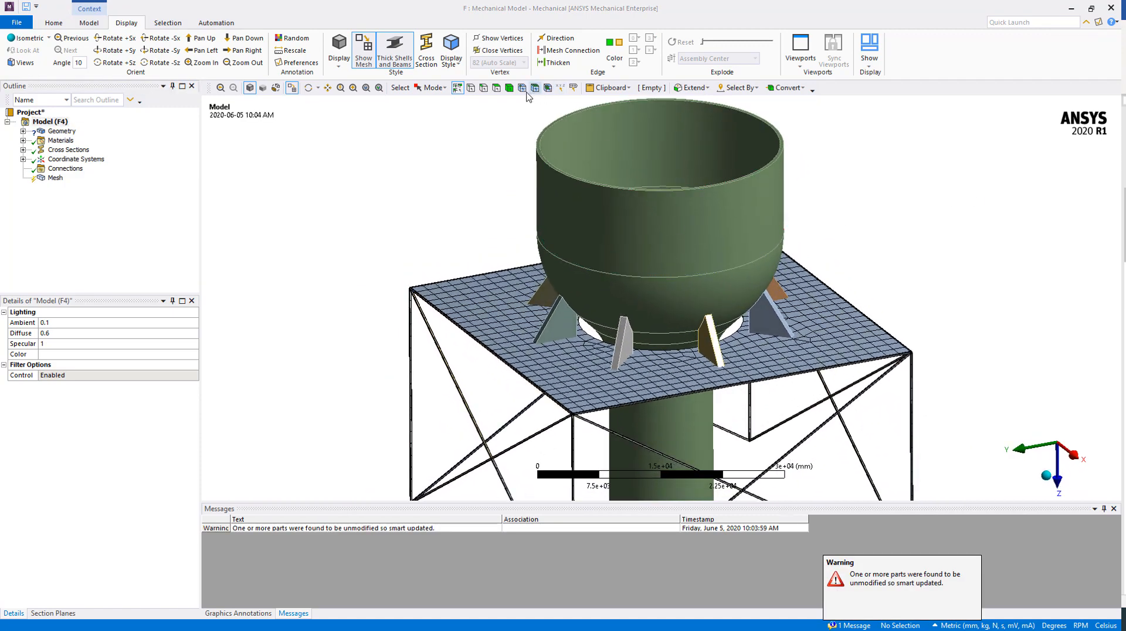
{"action": "left_click", "coordinate": [559, 320]}
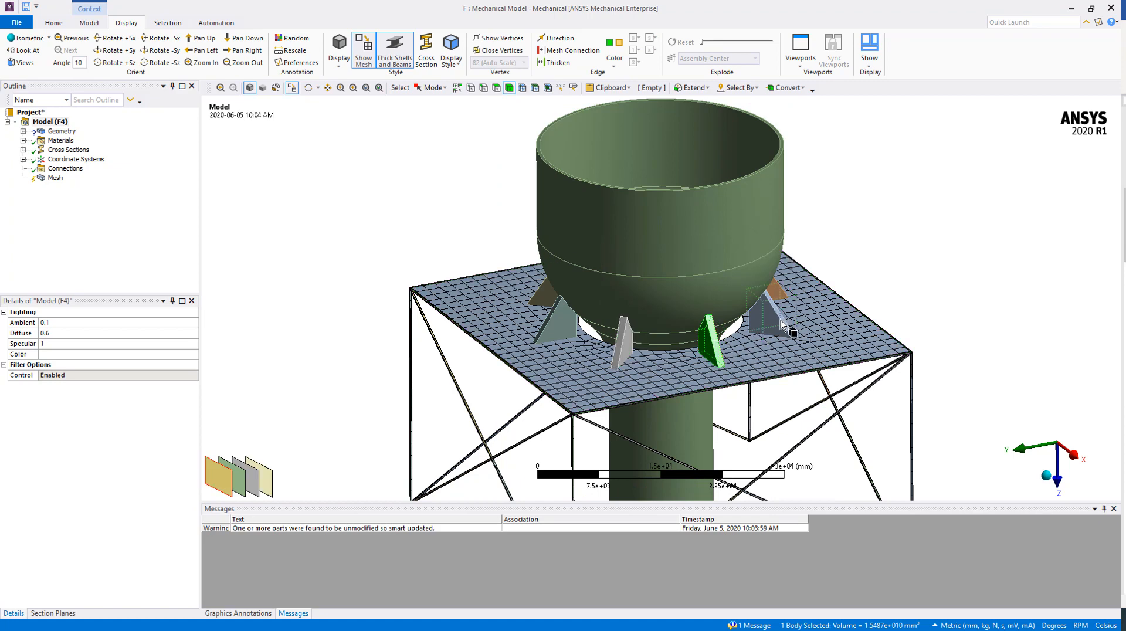
Regenerate the mesh on the nine-body tank and fit the model in view
{"action": "left_click", "coordinate": [55, 178]}
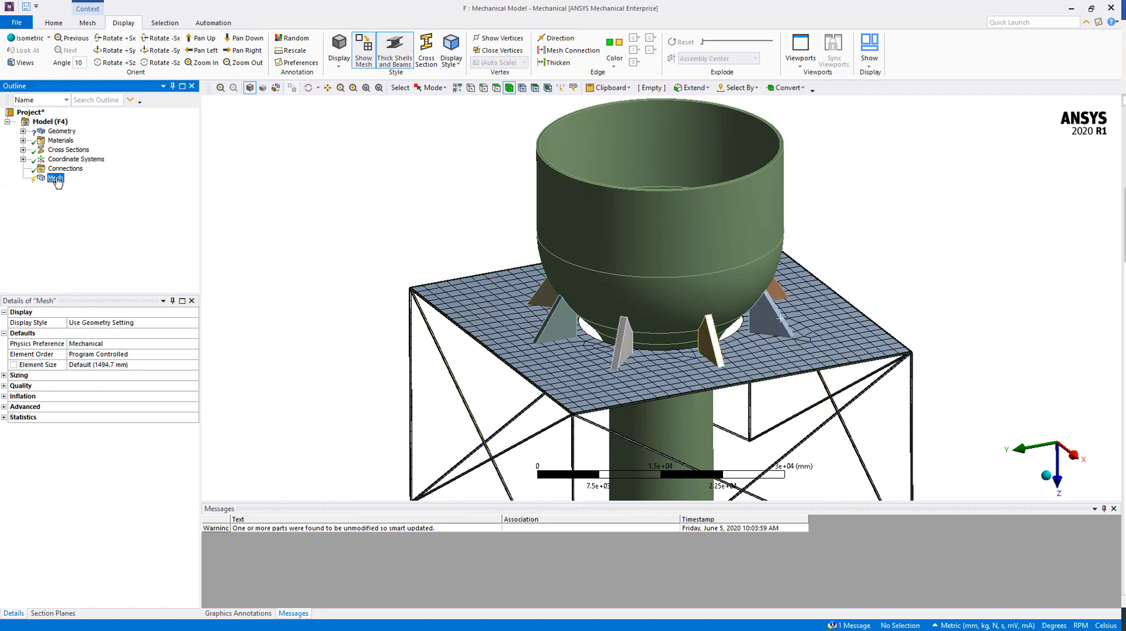
{"action": "left_click", "coordinate": [364, 50]}
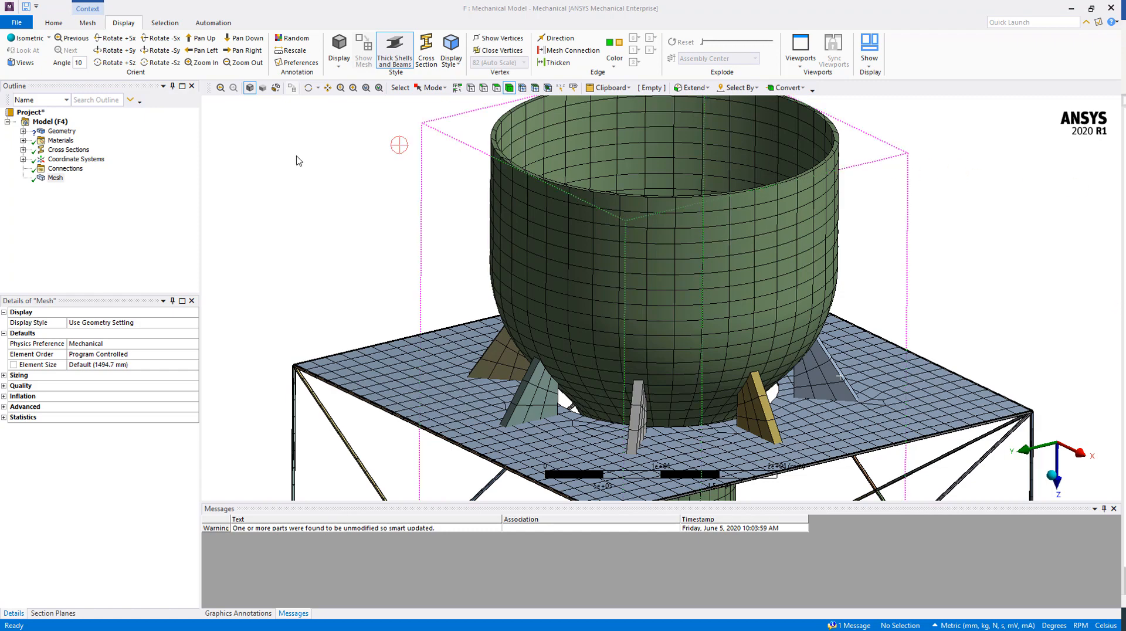
{"action": "left_click", "coordinate": [24, 121]}
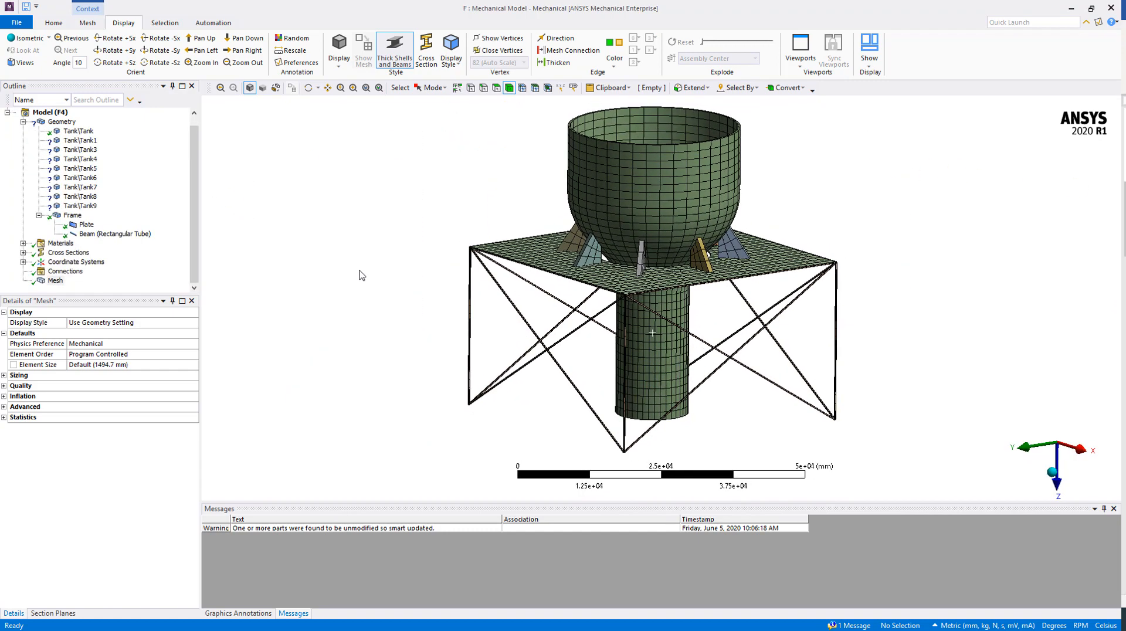
{"action": "mouse_move", "coordinate": [171, 337]}
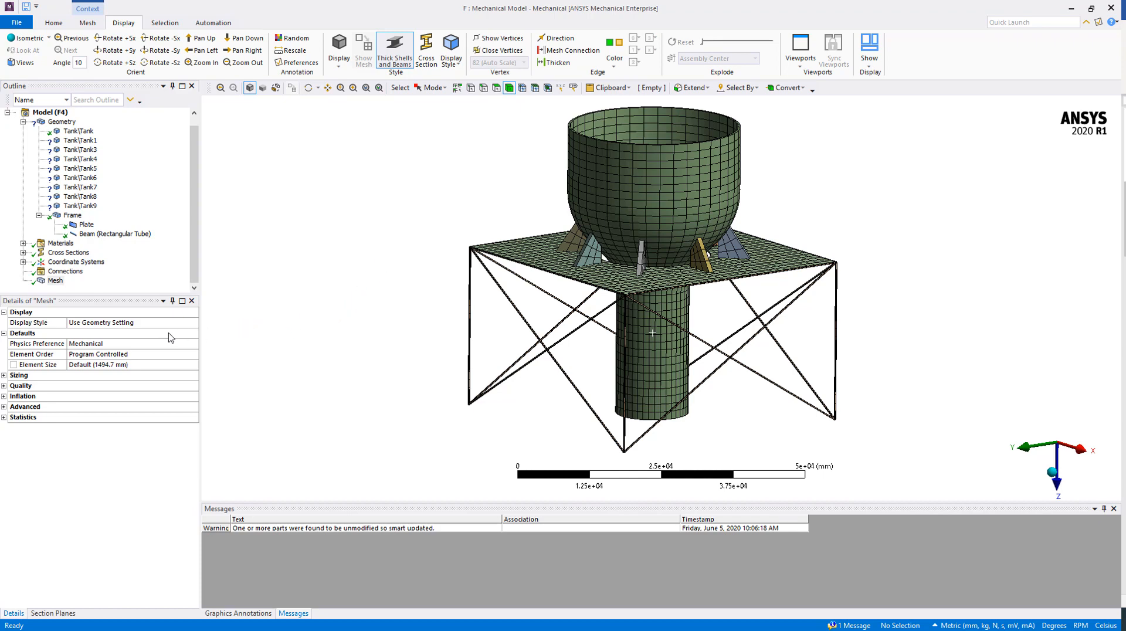
Set the Mesh Display Style to Element Quality
{"action": "left_click", "coordinate": [55, 280]}
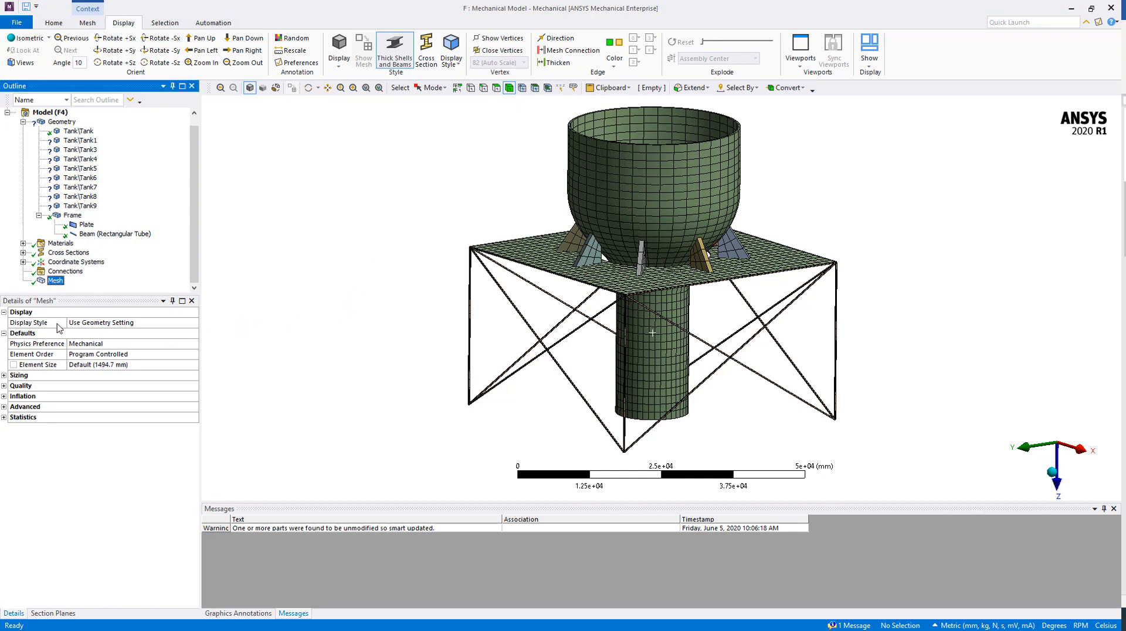
{"action": "left_click", "coordinate": [132, 322]}
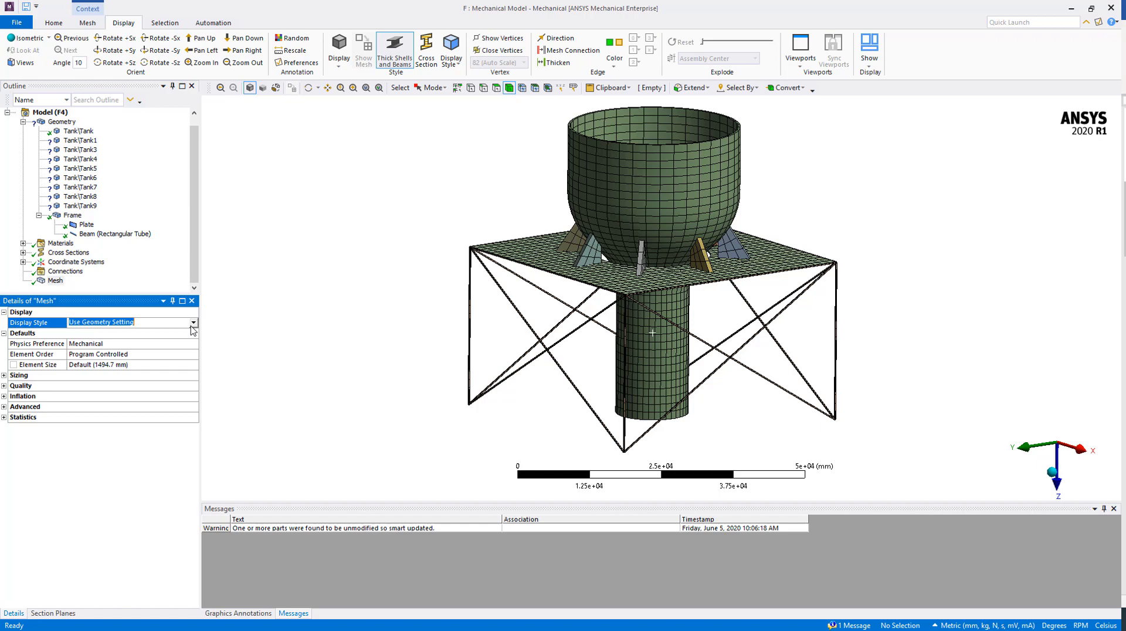
{"action": "left_click", "coordinate": [193, 323]}
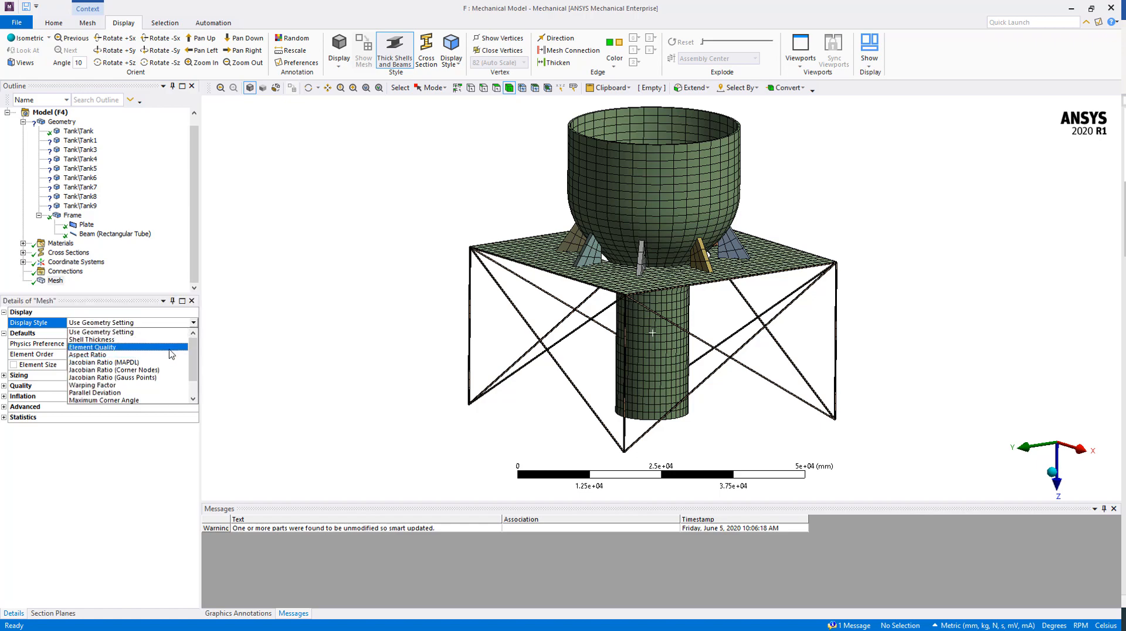
{"action": "left_click", "coordinate": [93, 346]}
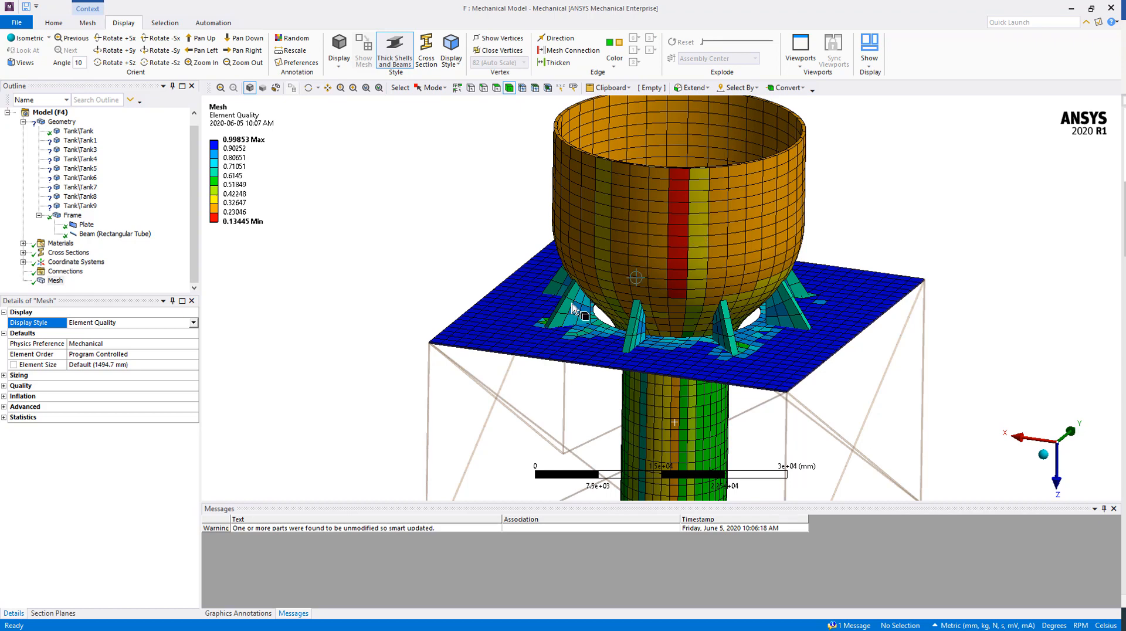
{"action": "mouse_move", "coordinate": [247, 347]}
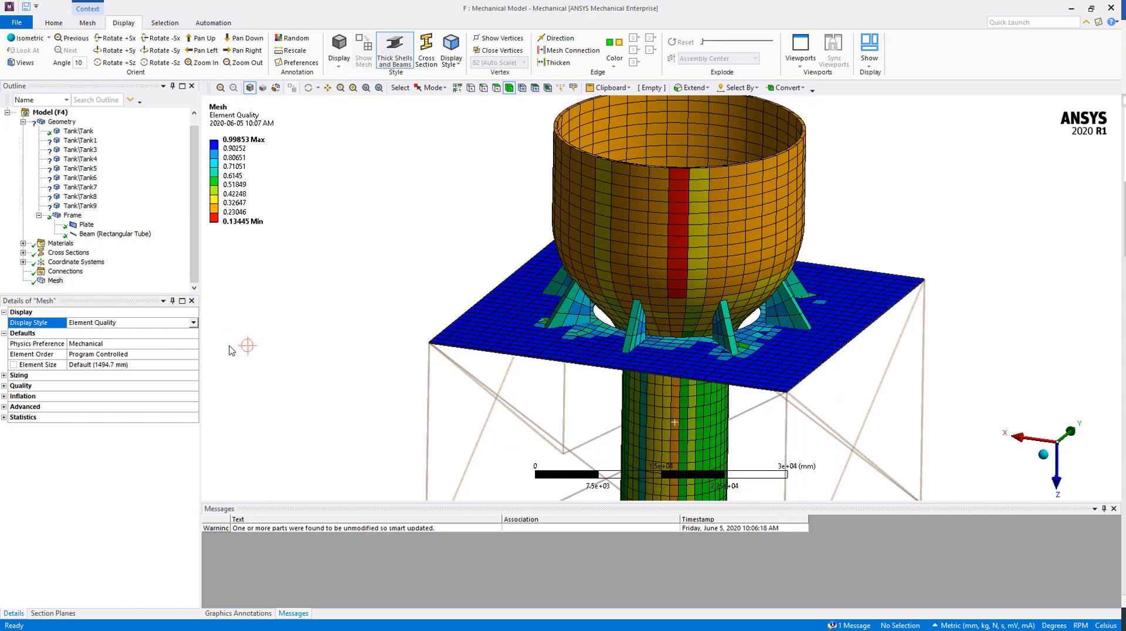
{"action": "mouse_move", "coordinate": [162, 371]}
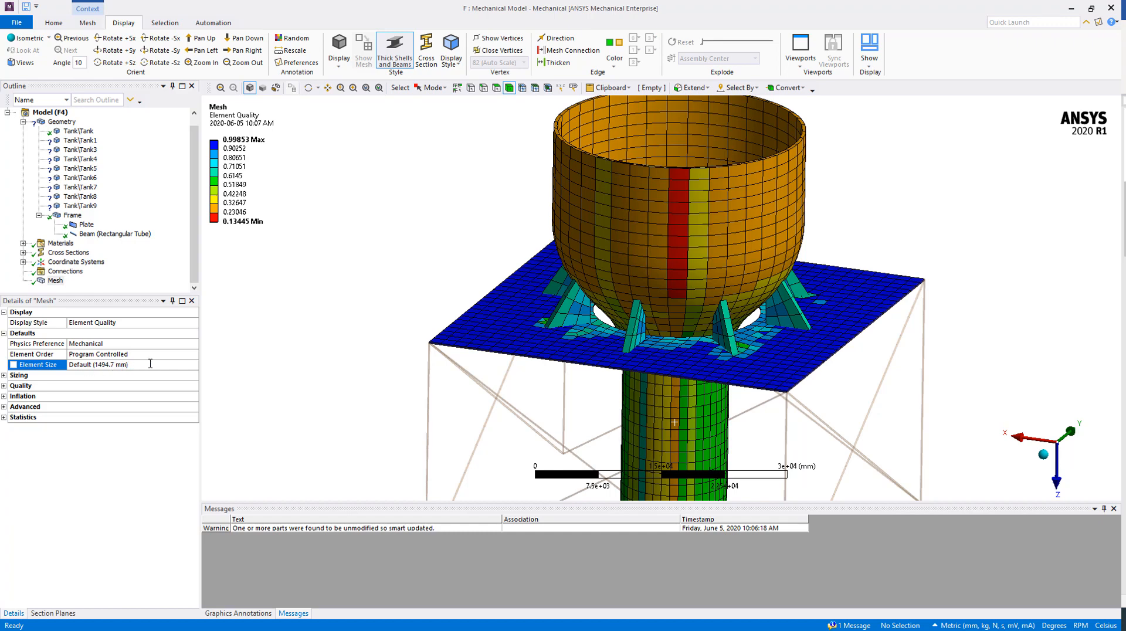
Set the default element size to 500 mm, keeping Element Order Program Controlled
{"action": "left_click", "coordinate": [108, 364]}
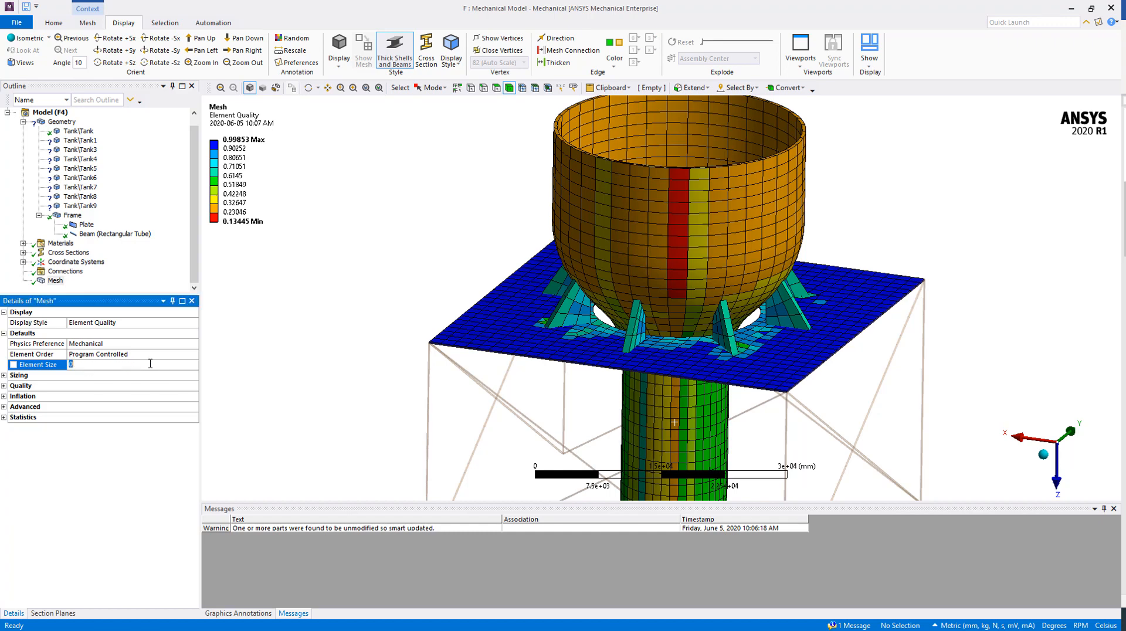
{"action": "type", "text": "500.0 mm"}
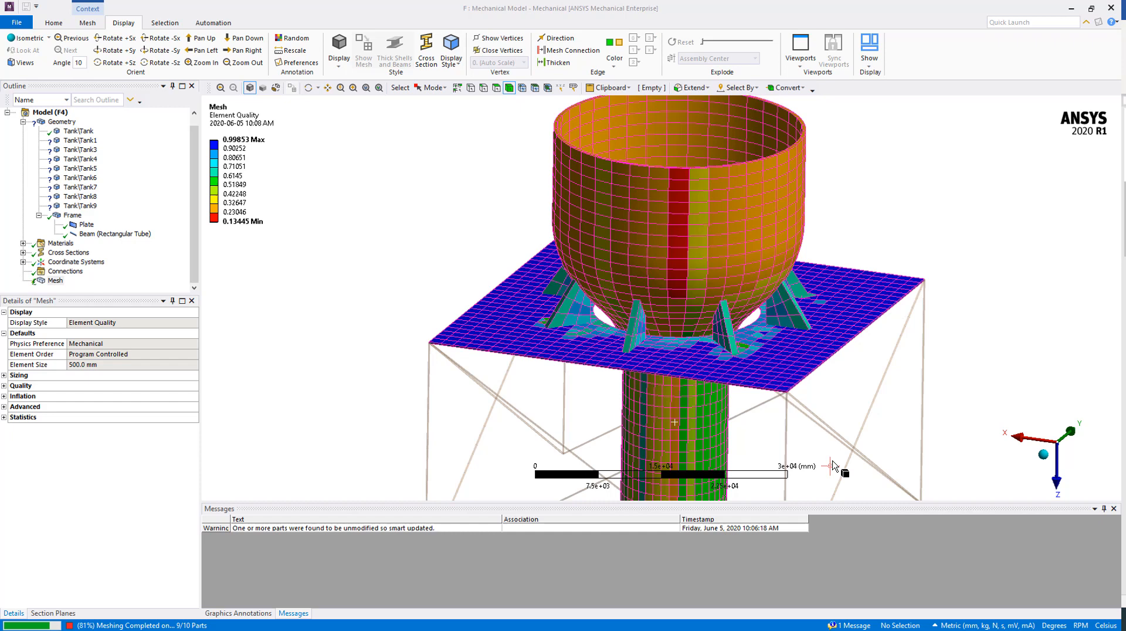
{"action": "mouse_move", "coordinate": [772, 205]}
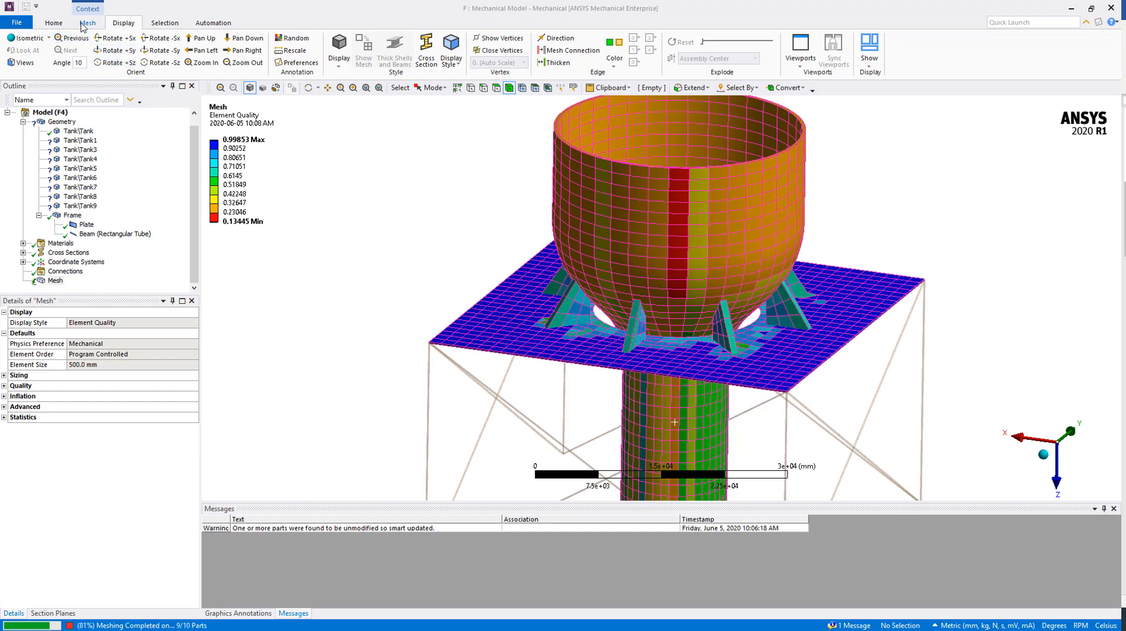
{"action": "left_click", "coordinate": [87, 22]}
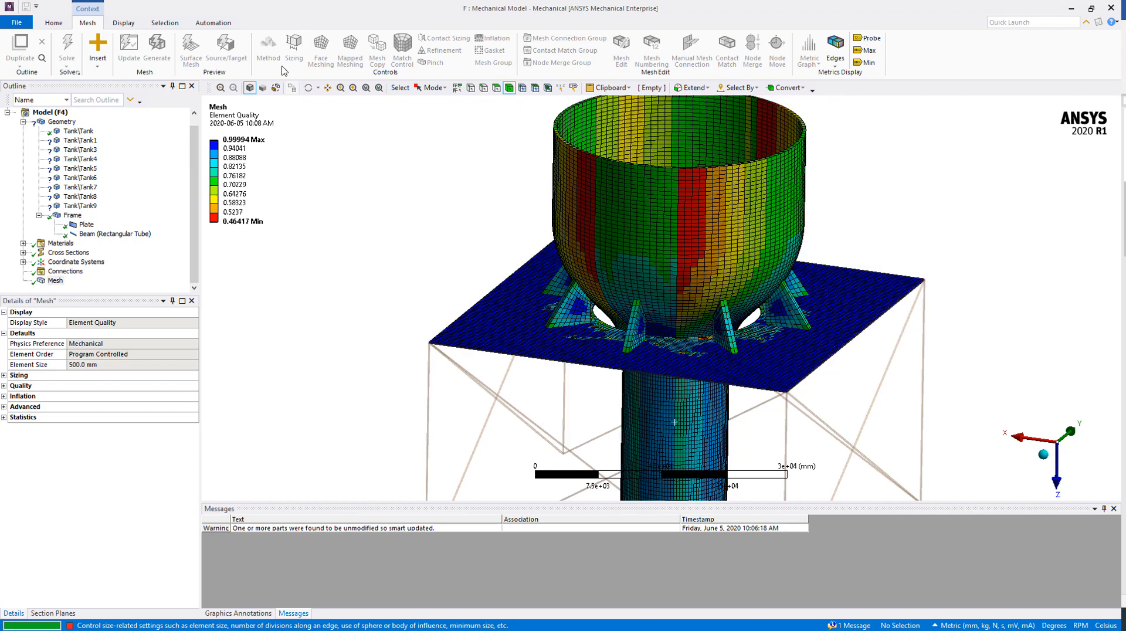
{"action": "mouse_move", "coordinate": [294, 47]}
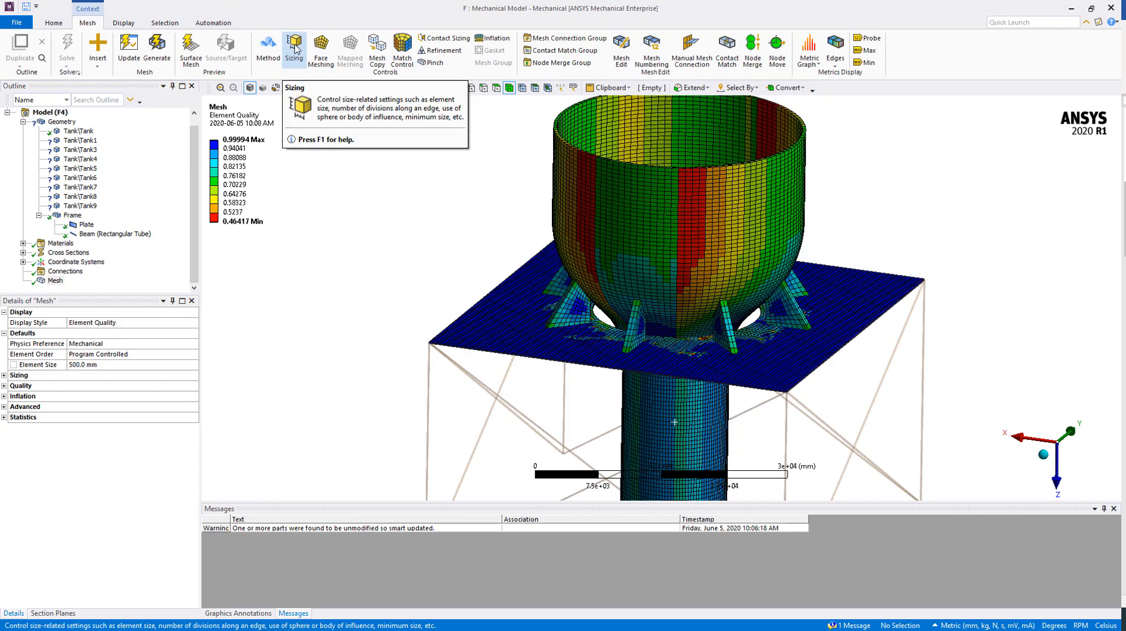
{"action": "mouse_move", "coordinate": [295, 48]}
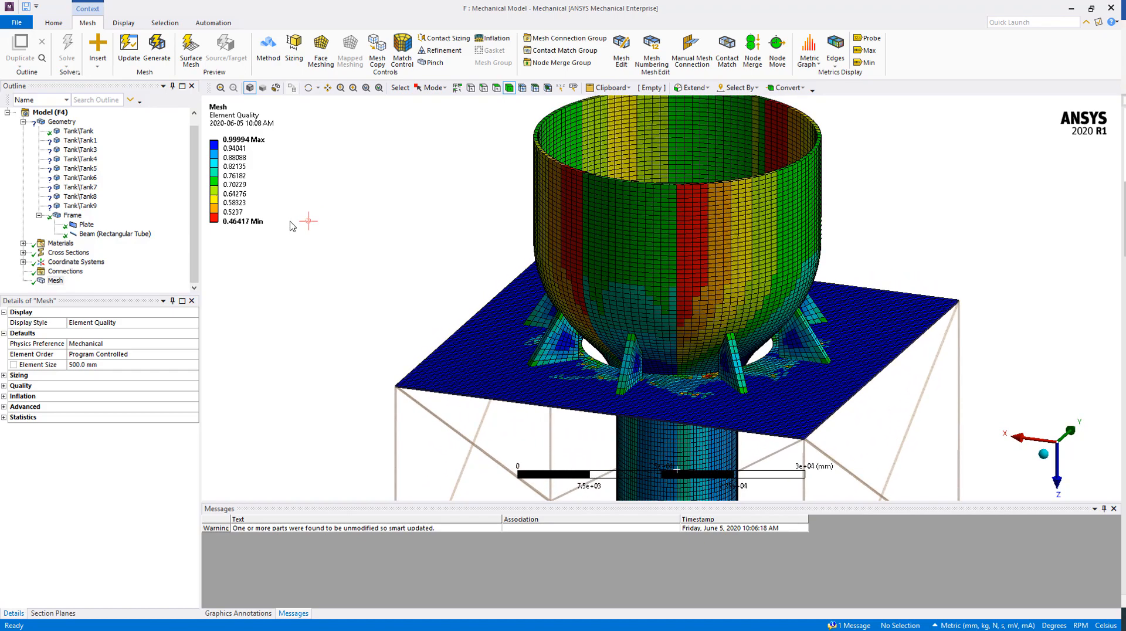
{"action": "mouse_move", "coordinate": [329, 298]}
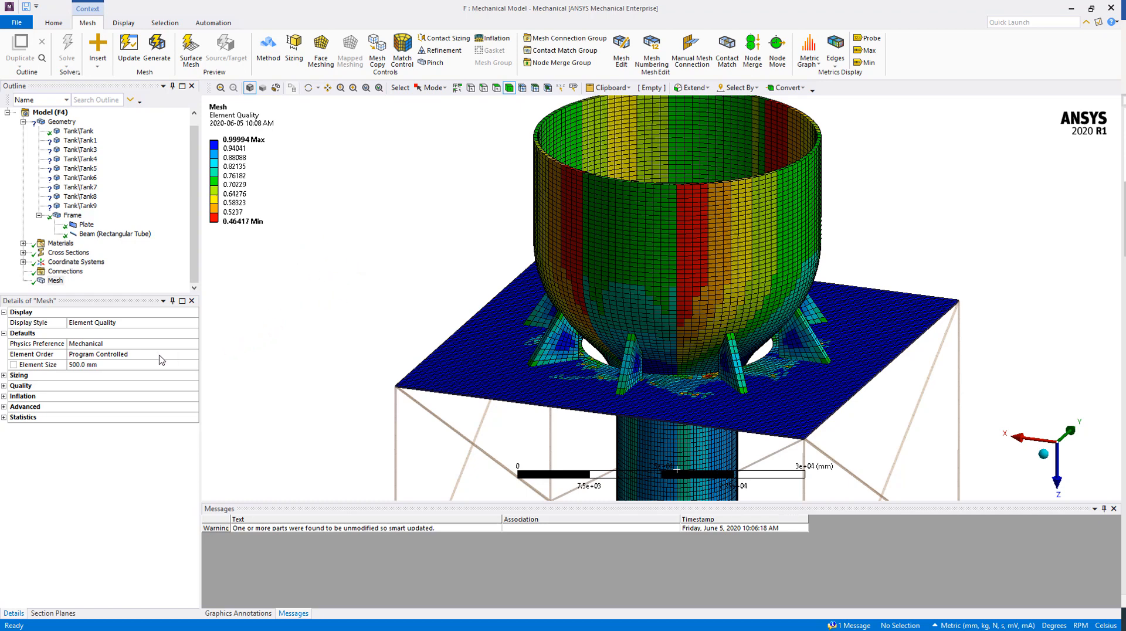
{"action": "left_click", "coordinate": [33, 354]}
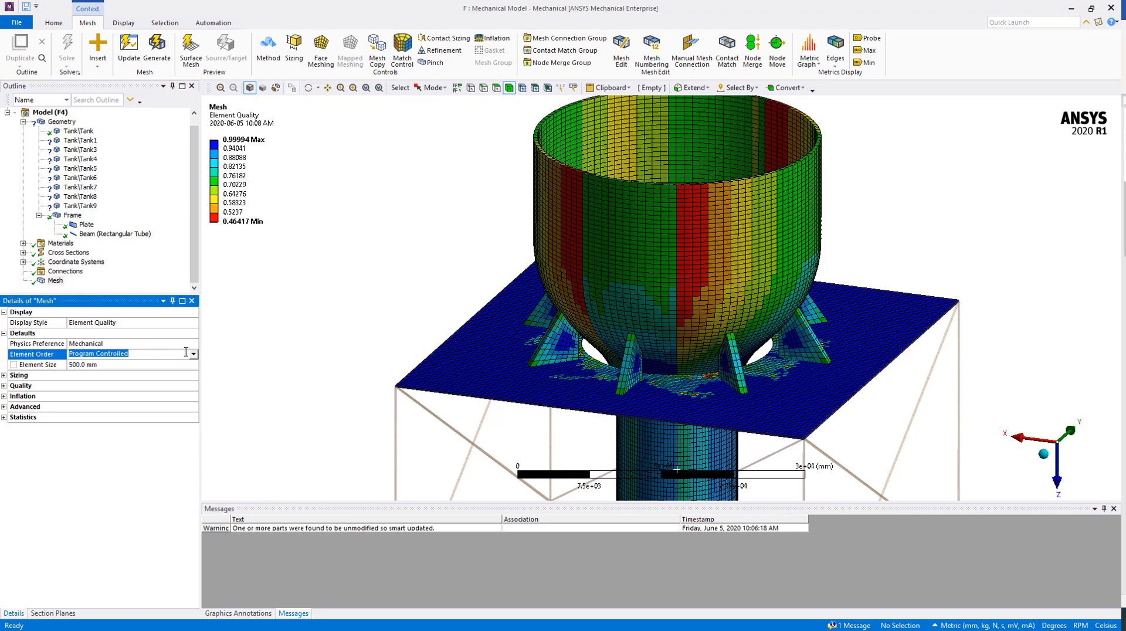
{"action": "left_click", "coordinate": [191, 353]}
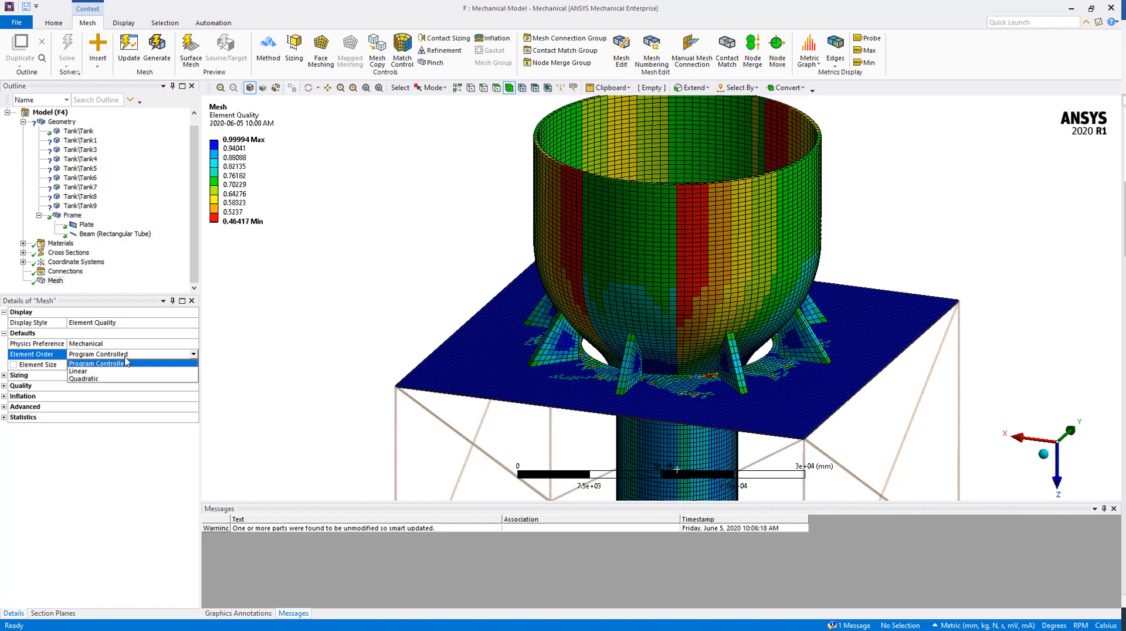
{"action": "mouse_move", "coordinate": [150, 363]}
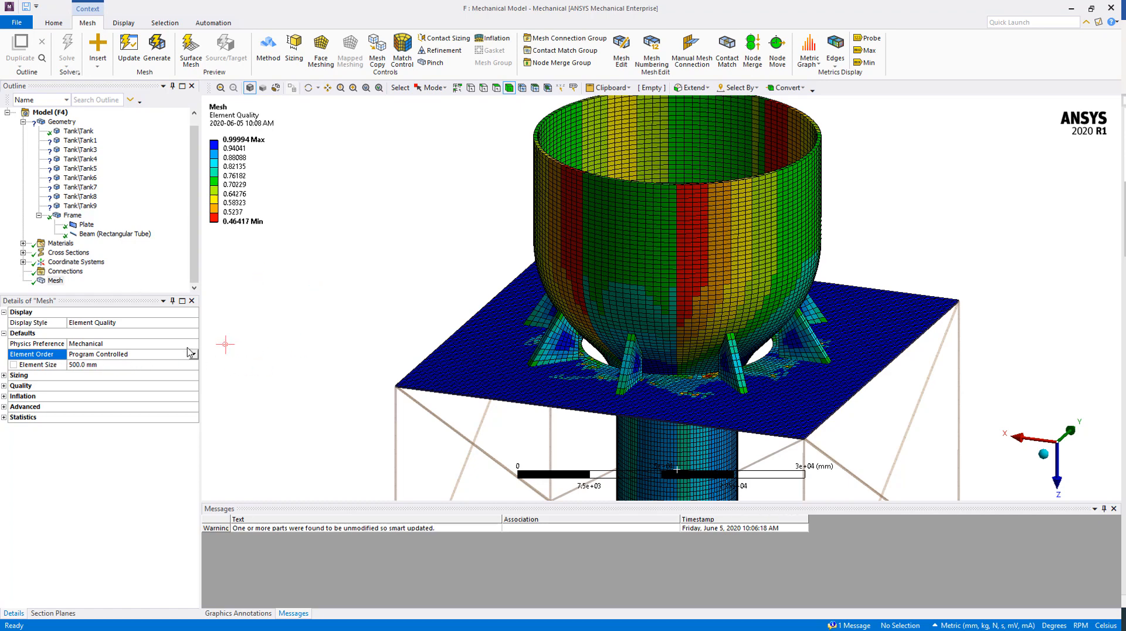
{"action": "mouse_move", "coordinate": [332, 308]}
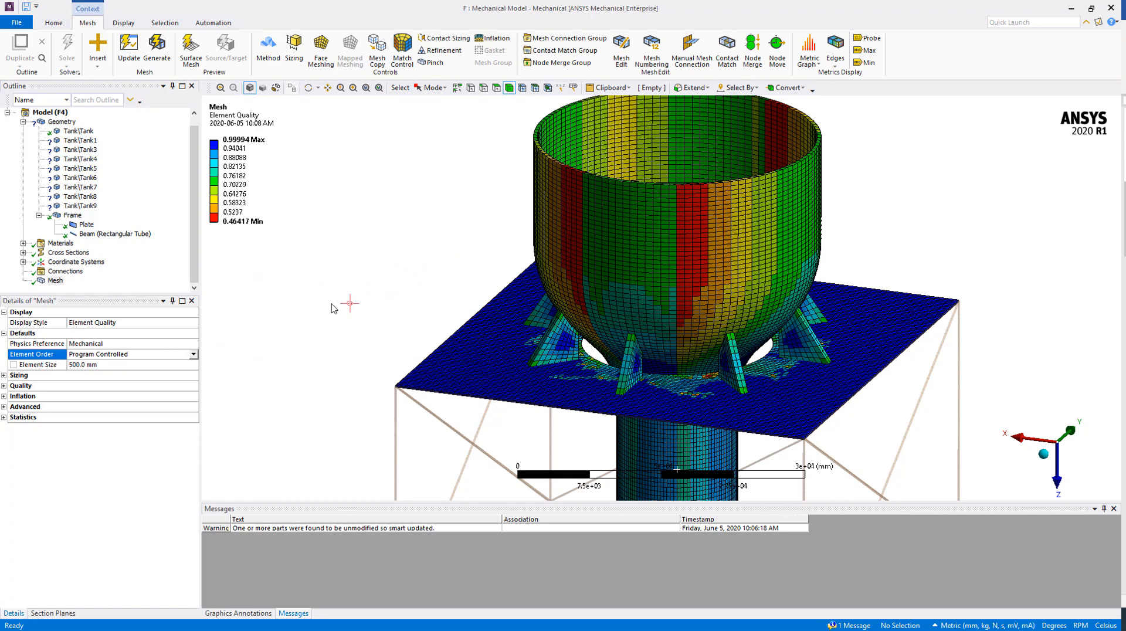
{"action": "left_click", "coordinate": [4, 375]}
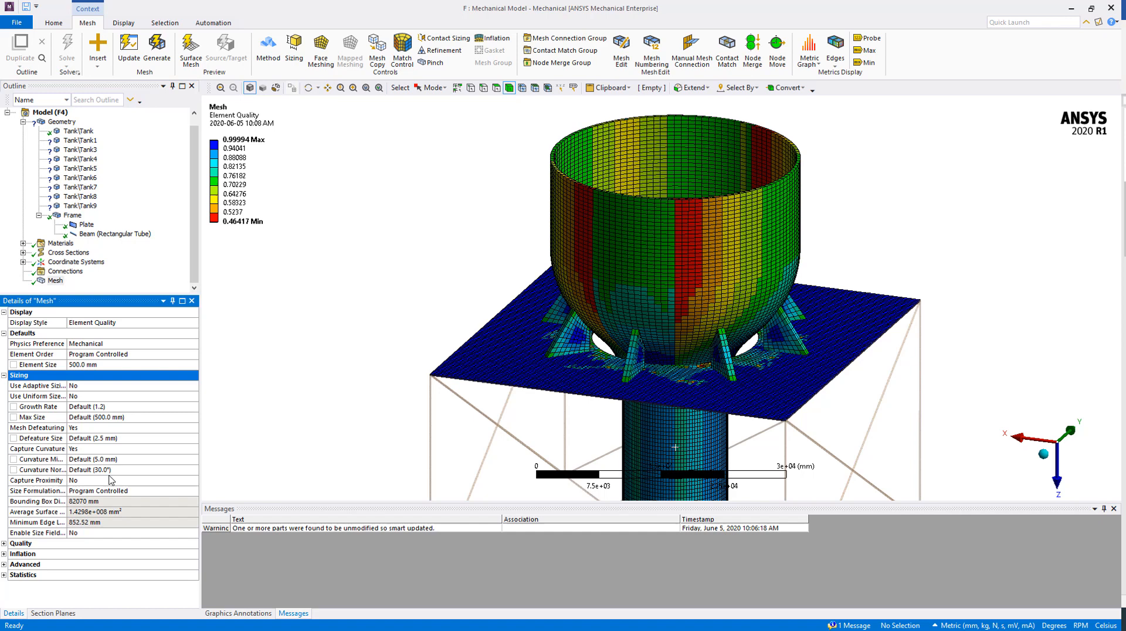
{"action": "mouse_move", "coordinate": [99, 390]}
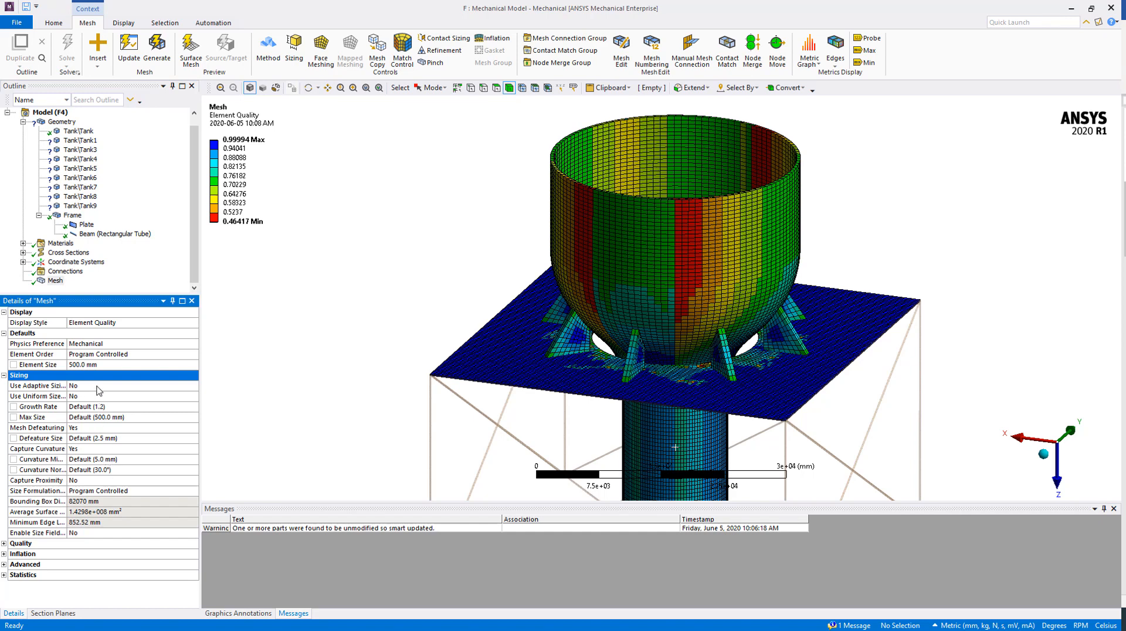
{"action": "mouse_move", "coordinate": [61, 390]}
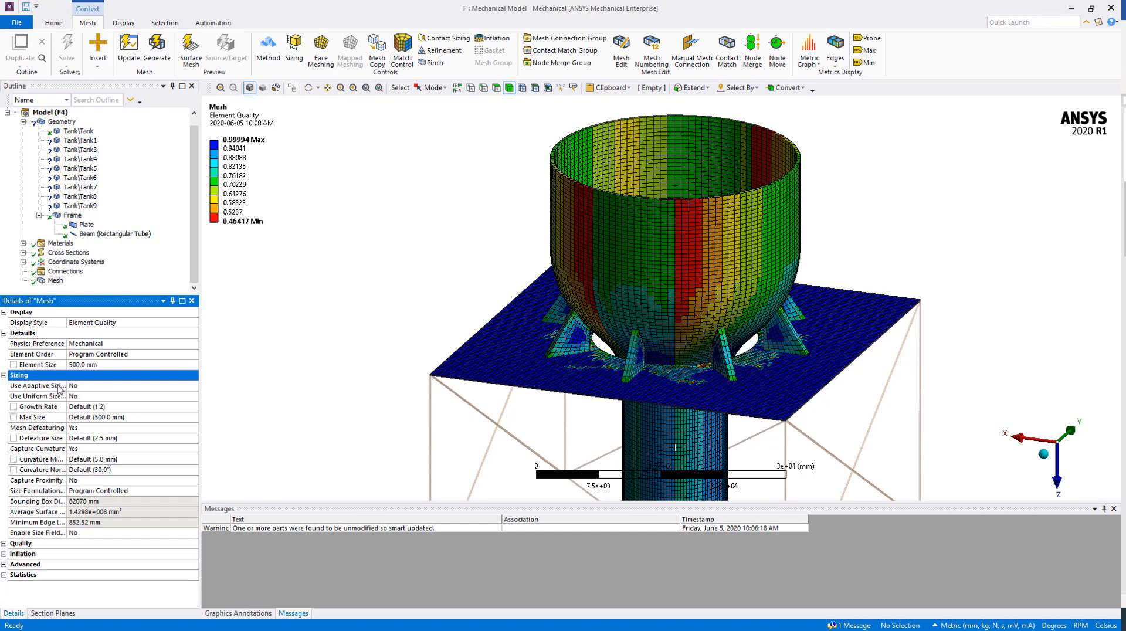
{"action": "mouse_move", "coordinate": [85, 390]}
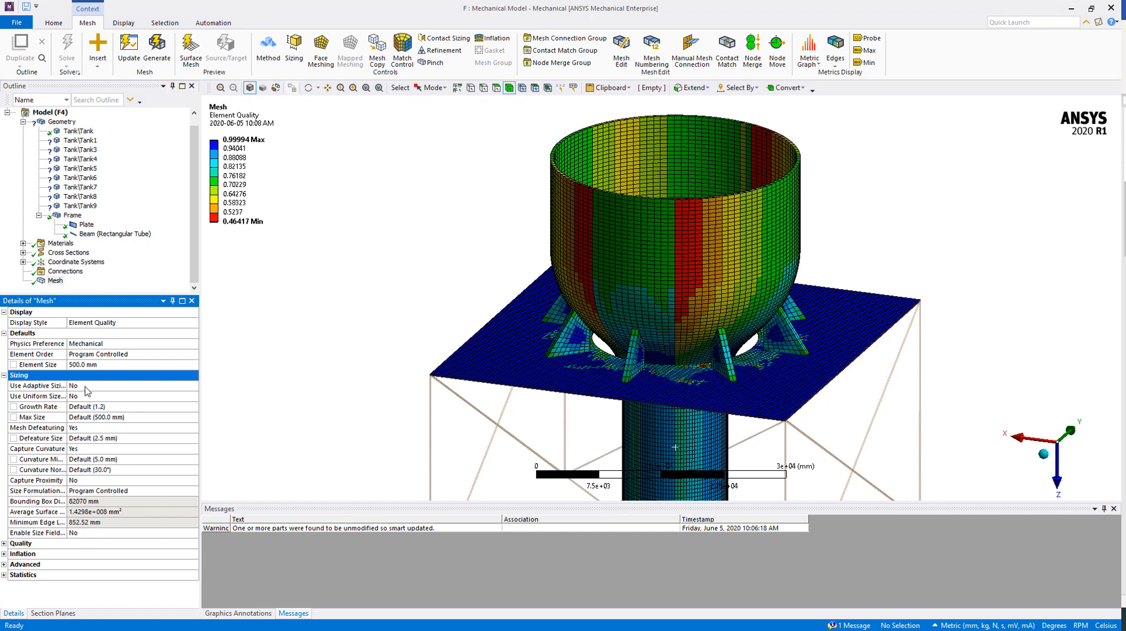
{"action": "mouse_move", "coordinate": [86, 454]}
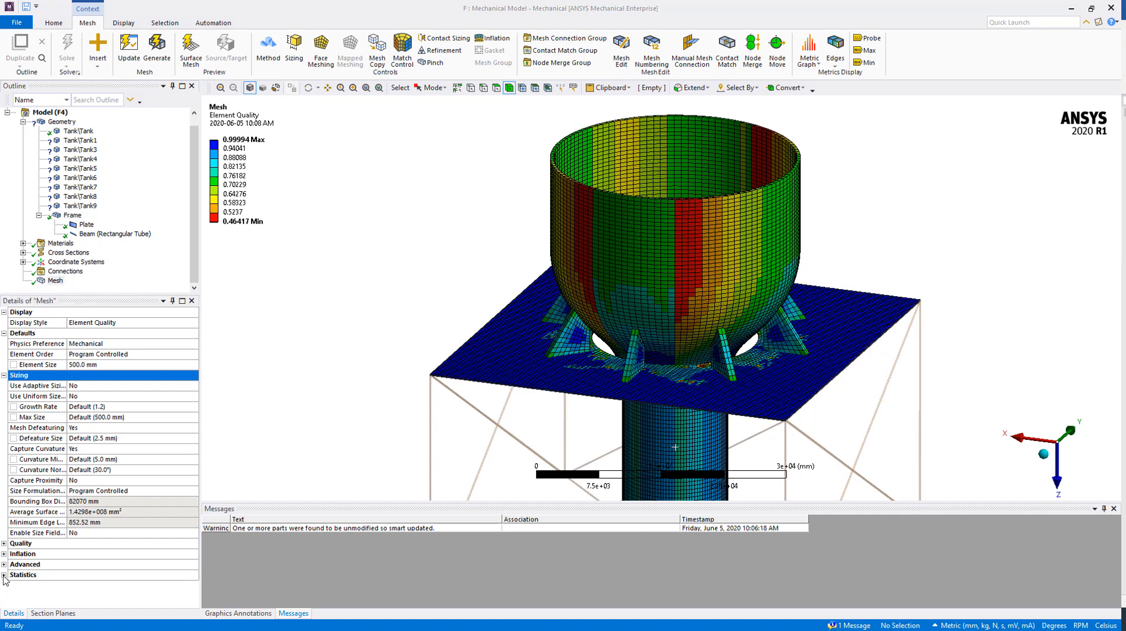
Expand the mesh Statistics group to view the node and element counts
{"action": "left_click", "coordinate": [23, 574]}
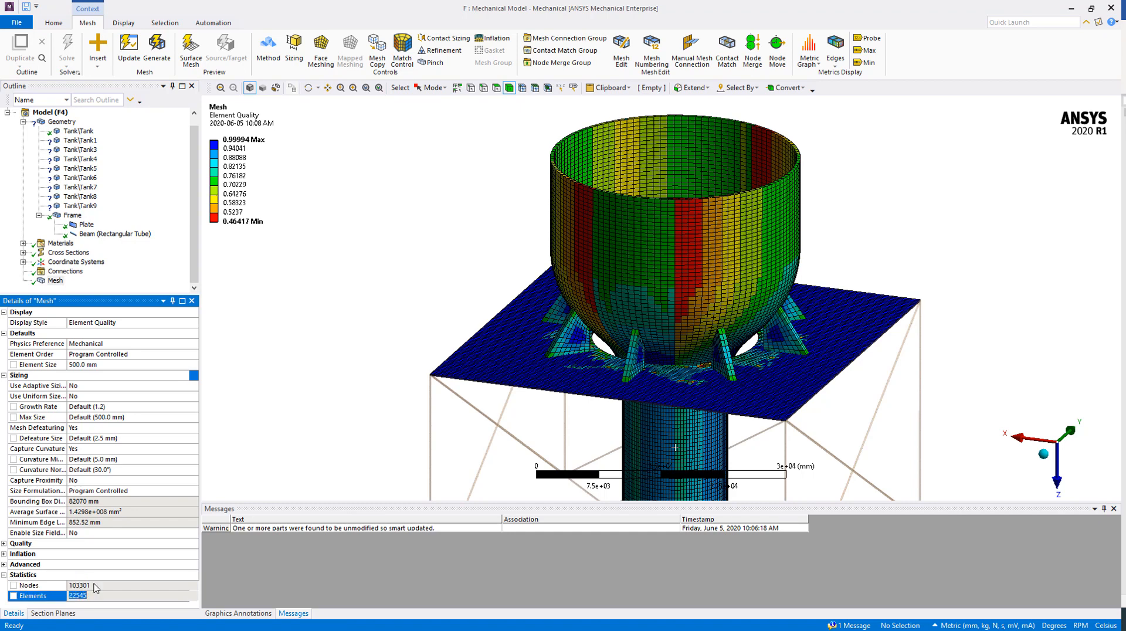
{"action": "mouse_move", "coordinate": [390, 193]}
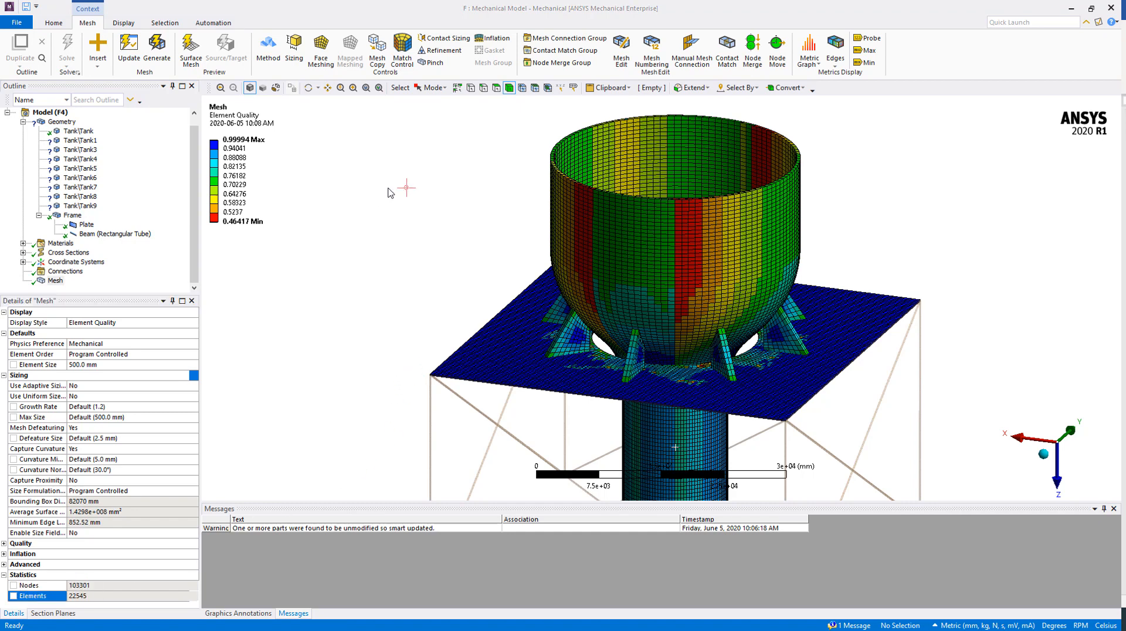
{"action": "mouse_move", "coordinate": [391, 156]}
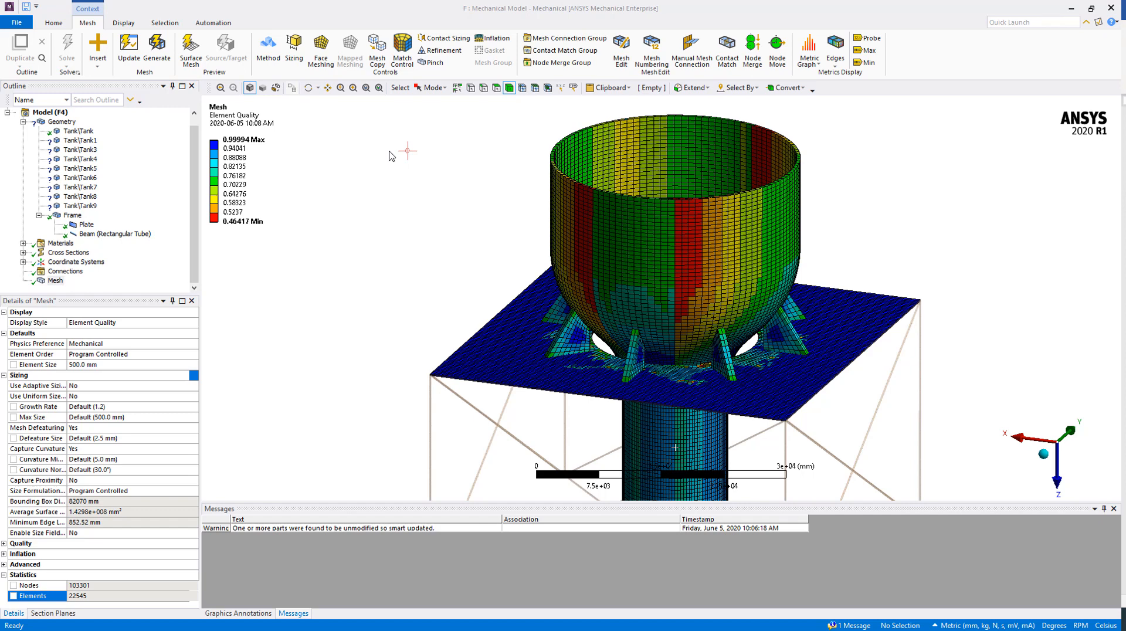
{"action": "mouse_move", "coordinate": [172, 47]}
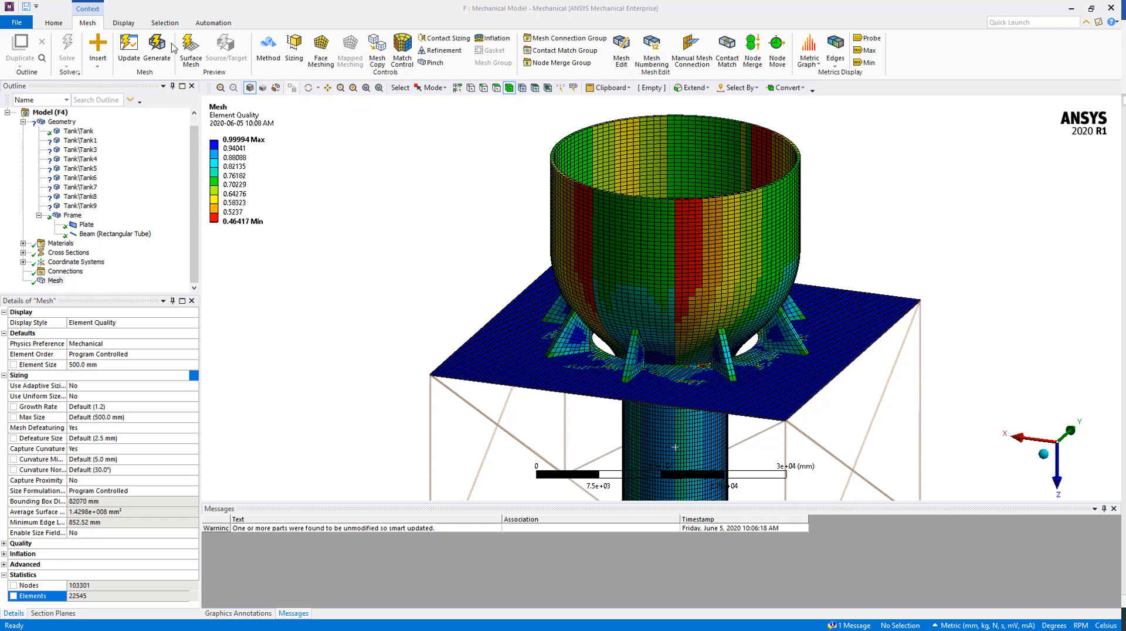
{"action": "mouse_move", "coordinate": [777, 50]}
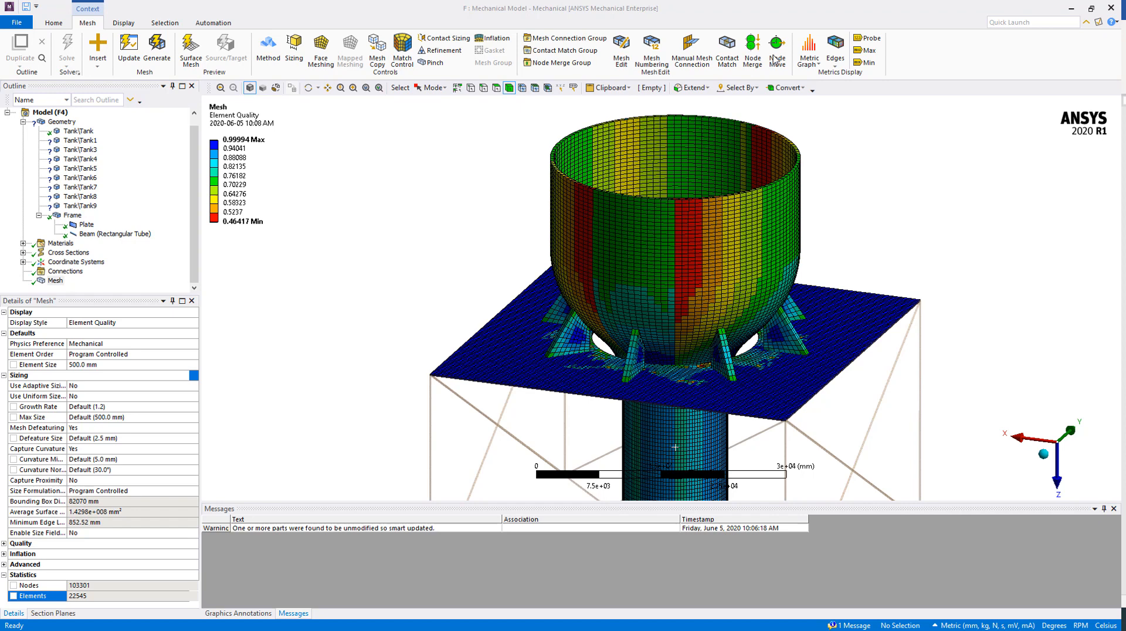
{"action": "mouse_move", "coordinate": [75, 263]}
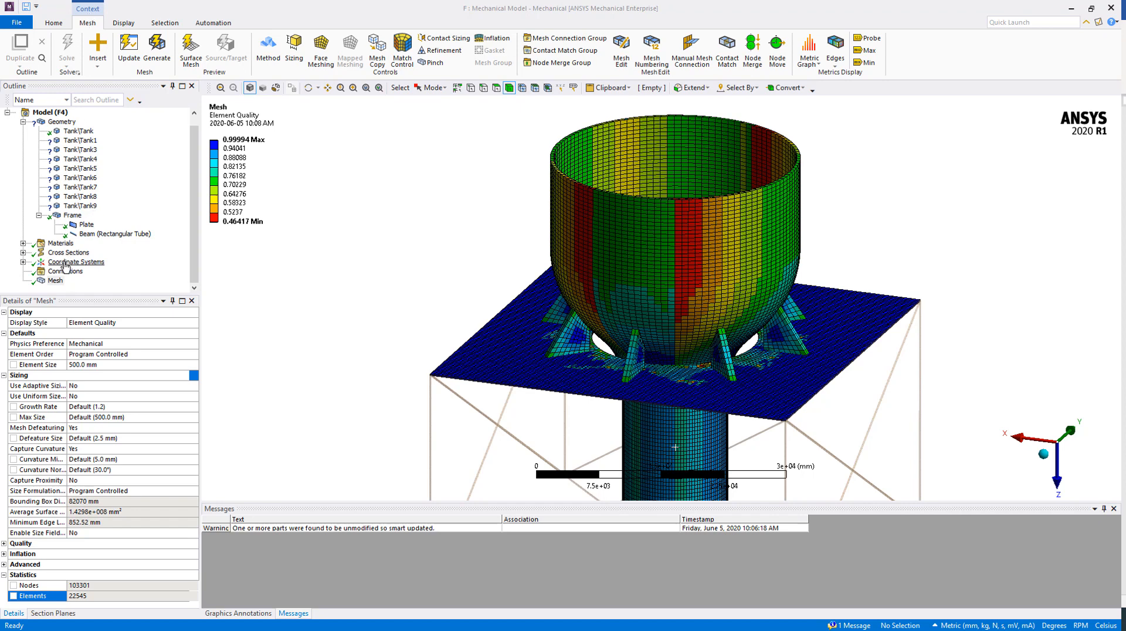
Add a Patch Conforming Tetrahedrons method on the tank and generate the mesh
{"action": "right_click", "coordinate": [54, 281]}
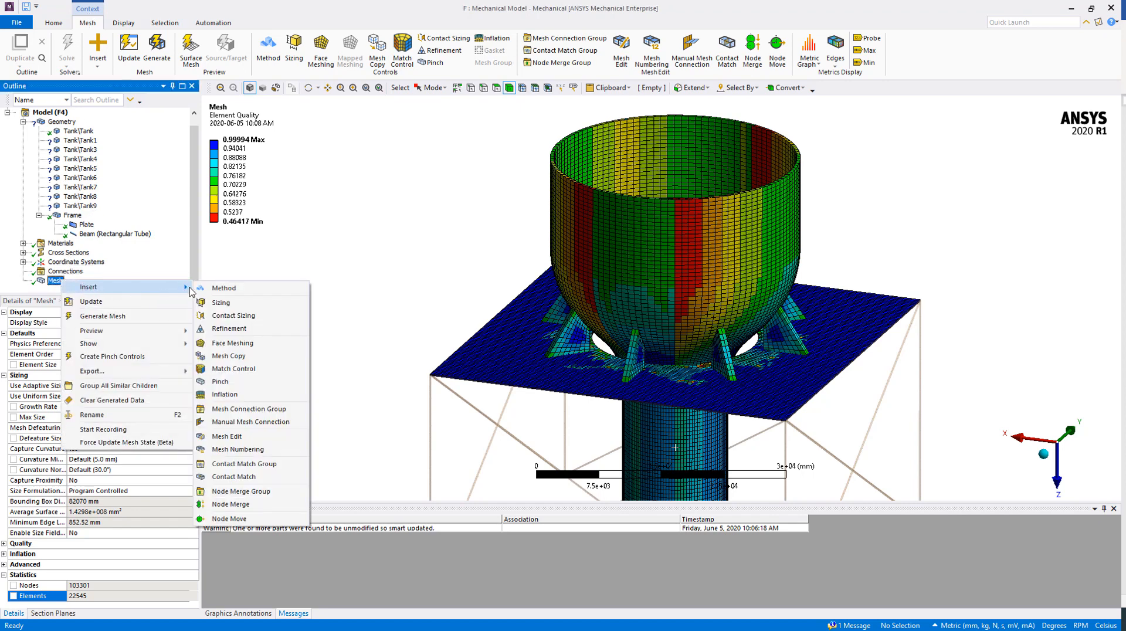
{"action": "mouse_move", "coordinate": [224, 289]}
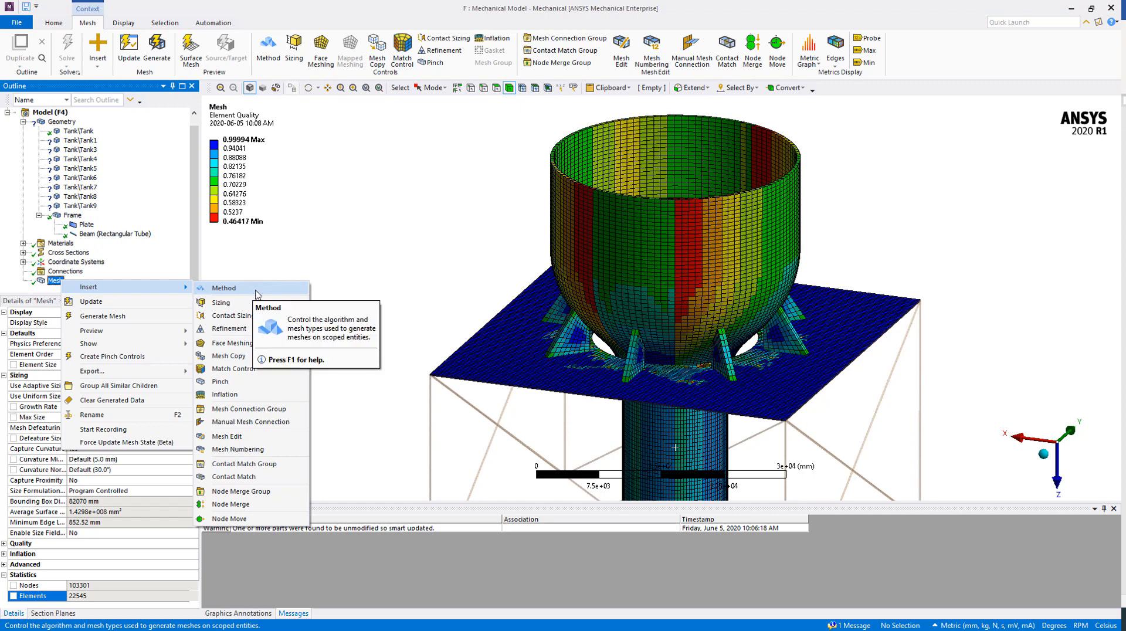
{"action": "left_click", "coordinate": [224, 288]}
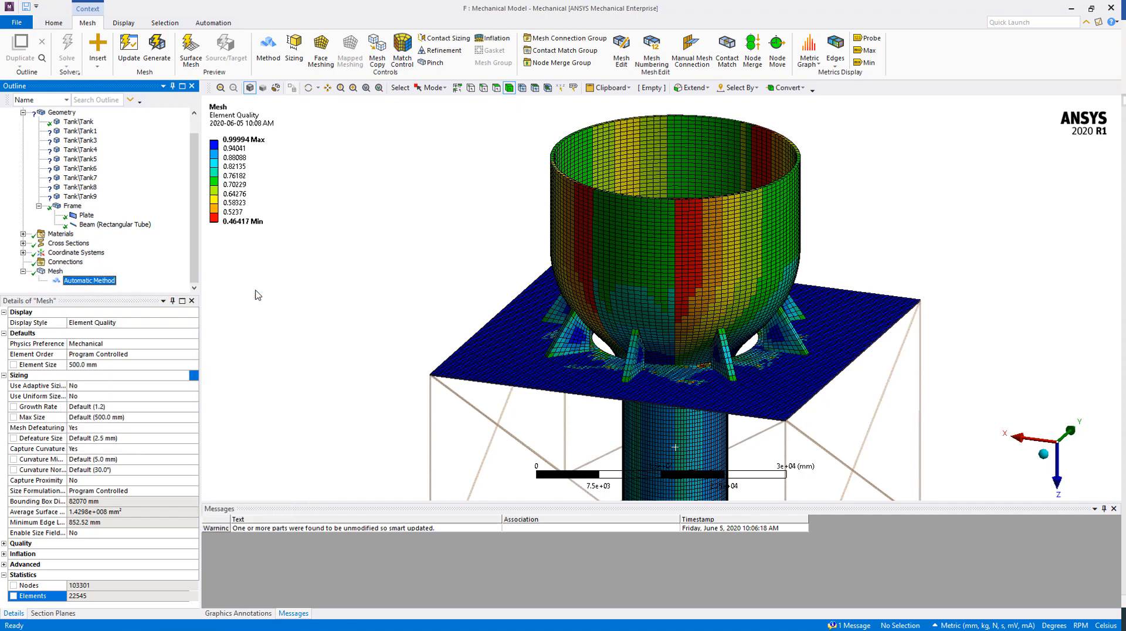
{"action": "left_click", "coordinate": [89, 280]}
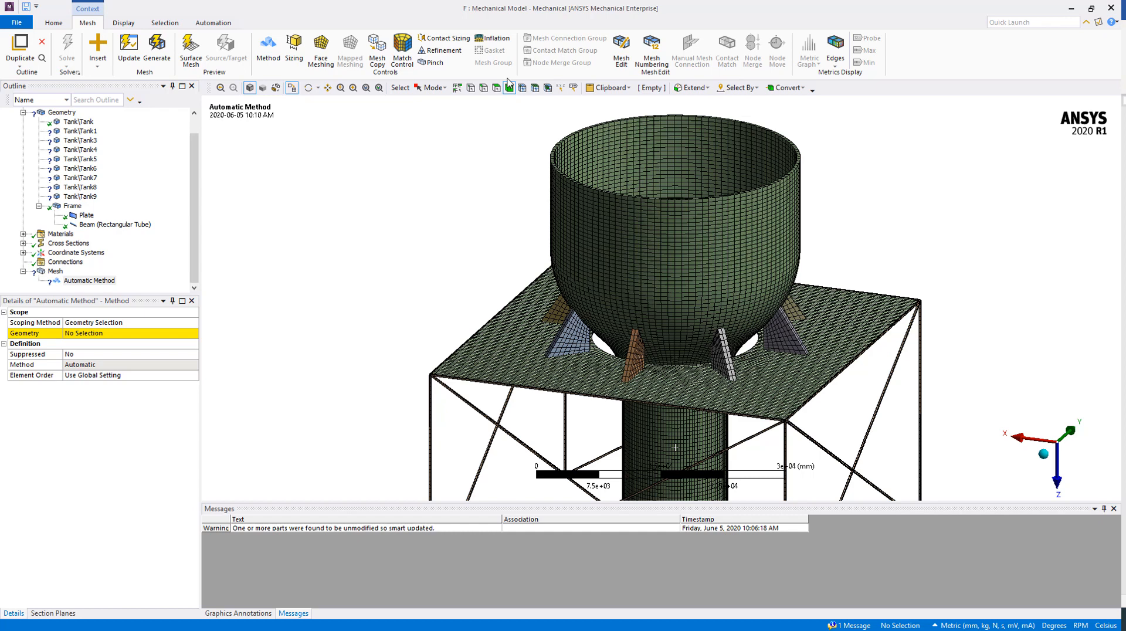
{"action": "left_click", "coordinate": [653, 215]}
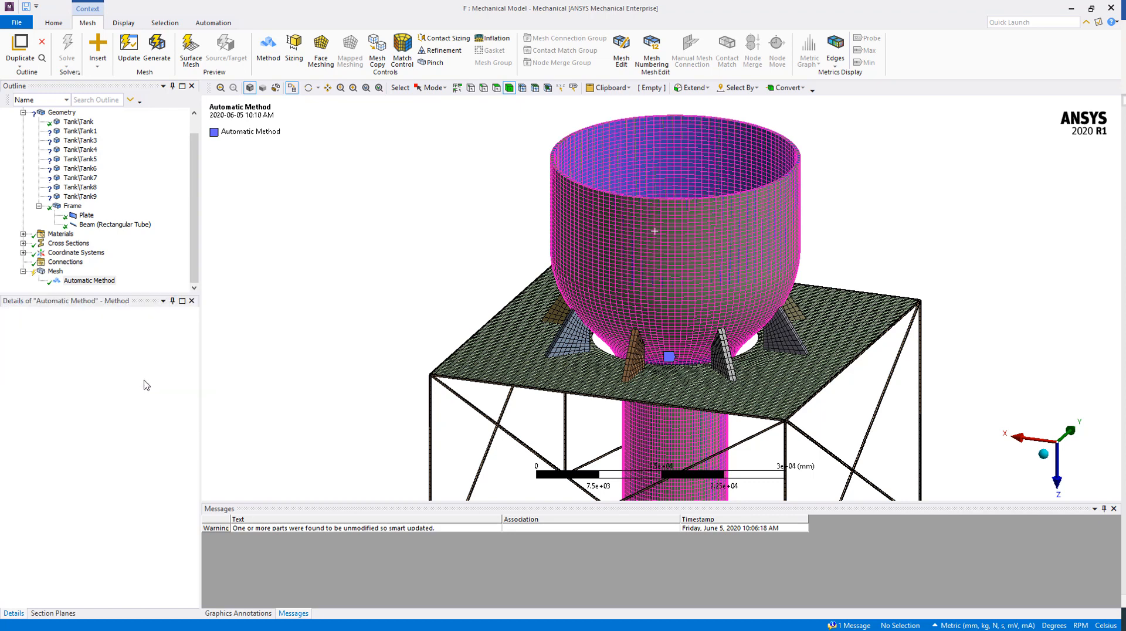
{"action": "left_click", "coordinate": [100, 279]}
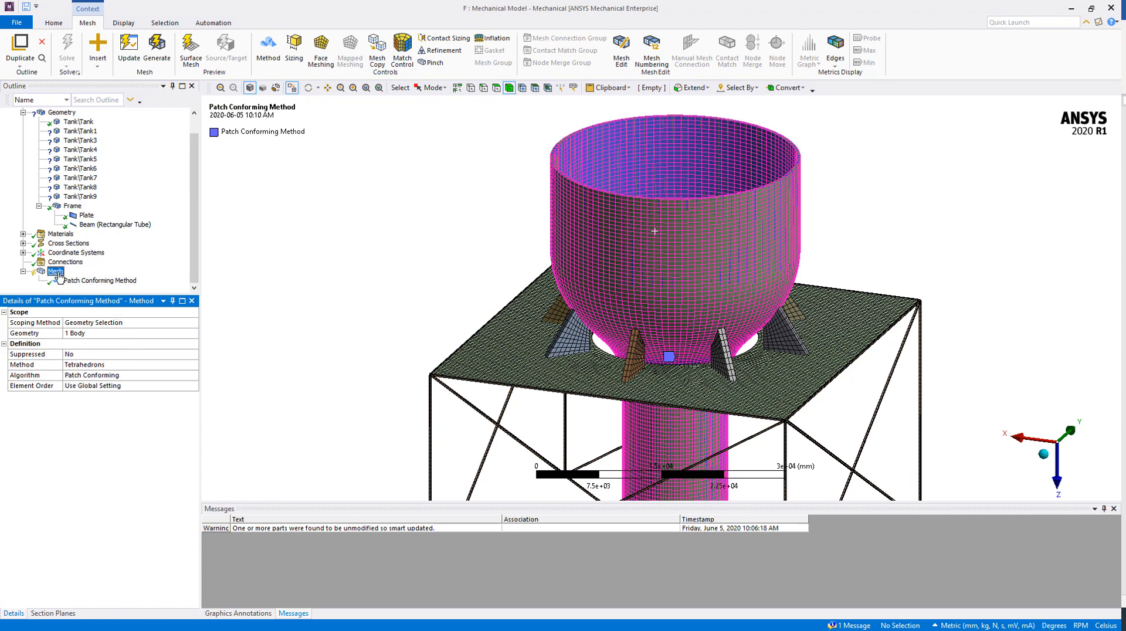
{"action": "left_click", "coordinate": [55, 271]}
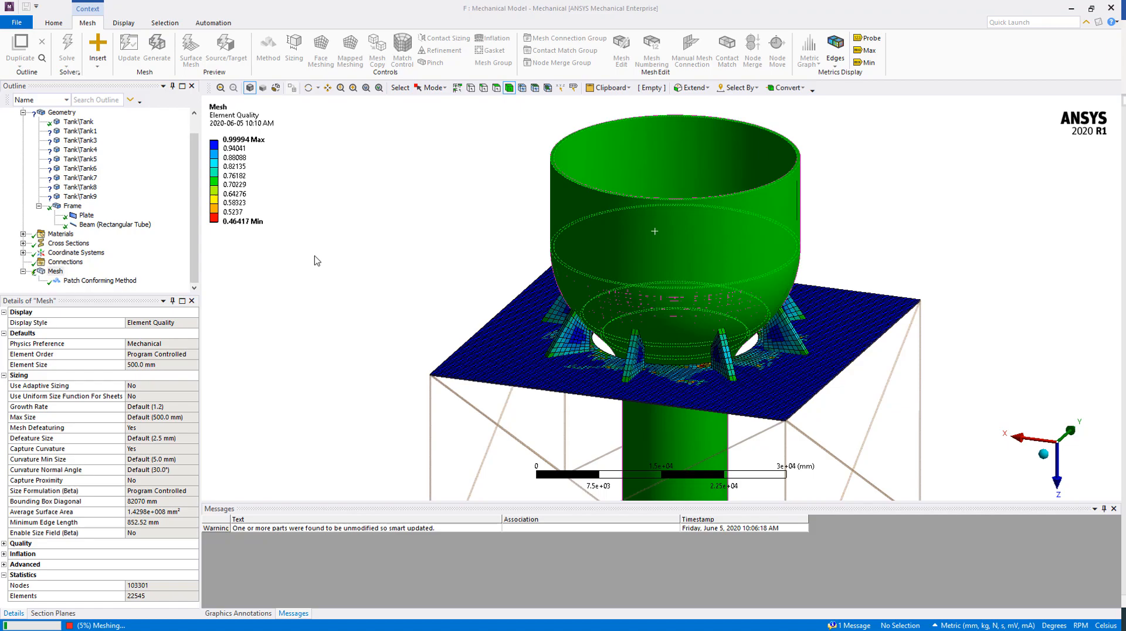
{"action": "left_click", "coordinate": [156, 51]}
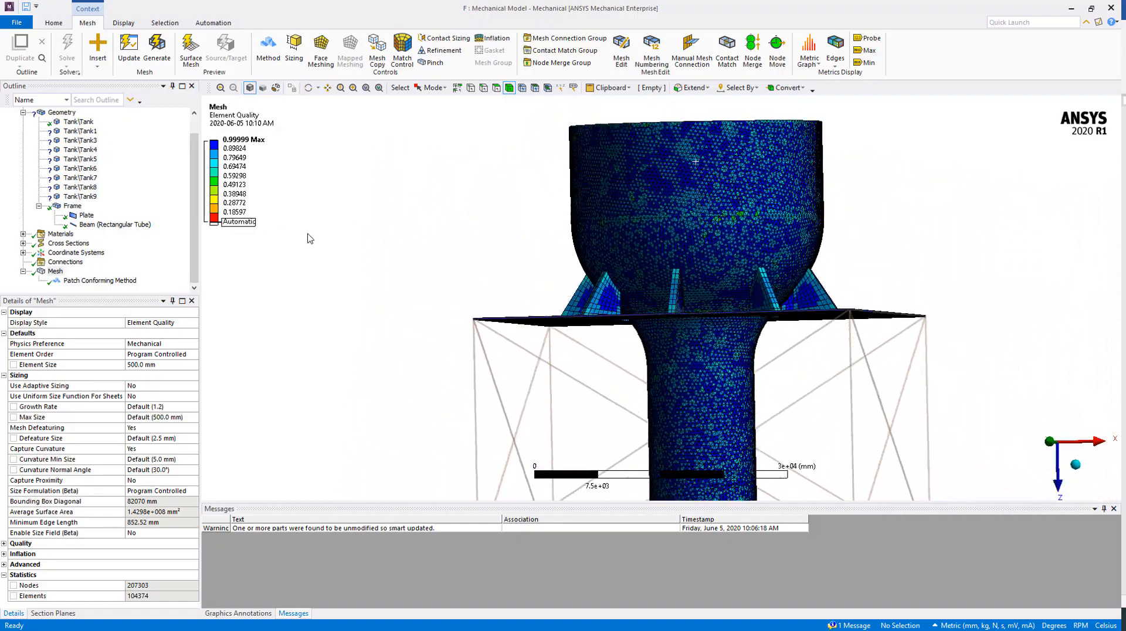
Select the Patch Conforming Method in the Outline once meshing finishes
{"action": "left_click", "coordinate": [99, 280]}
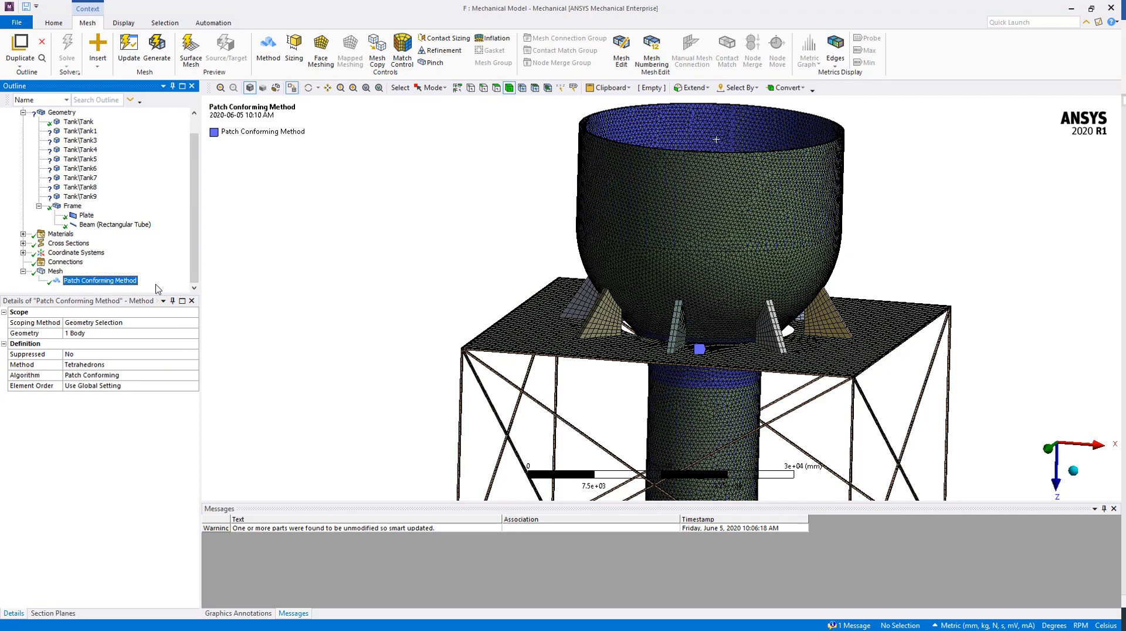
Change the tank's meshing method to MultiZone and select Mesh for regeneration
{"action": "left_click", "coordinate": [94, 365]}
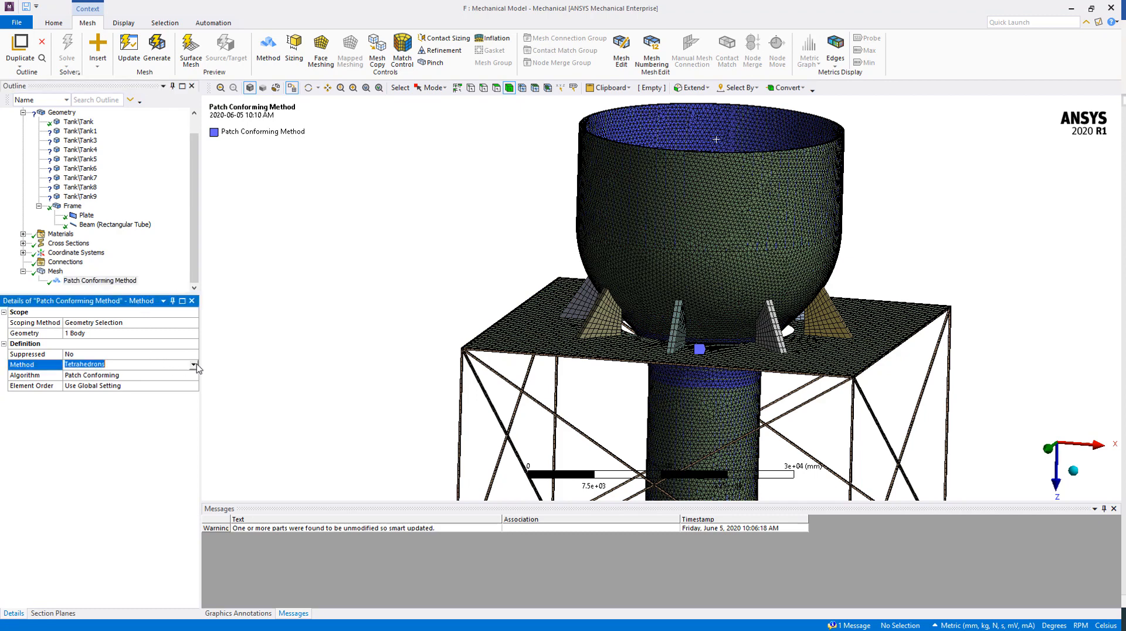
{"action": "left_click", "coordinate": [192, 364]}
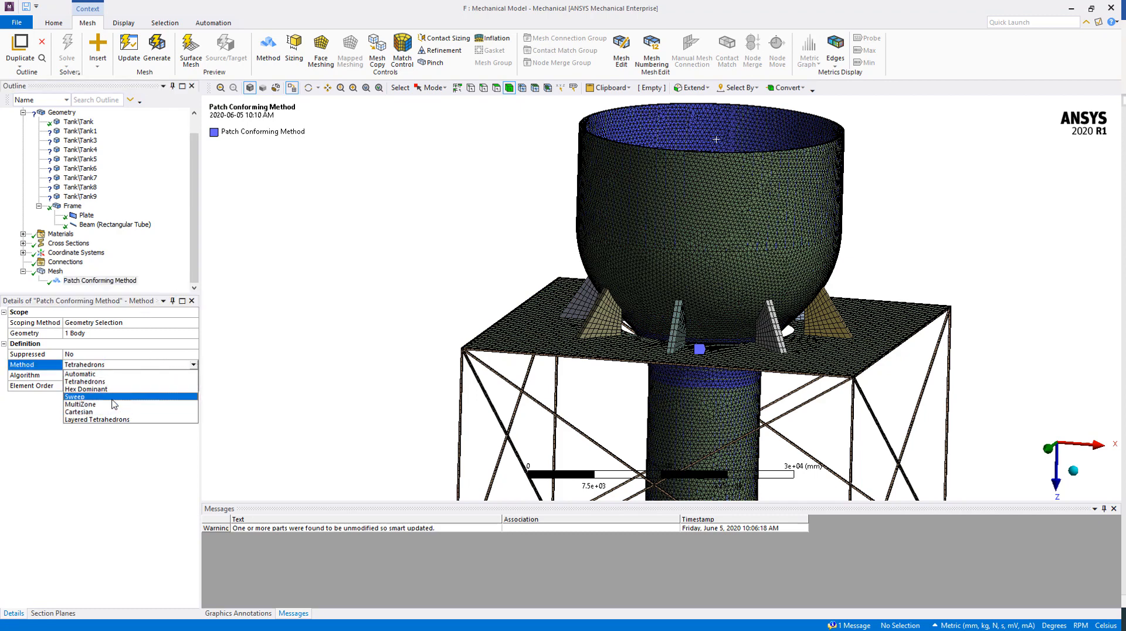
{"action": "left_click", "coordinate": [80, 403]}
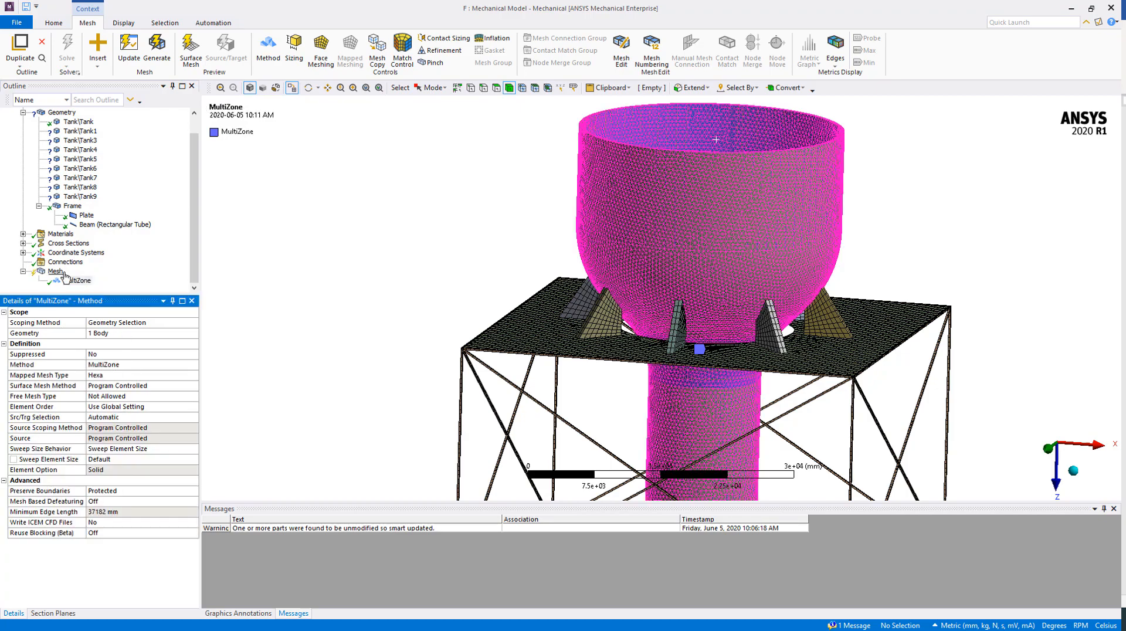
{"action": "left_click", "coordinate": [56, 272]}
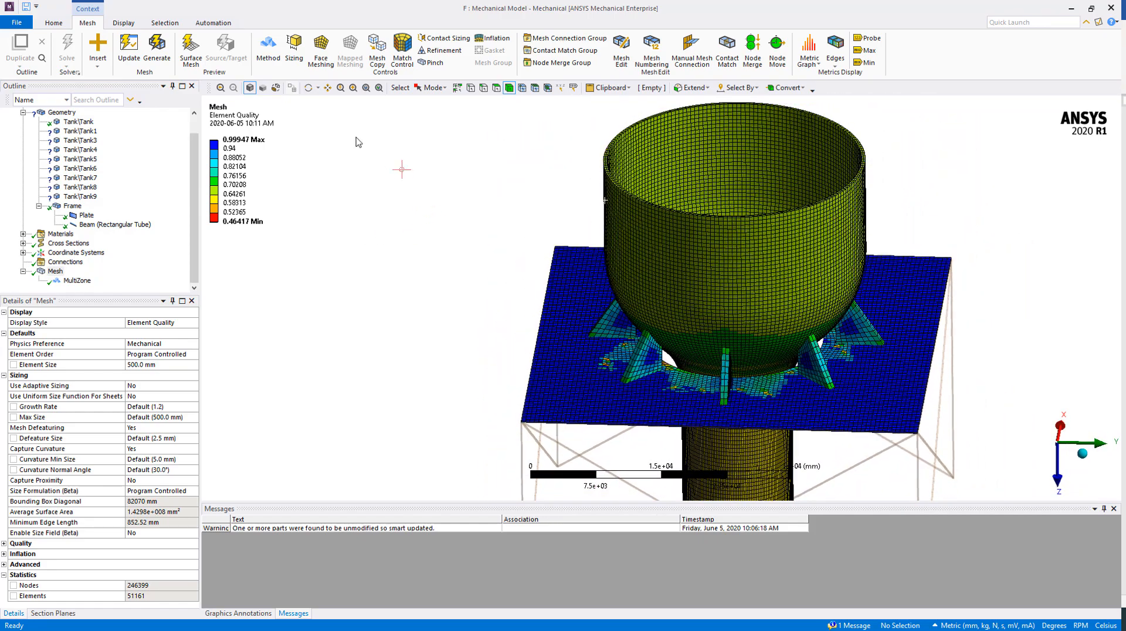
{"action": "mouse_move", "coordinate": [294, 51]}
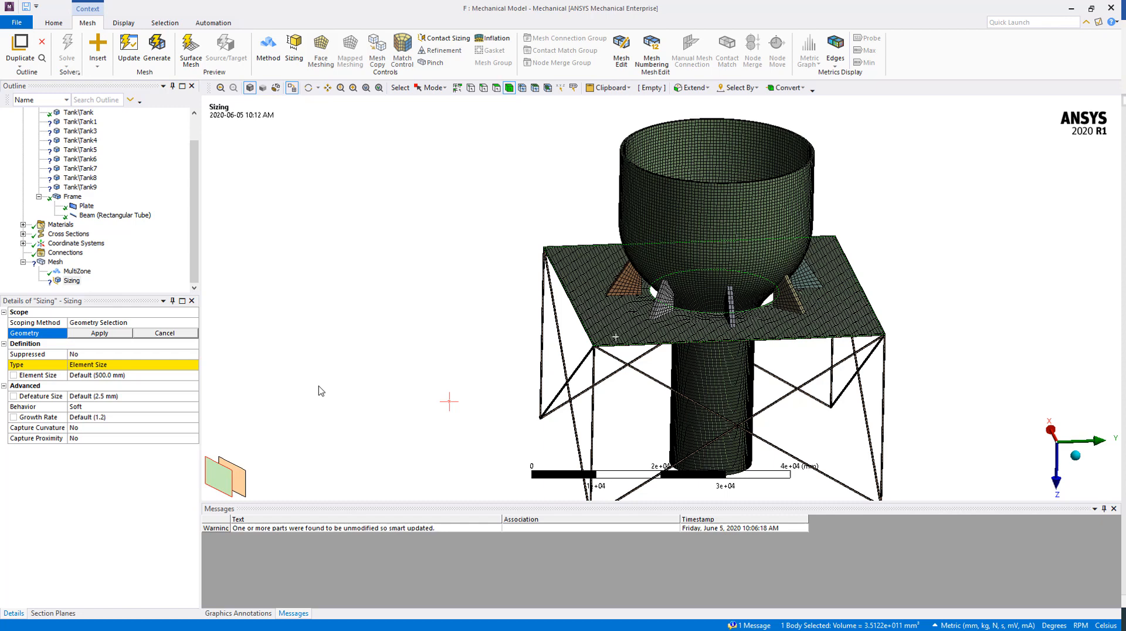
Assign the top plate body to a Body Sizing with a 250 mm element size
{"action": "left_click", "coordinate": [99, 333]}
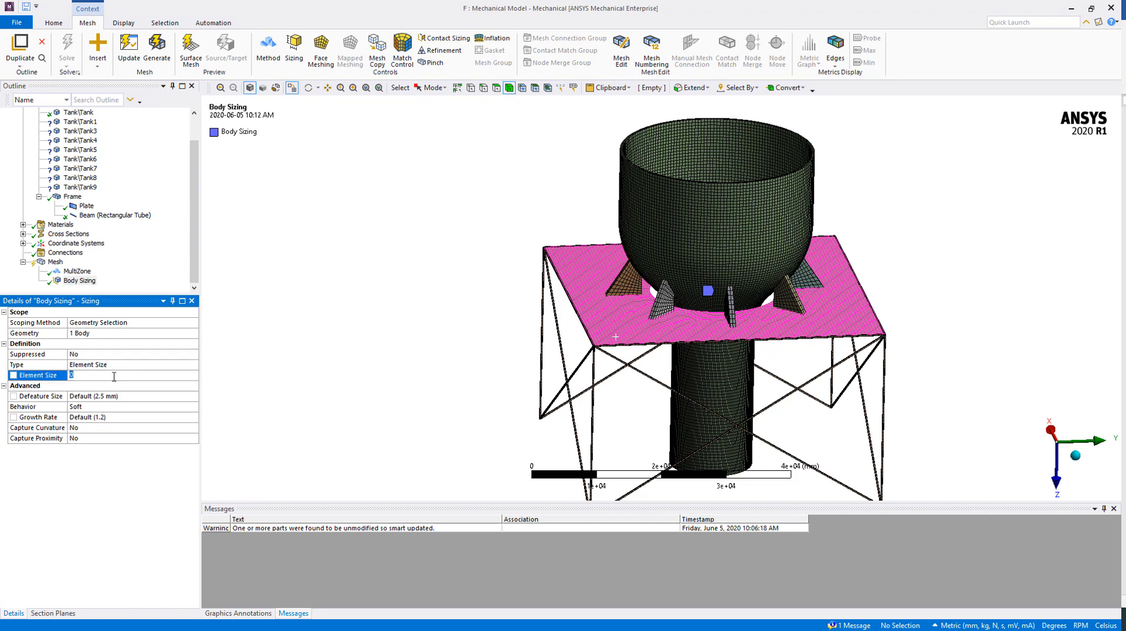
{"action": "type", "text": "25"}
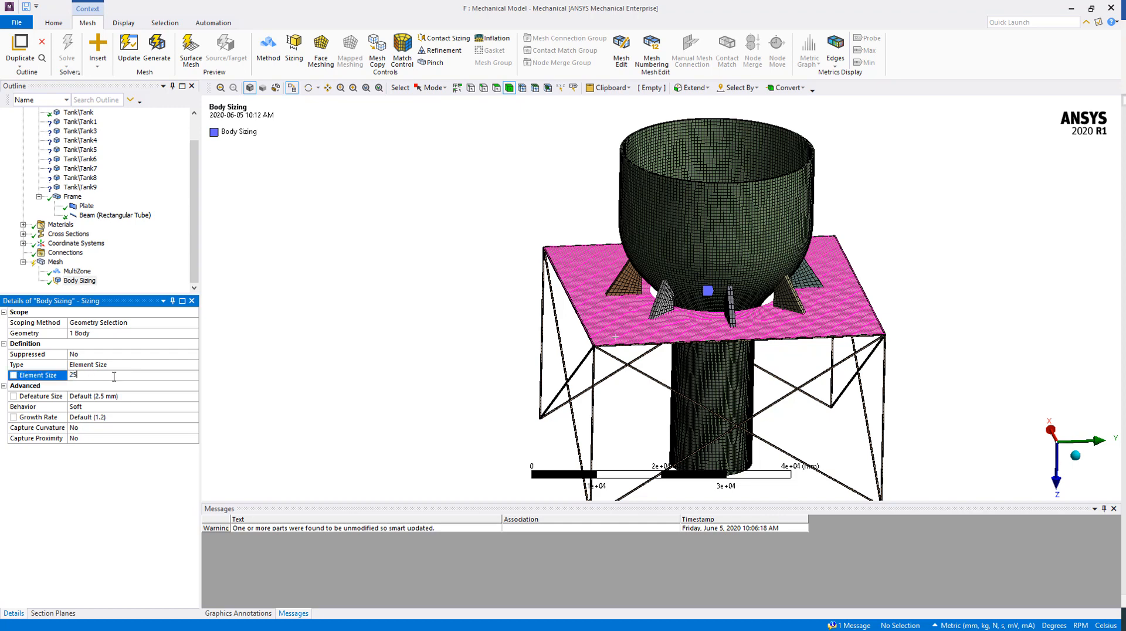
{"action": "type", "text": "0"}
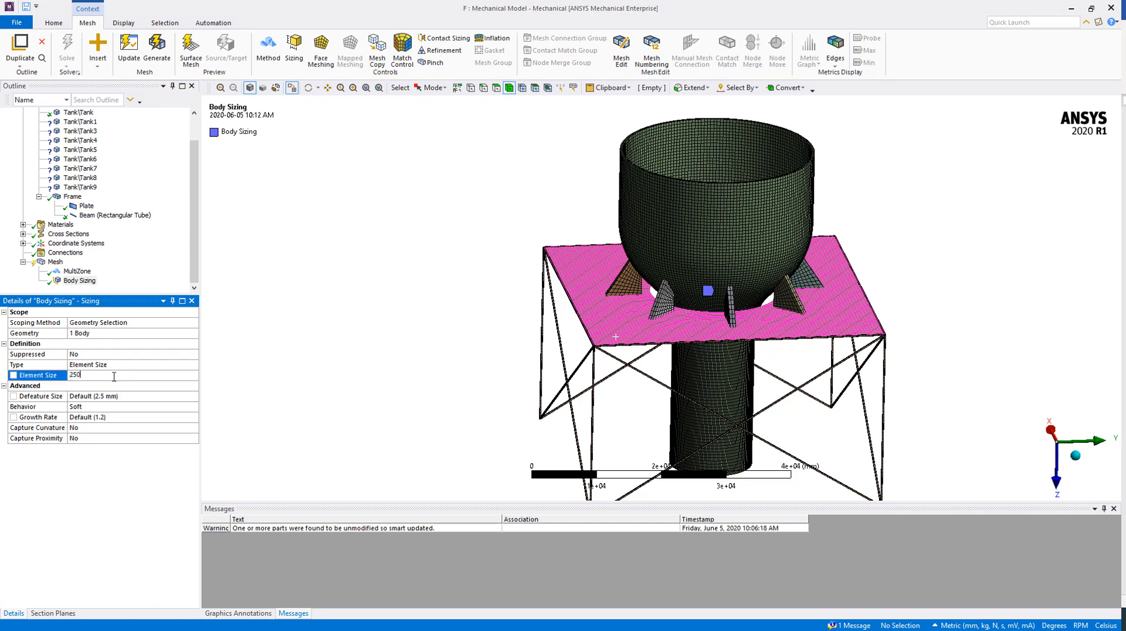
{"action": "key", "text": "Return"}
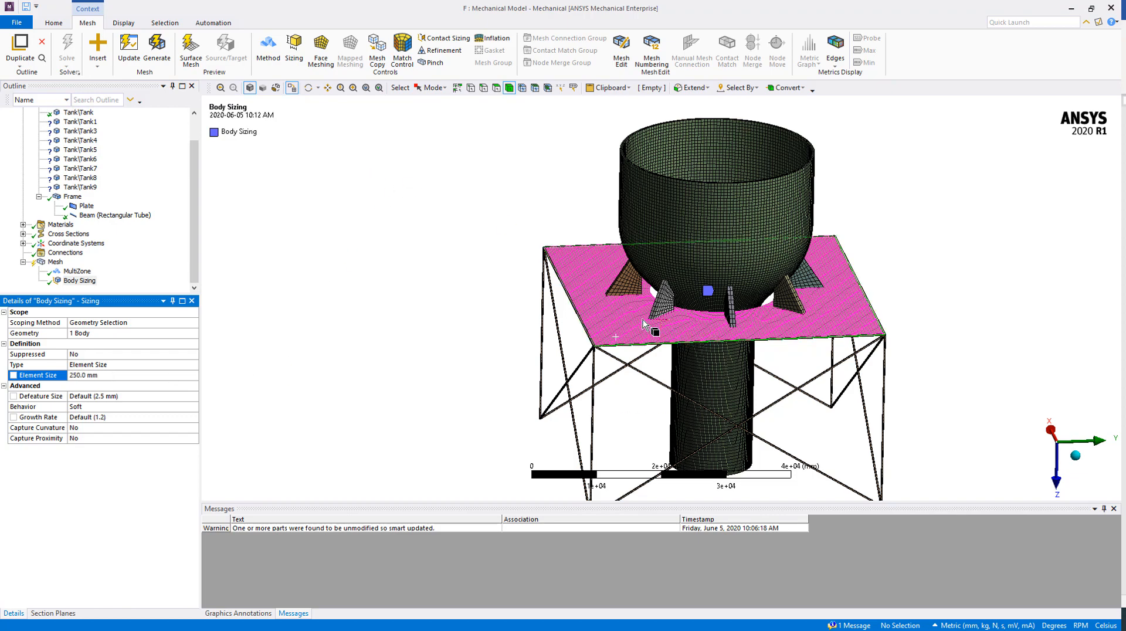
{"action": "scroll", "scroll_direction": "up", "scroll_amount": 3}
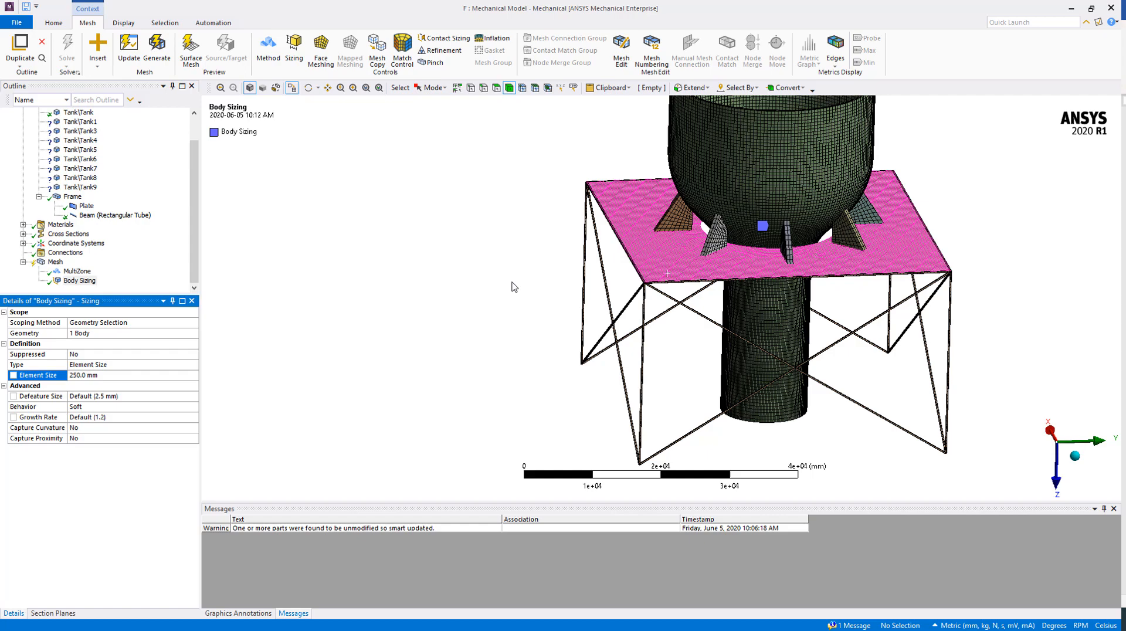
Apply a 50 mm Edge Sizing to a picked frame beam edge
{"action": "left_click", "coordinate": [483, 87]}
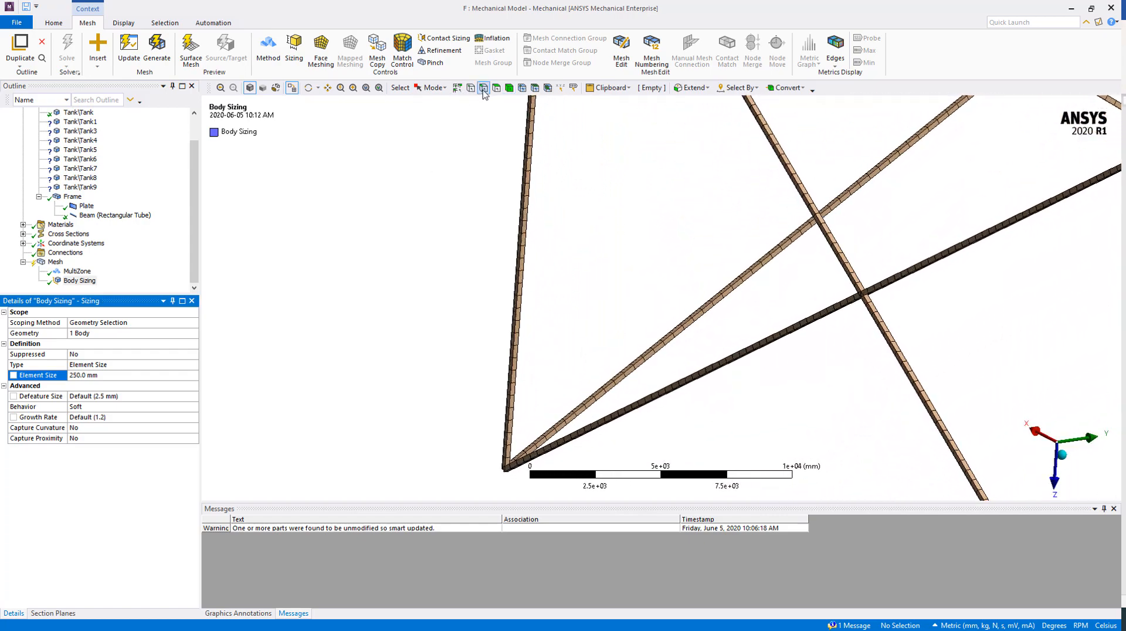
{"action": "left_click", "coordinate": [729, 356]}
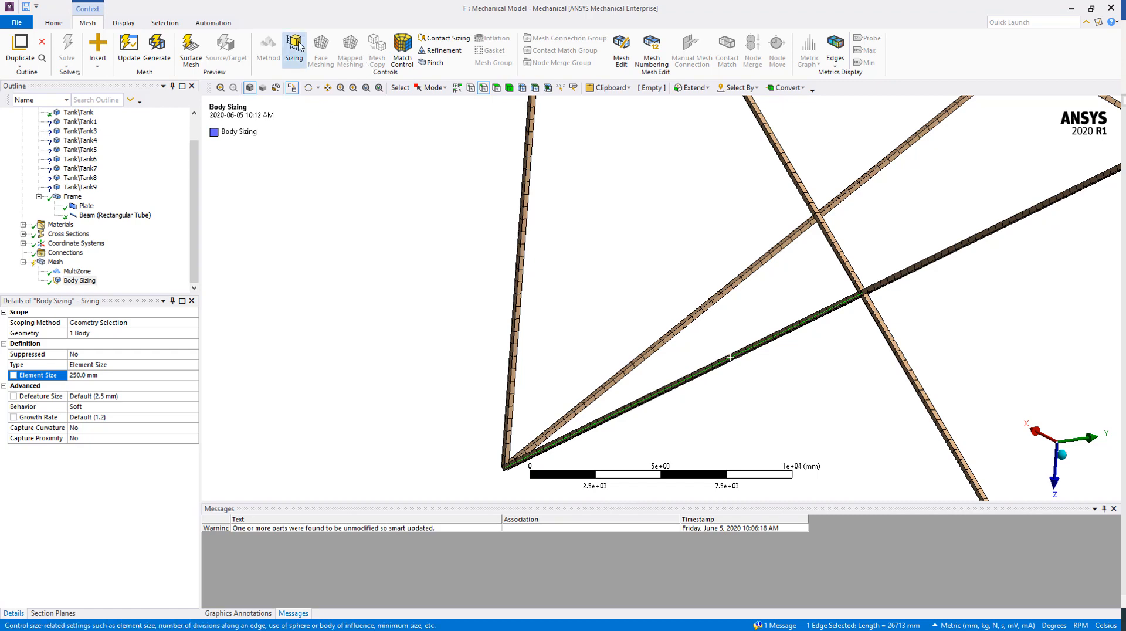
{"action": "left_click", "coordinate": [294, 48]}
{"action": "type", "text": "50"}
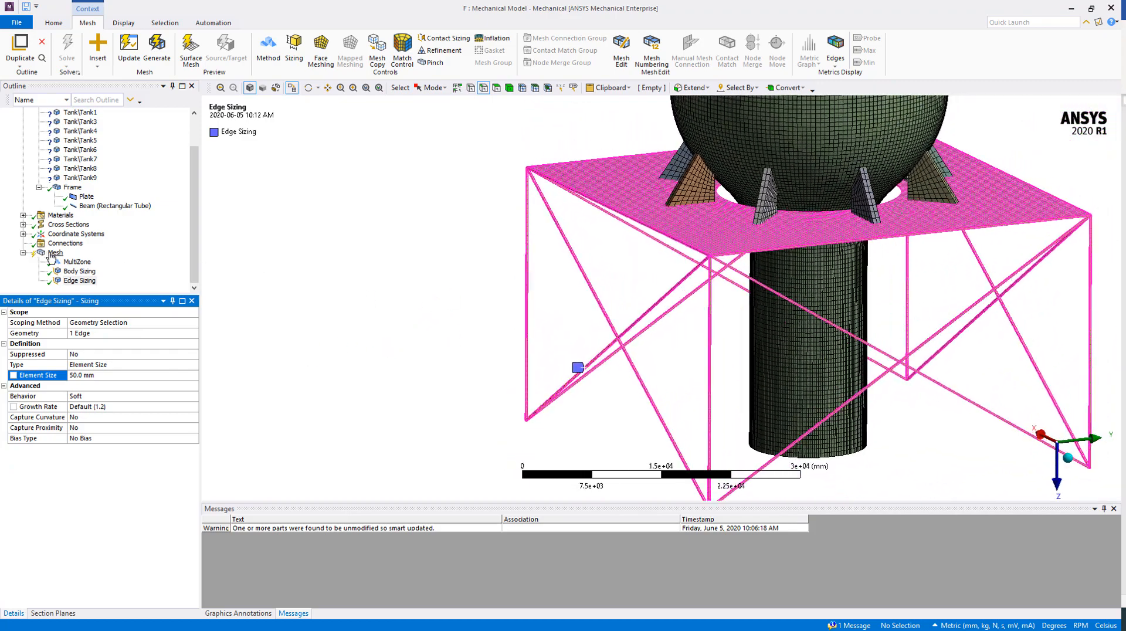
{"action": "left_click", "coordinate": [55, 253]}
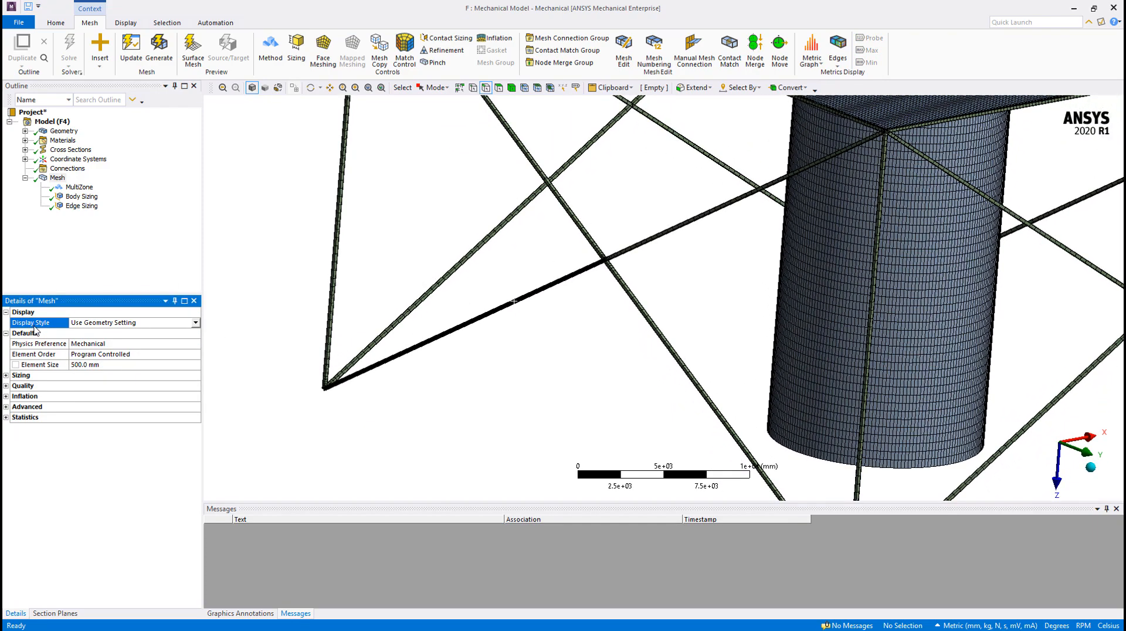
{"action": "mouse_move", "coordinate": [544, 244]}
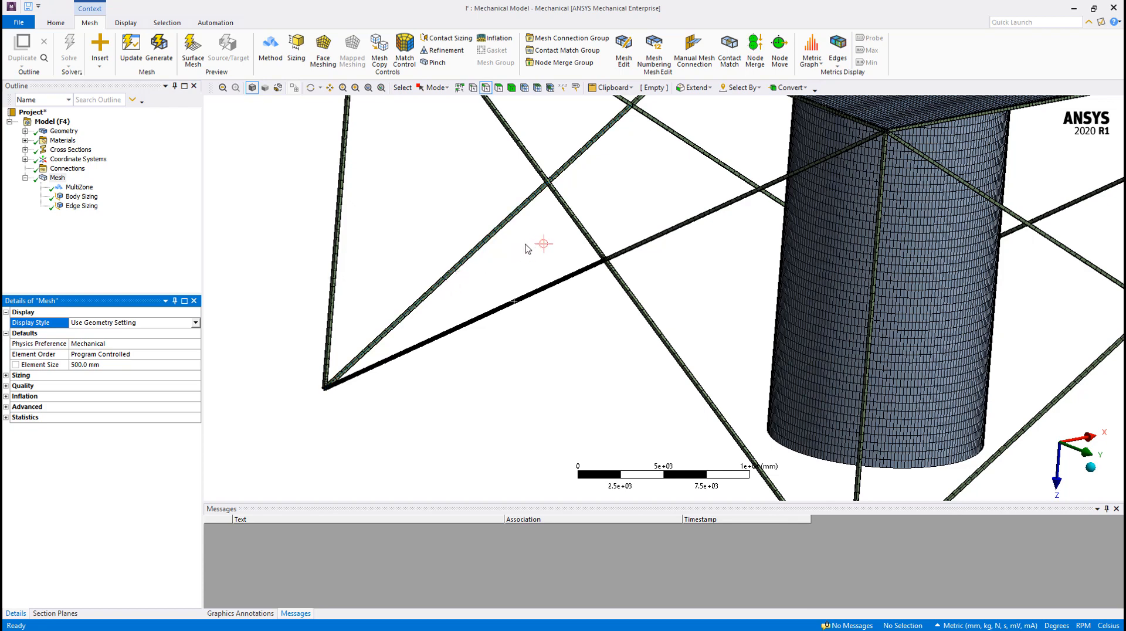
{"action": "mouse_move", "coordinate": [596, 250]}
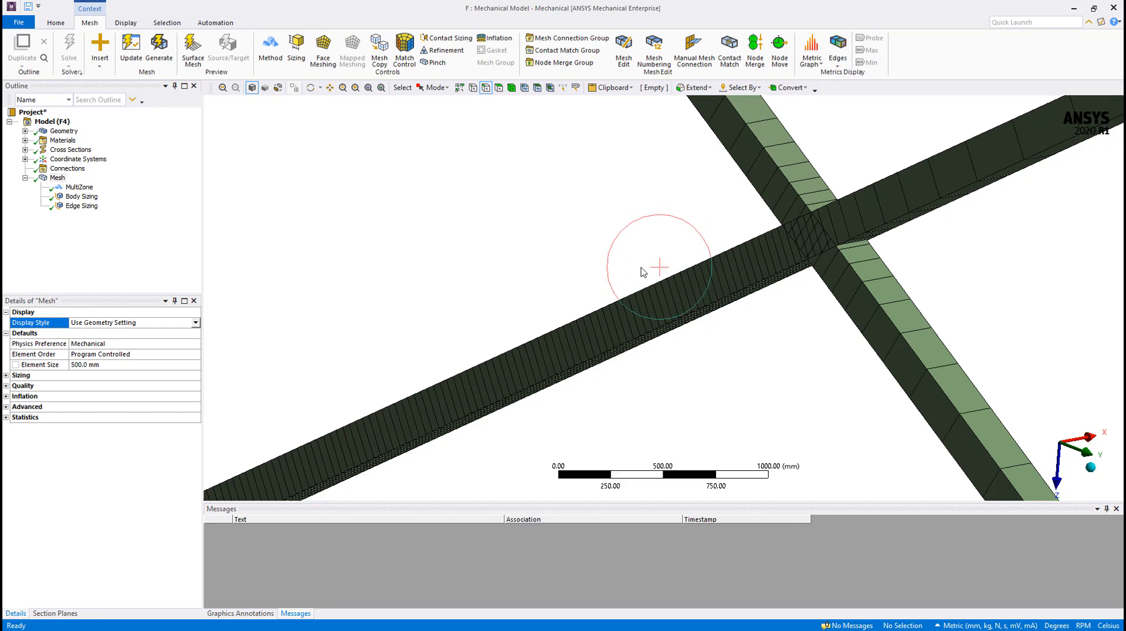
Zoom the view toward the lower frame beam corner
{"action": "scroll", "scroll_direction": "down", "scroll_amount": 3}
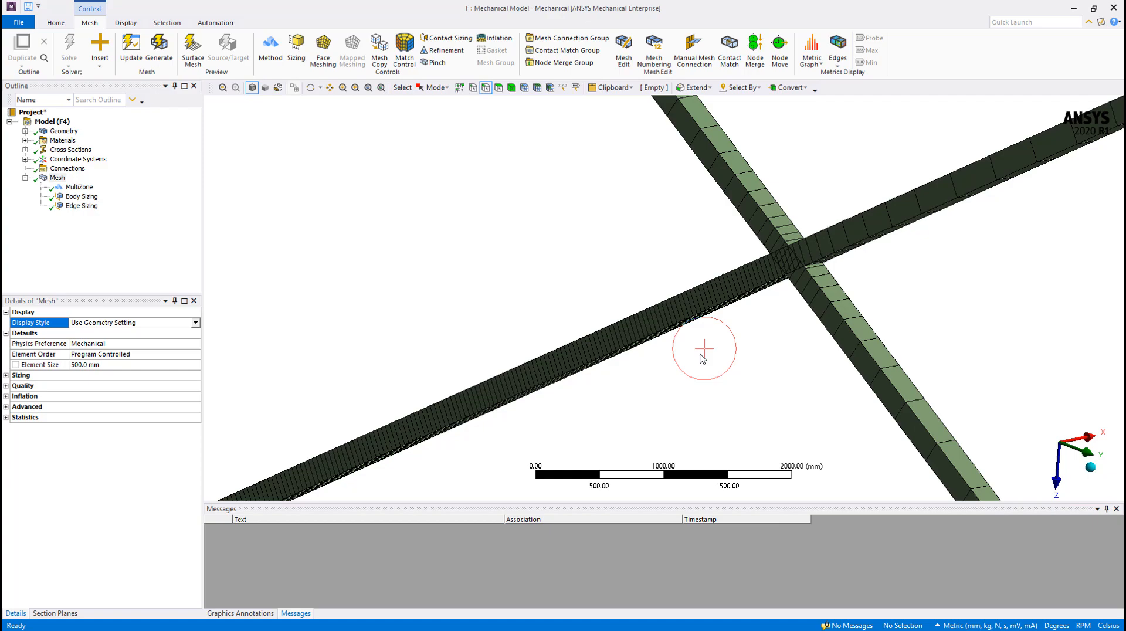
{"action": "scroll", "scroll_direction": "down", "scroll_amount": 3}
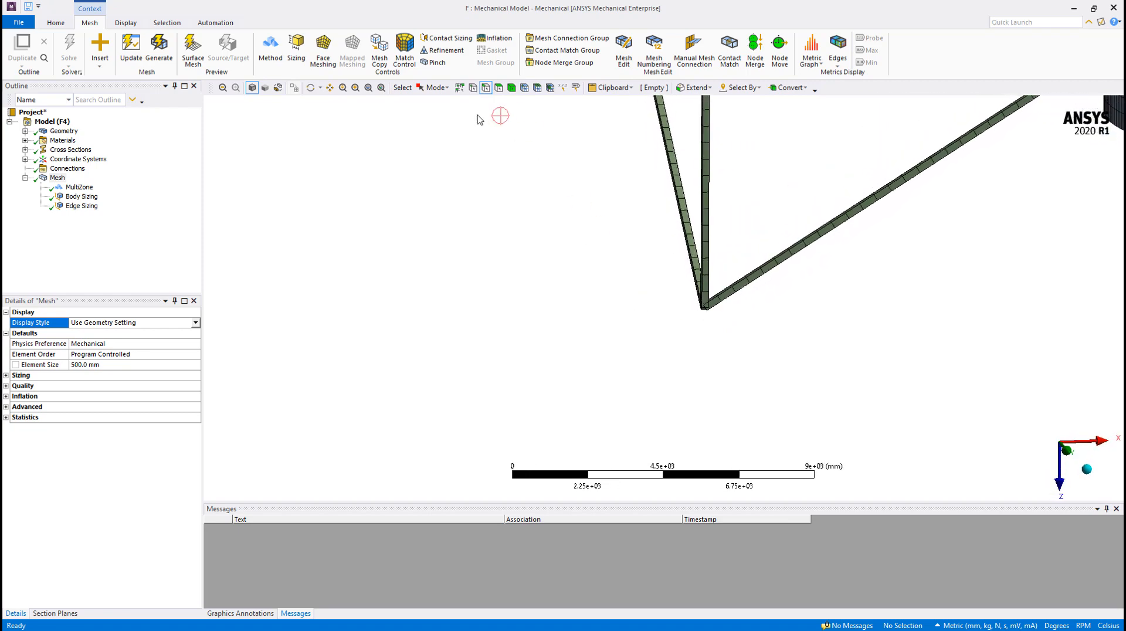
{"action": "mouse_move", "coordinate": [694, 293]}
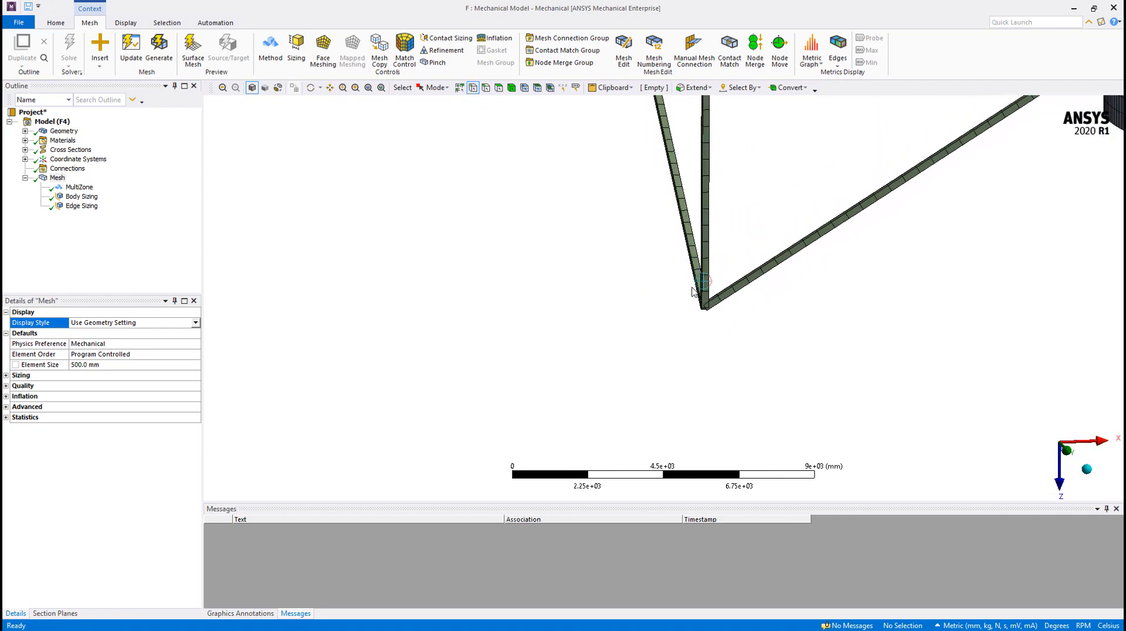
Select the vertex where the lower frame beams meet and view its actions
{"action": "left_click", "coordinate": [701, 305]}
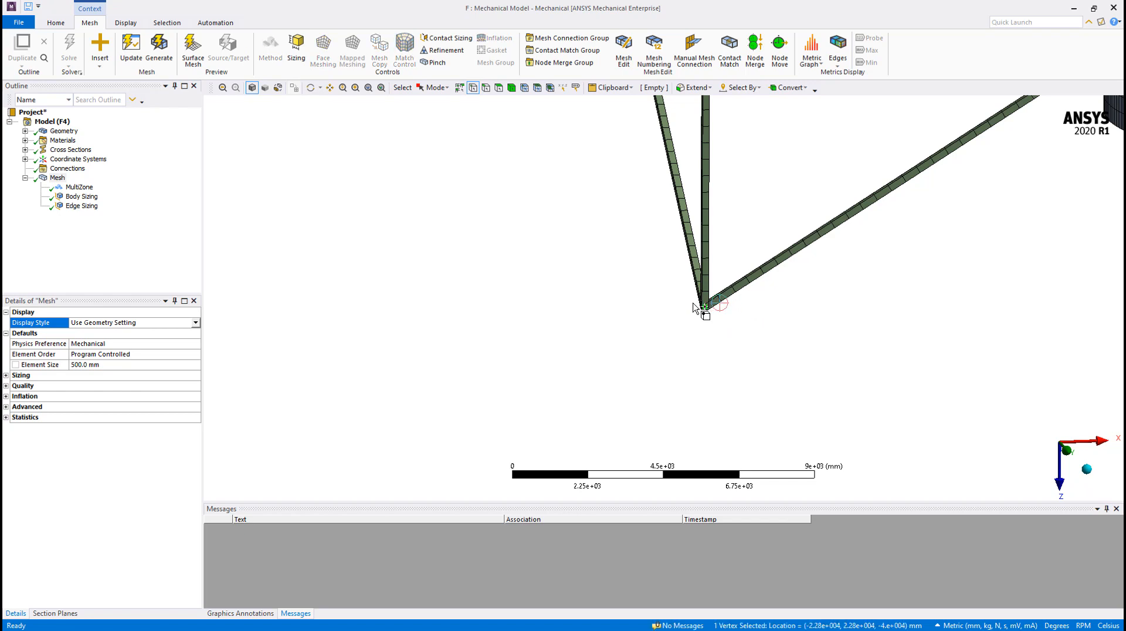
{"action": "right_click", "coordinate": [700, 305]}
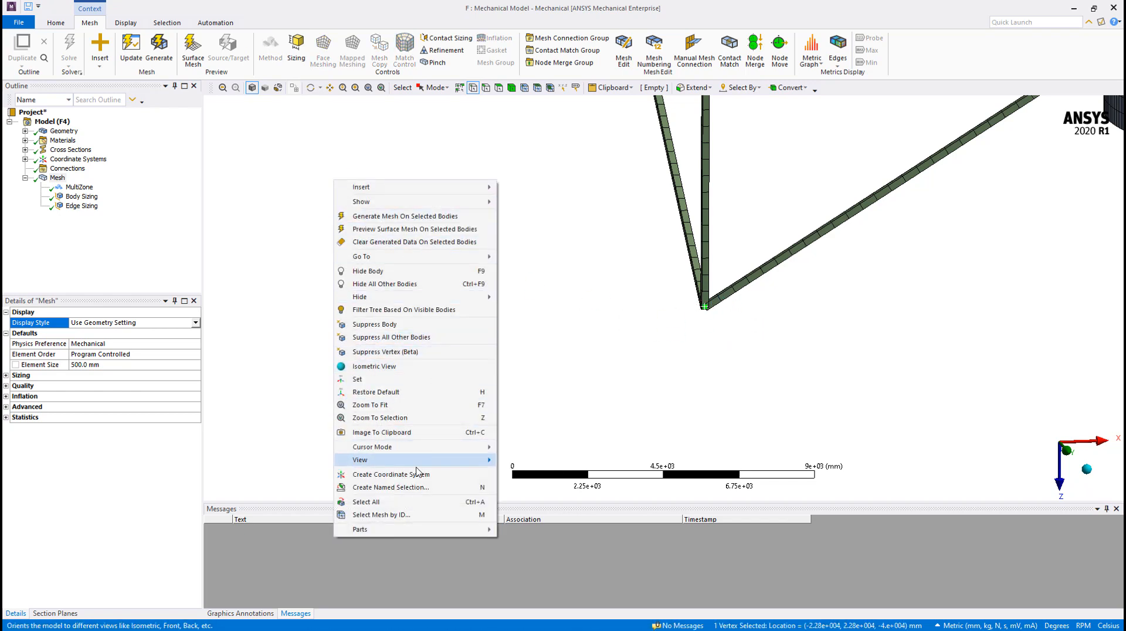
{"action": "mouse_move", "coordinate": [391, 474]}
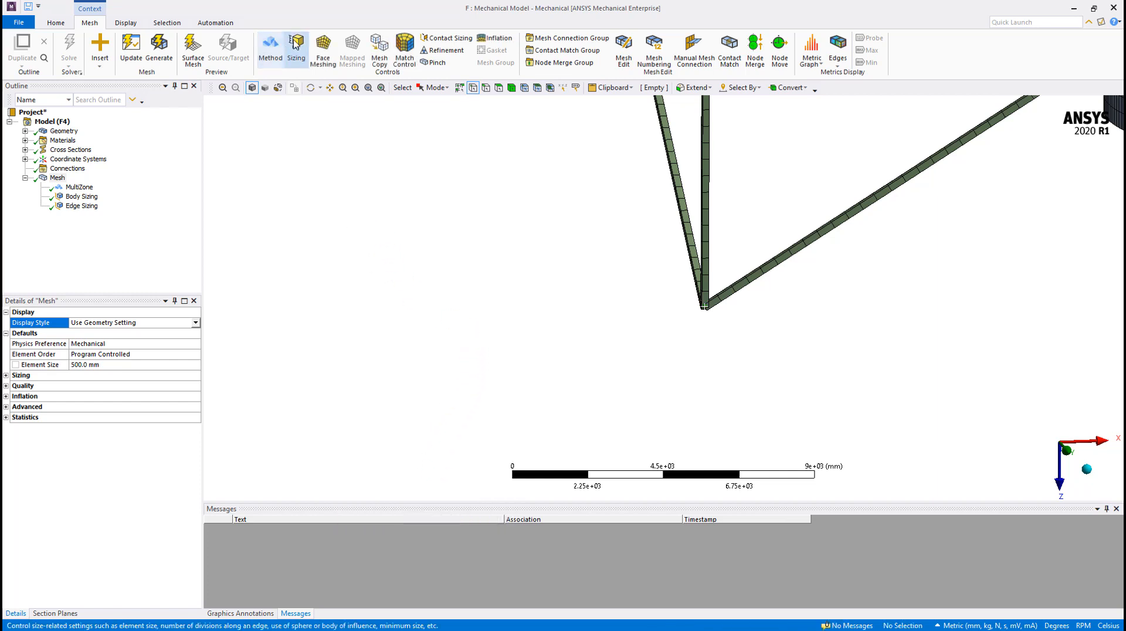
Add Edge Sizing 2 on the beam edges meeting at the corner
{"action": "left_click", "coordinate": [295, 50]}
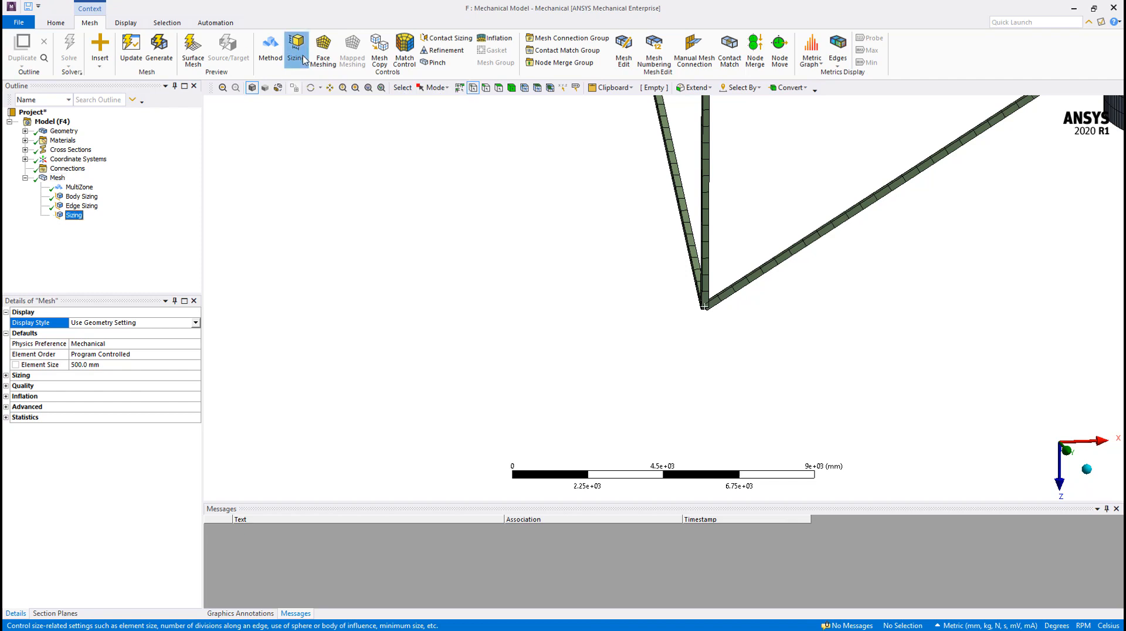
{"action": "left_click", "coordinate": [73, 216]}
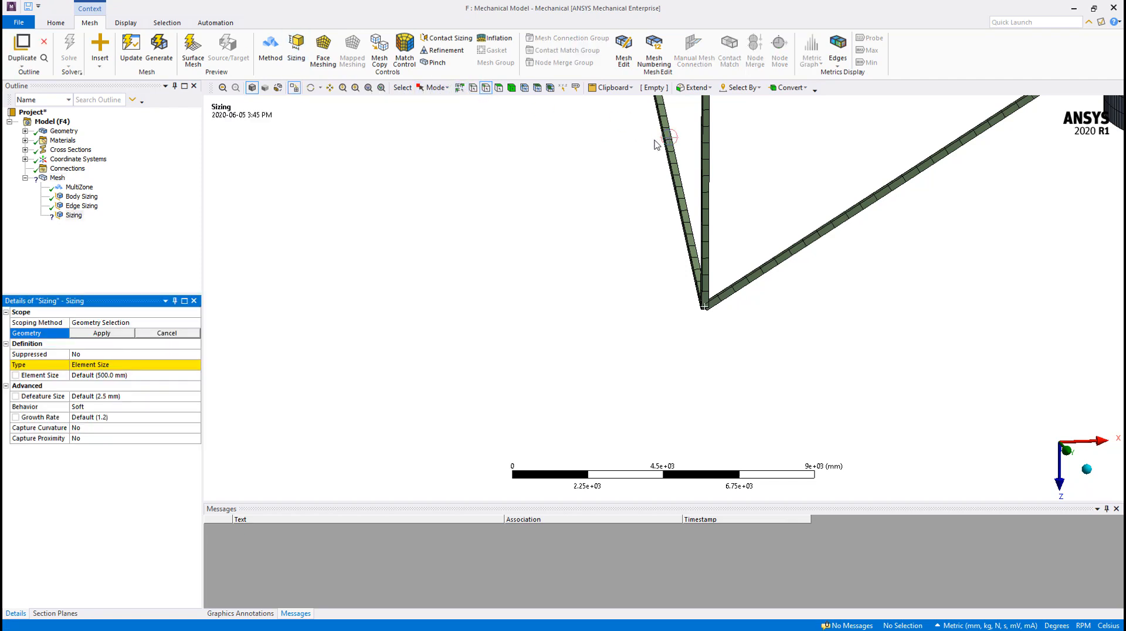
{"action": "left_click", "coordinate": [706, 230]}
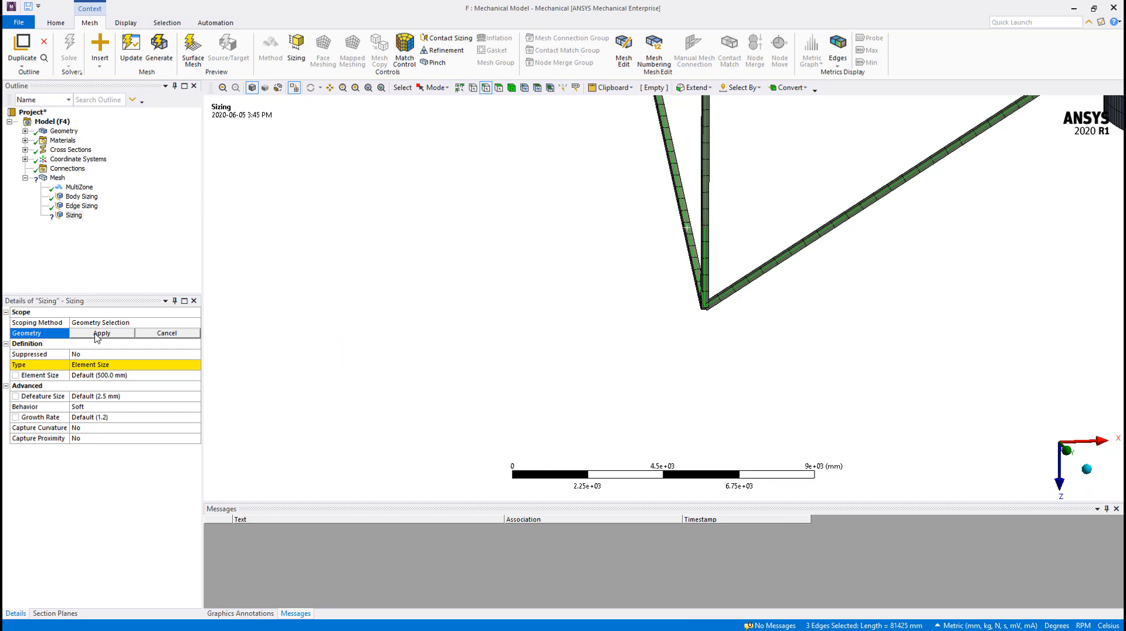
{"action": "left_click", "coordinate": [102, 333]}
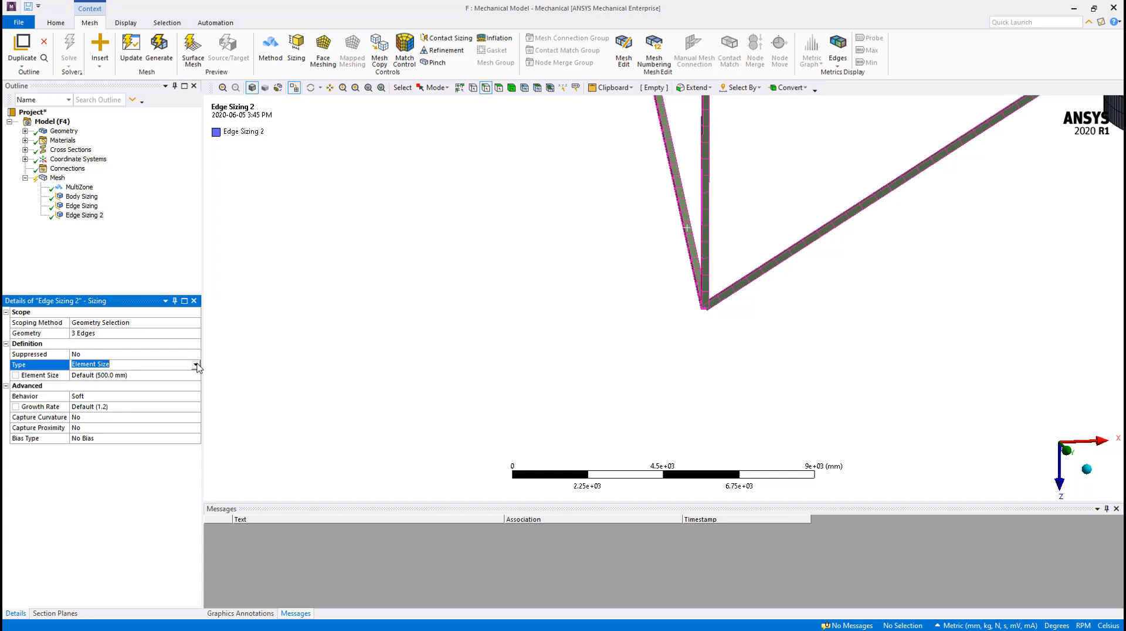
Make it a 3000 mm sphere of influence on the corner coordinate system, 10 mm elements
{"action": "left_click", "coordinate": [194, 364]}
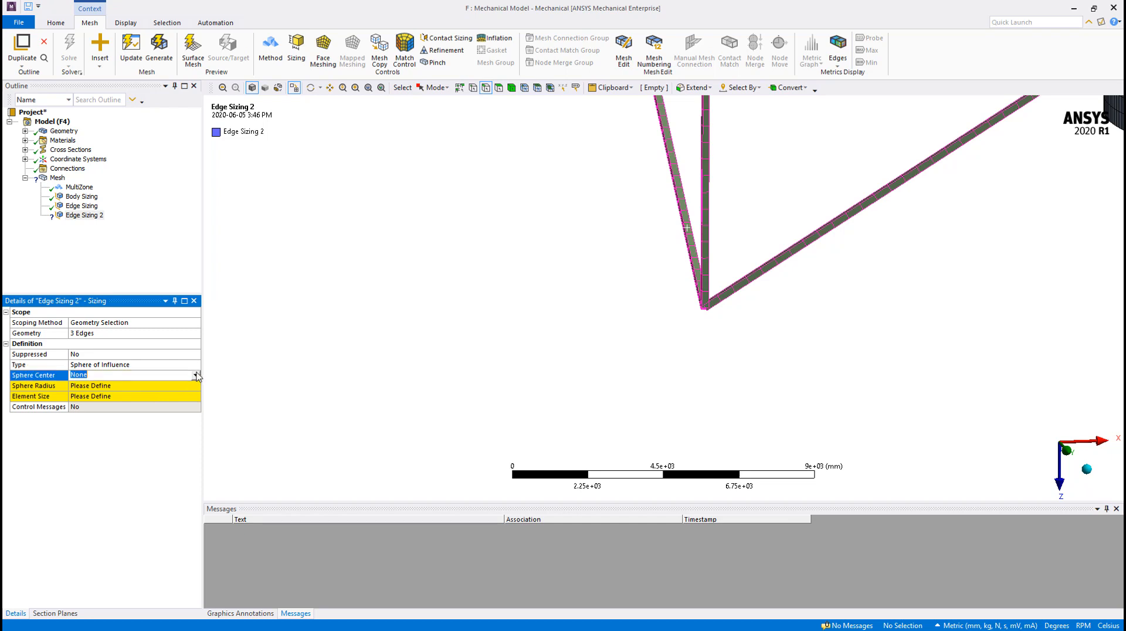
{"action": "left_click", "coordinate": [194, 374]}
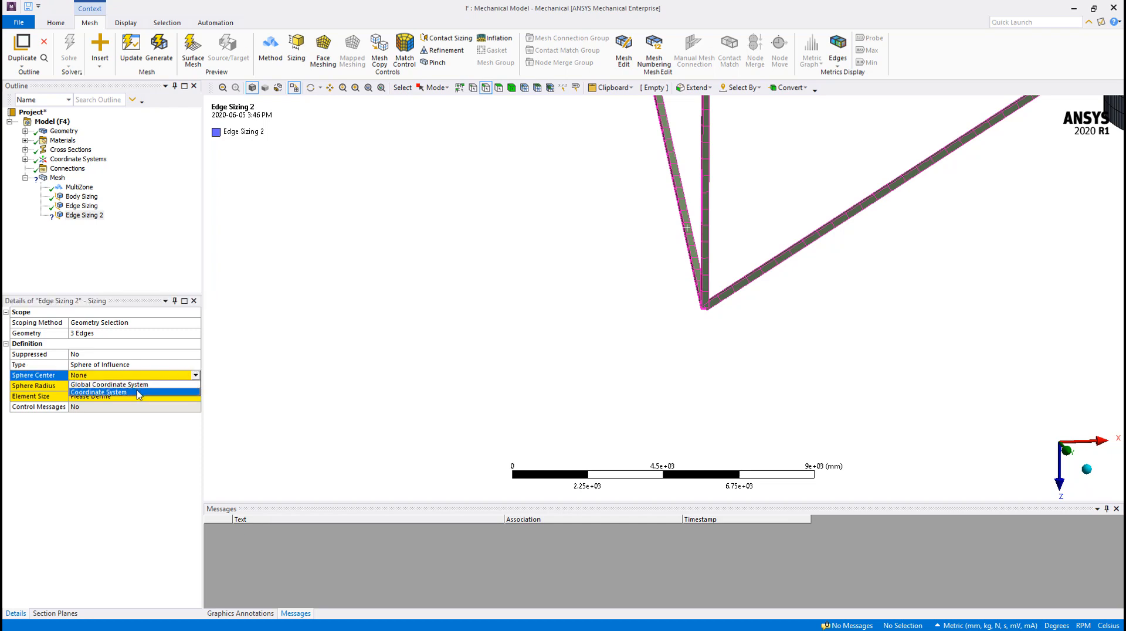
{"action": "left_click", "coordinate": [108, 392]}
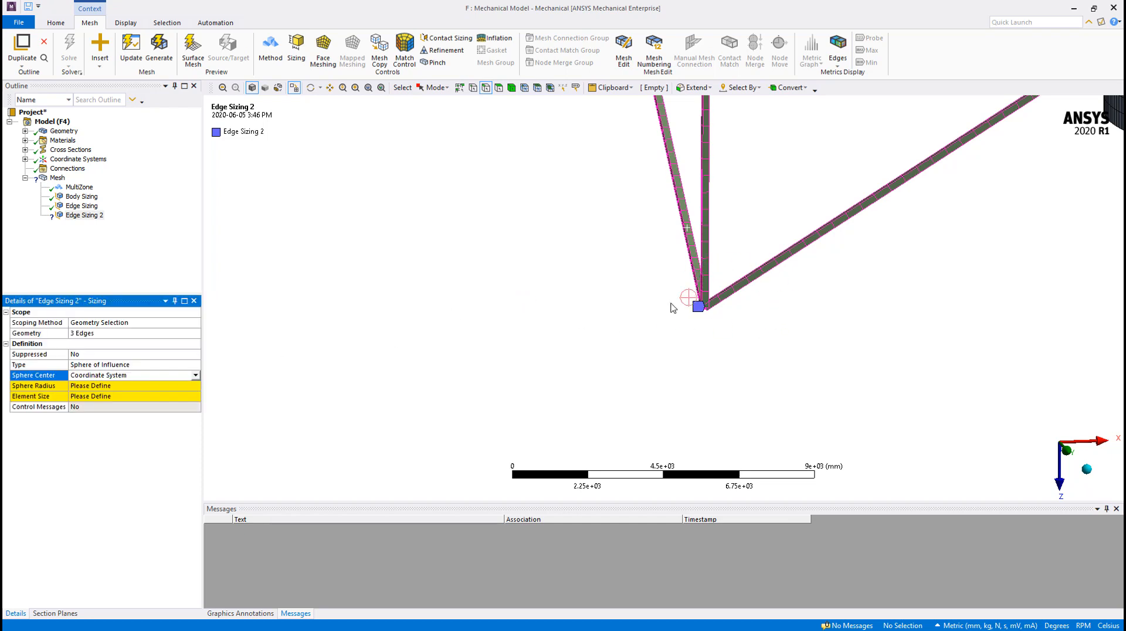
{"action": "mouse_move", "coordinate": [141, 395]}
{"action": "type", "text": "3000"}
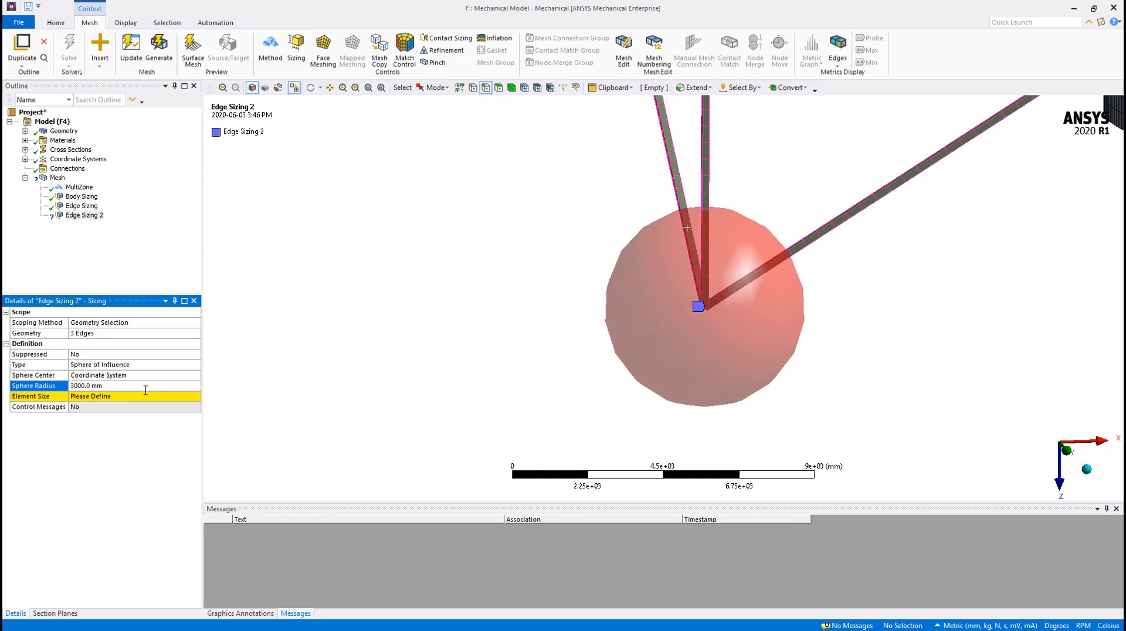
{"action": "left_click", "coordinate": [133, 395]}
{"action": "type", "text": "10"}
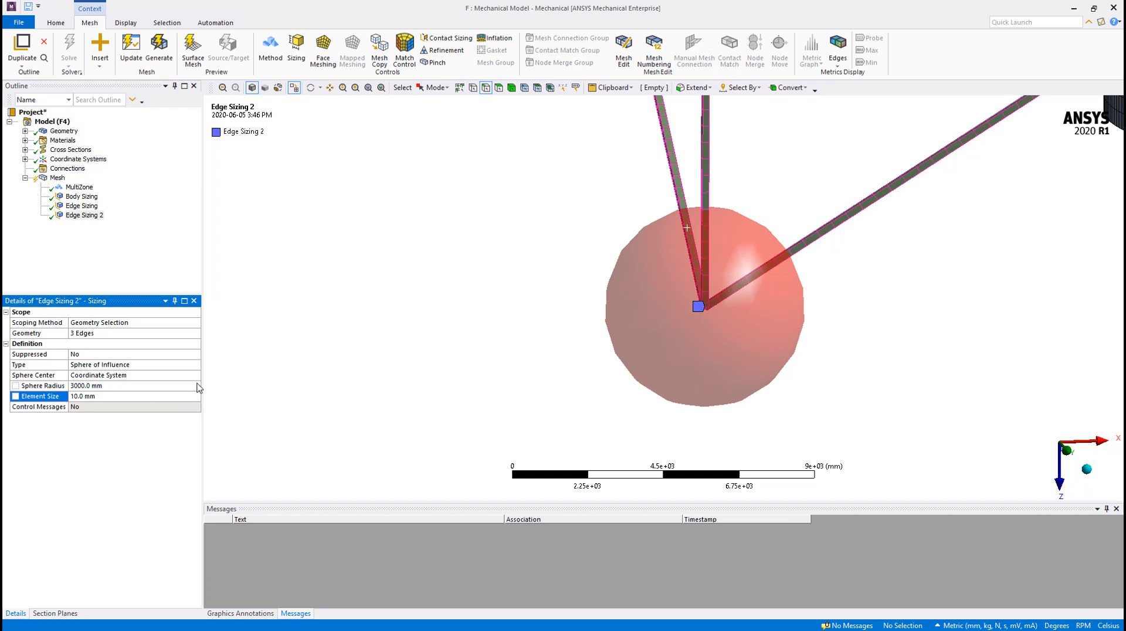
{"action": "right_click", "coordinate": [57, 177]}
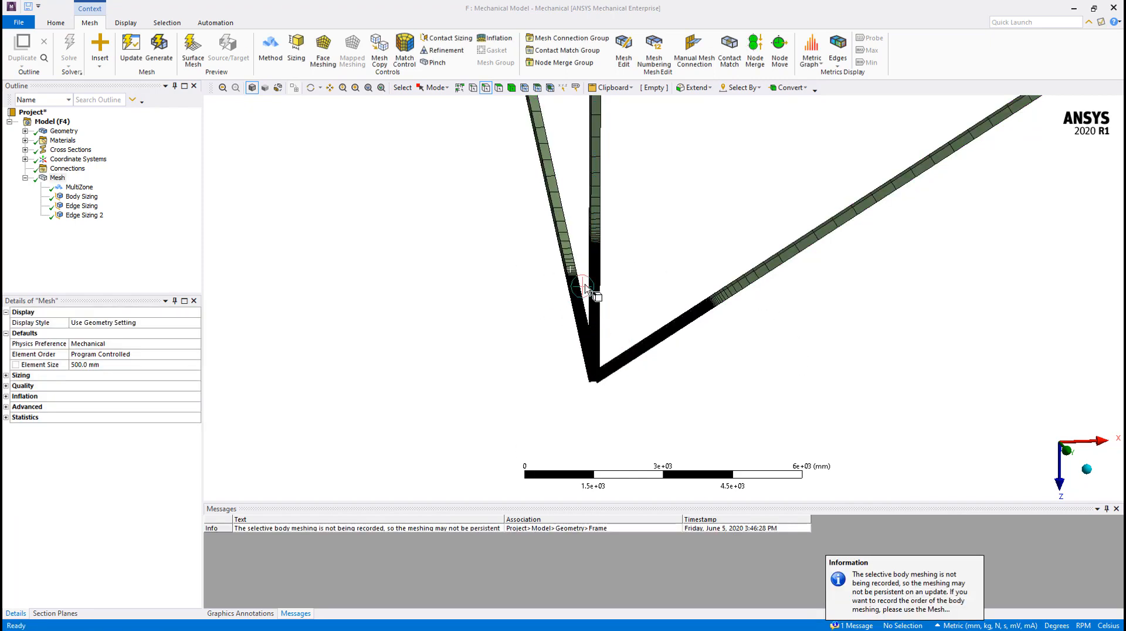
{"action": "mouse_move", "coordinate": [575, 359]}
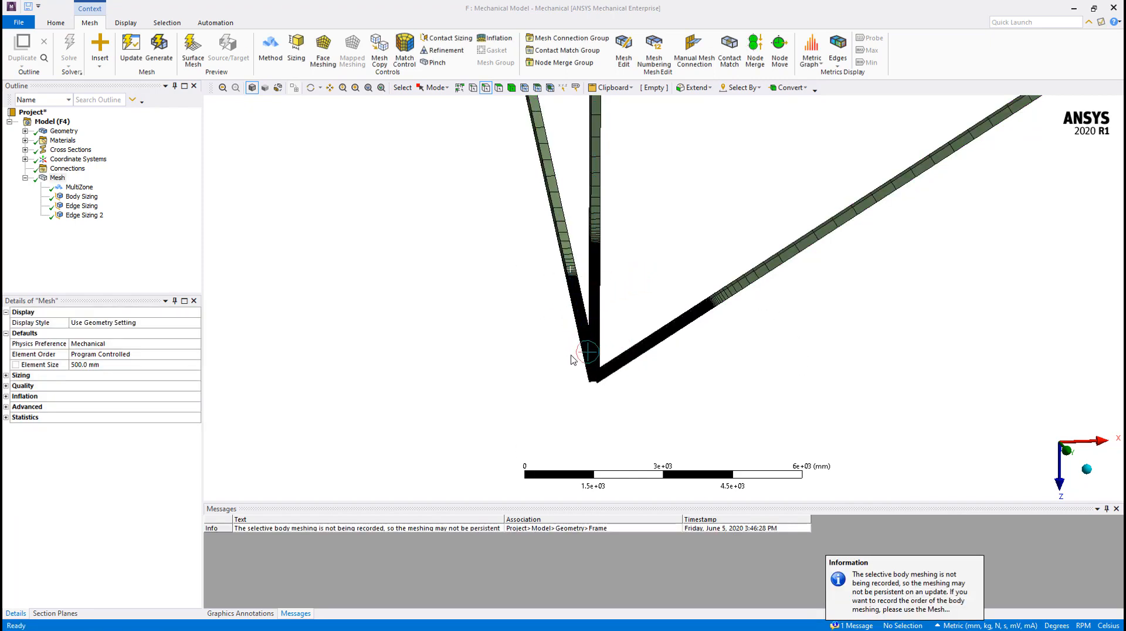
Zoom in on the densely refined mesh around the beam corner
{"action": "scroll", "scroll_direction": "up", "scroll_amount": 3}
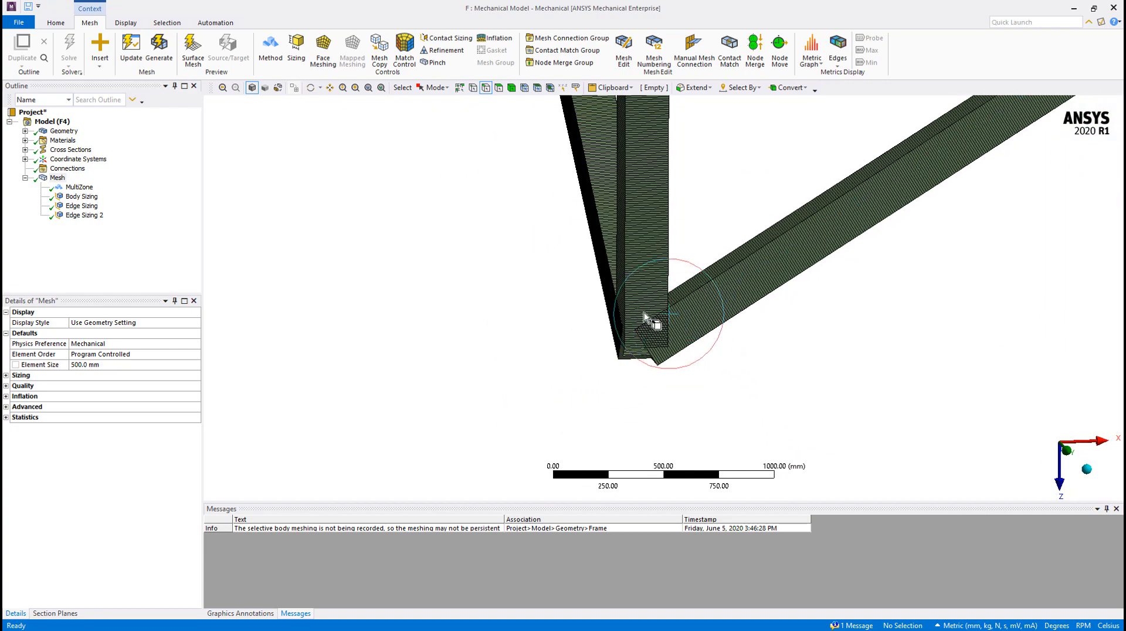
{"action": "left_click", "coordinate": [126, 23]}
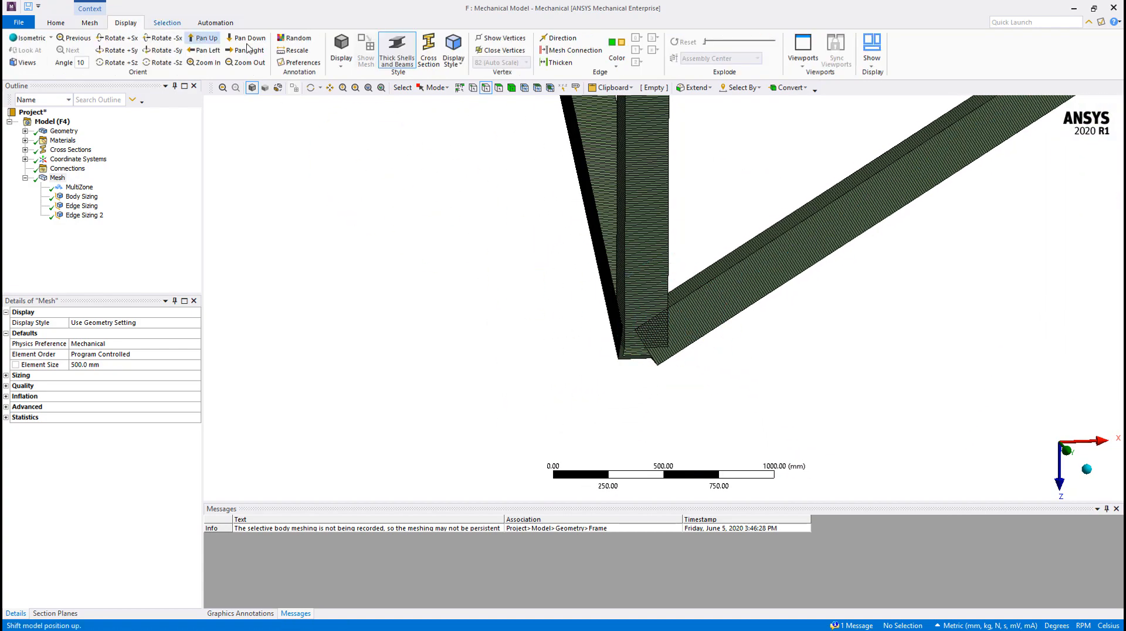
{"action": "mouse_move", "coordinate": [396, 51]}
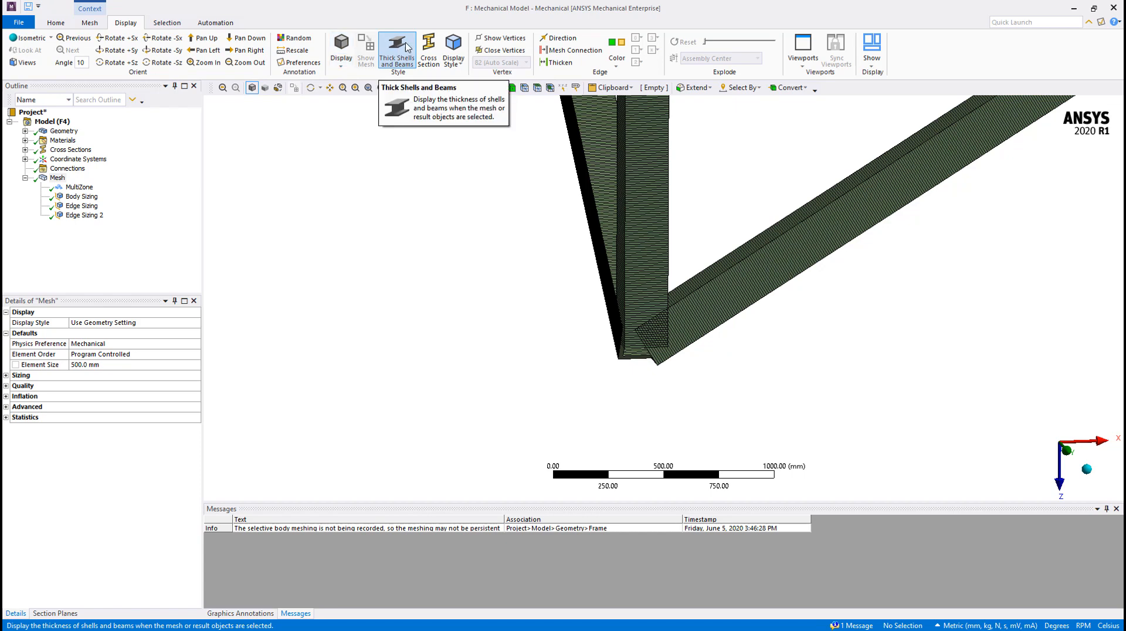
Toggle Thick Shells and Beams to inspect beam nodes, then expand Geometry
{"action": "left_click", "coordinate": [396, 50]}
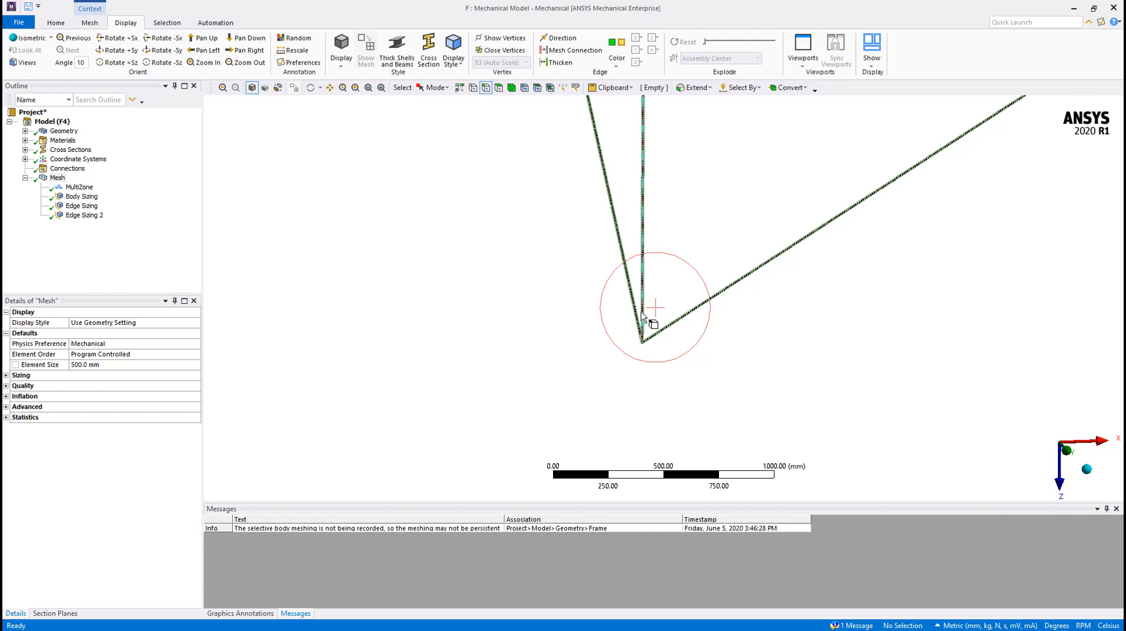
{"action": "scroll", "scroll_direction": "up", "scroll_amount": 3}
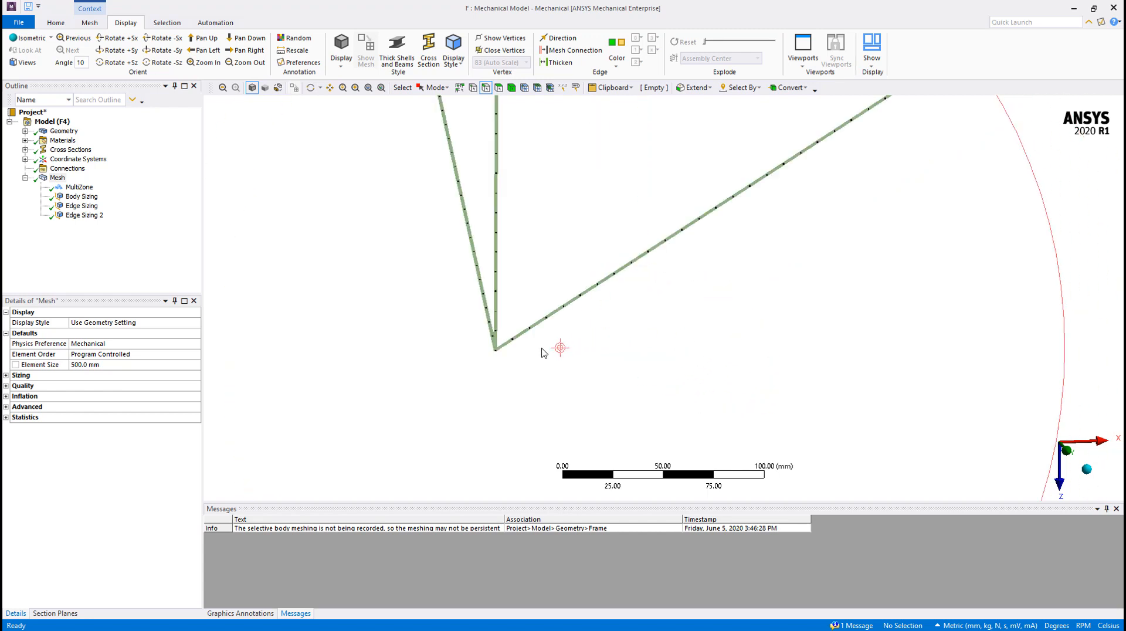
{"action": "mouse_move", "coordinate": [624, 302]}
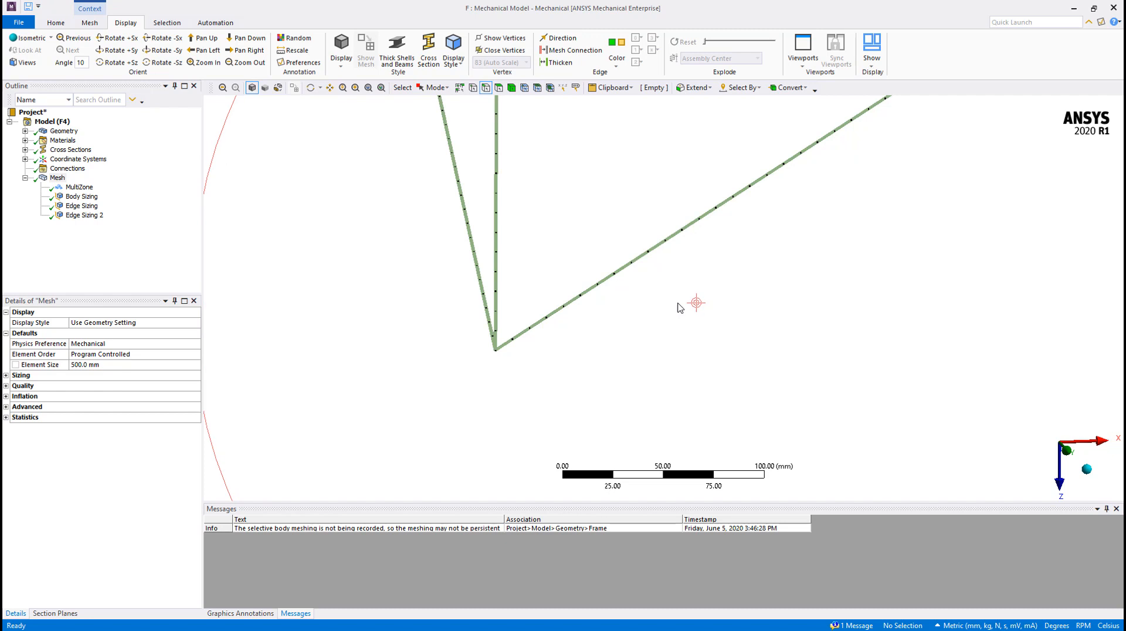
{"action": "mouse_move", "coordinate": [396, 50]}
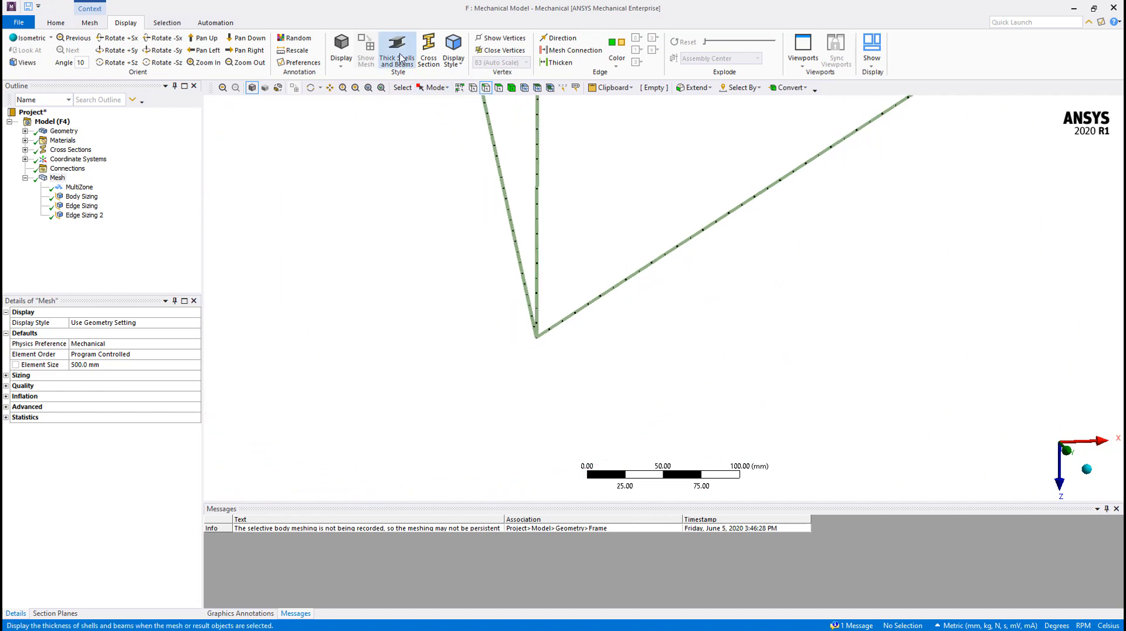
{"action": "mouse_move", "coordinate": [396, 50]}
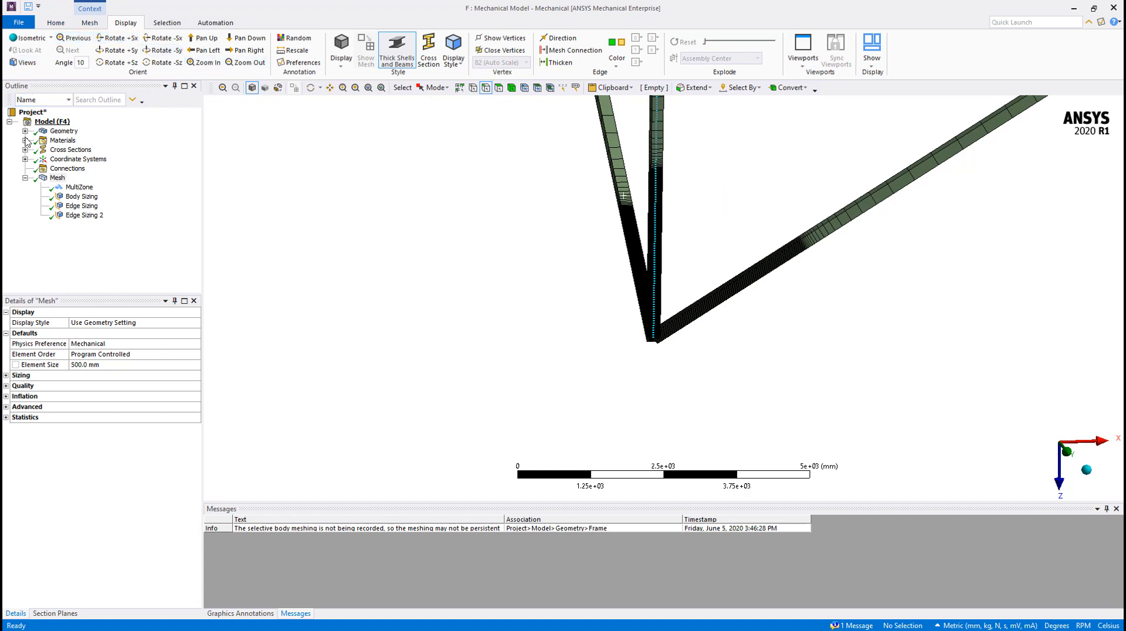
{"action": "left_click", "coordinate": [25, 131]}
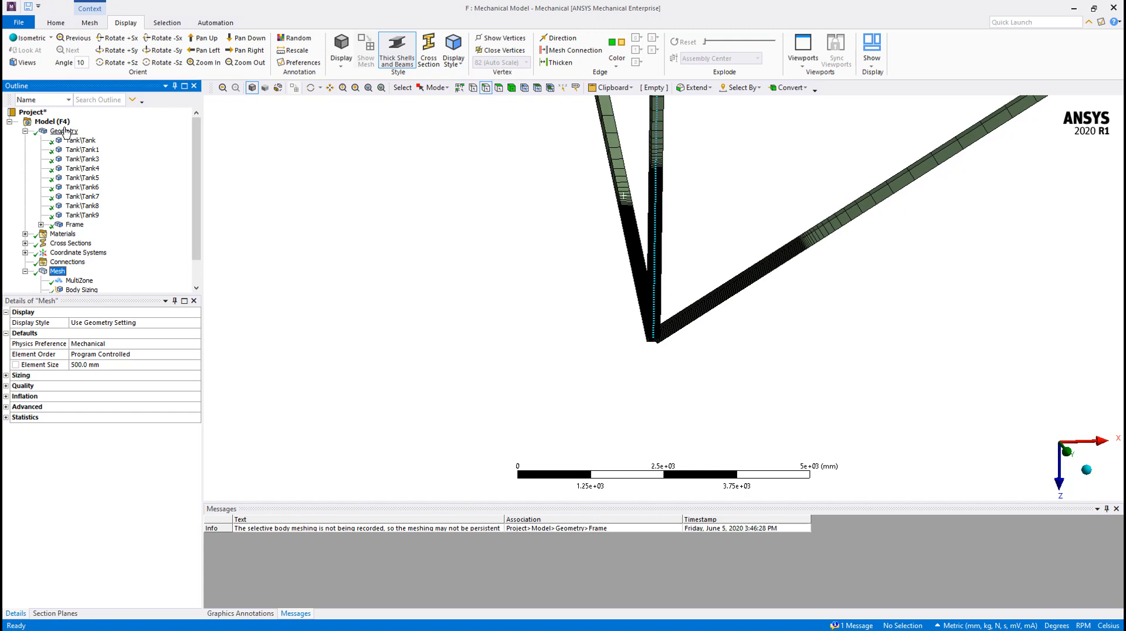
Inspect the Frame's Rectangular Tube beam body, keep Model Type as Beam, expand Cross Sections
{"action": "left_click", "coordinate": [63, 131]}
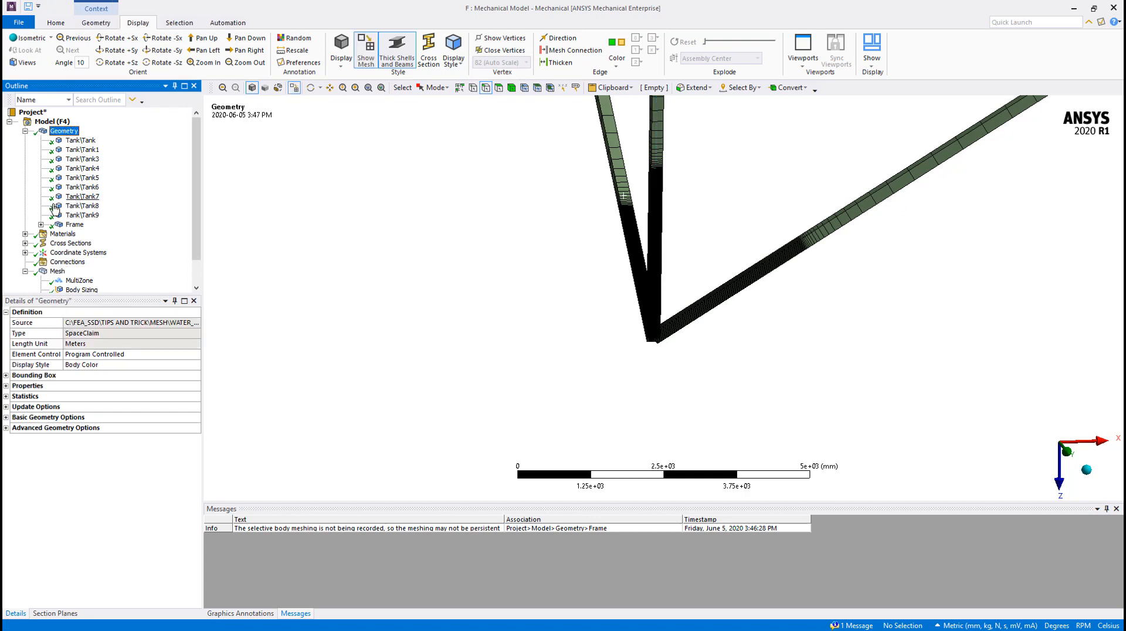
{"action": "left_click", "coordinate": [41, 224]}
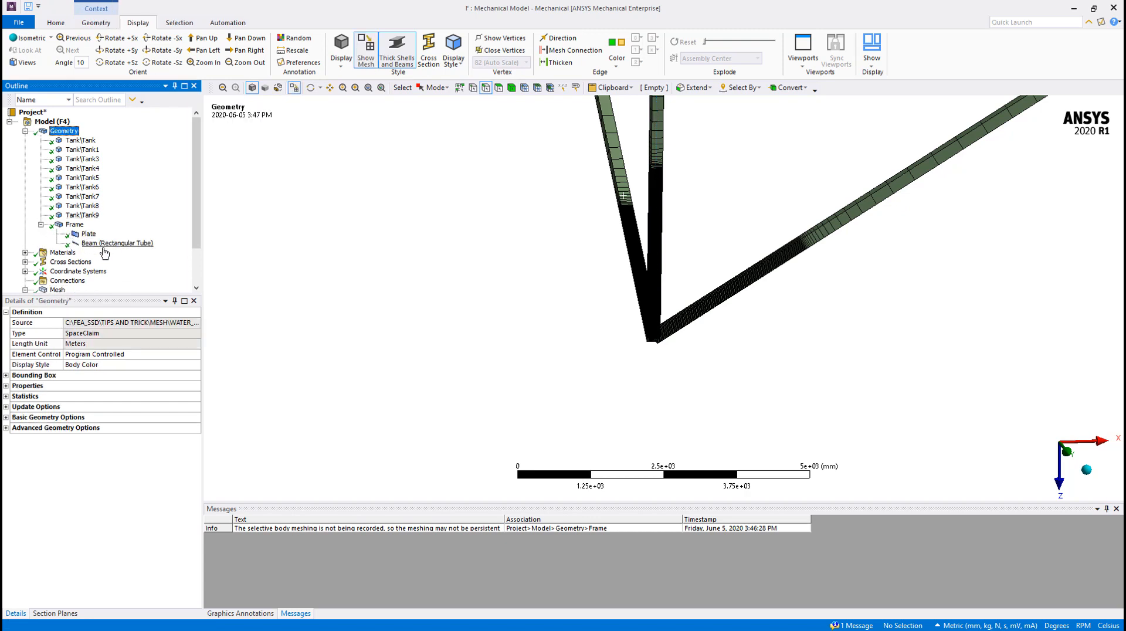
{"action": "left_click", "coordinate": [118, 242]}
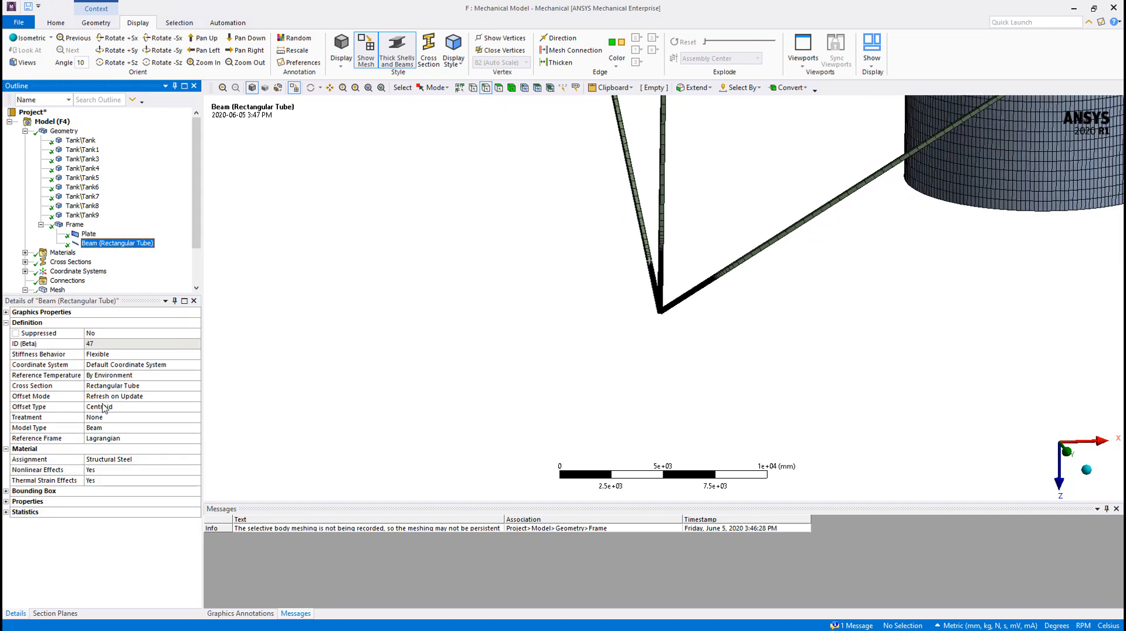
{"action": "mouse_move", "coordinate": [47, 434]}
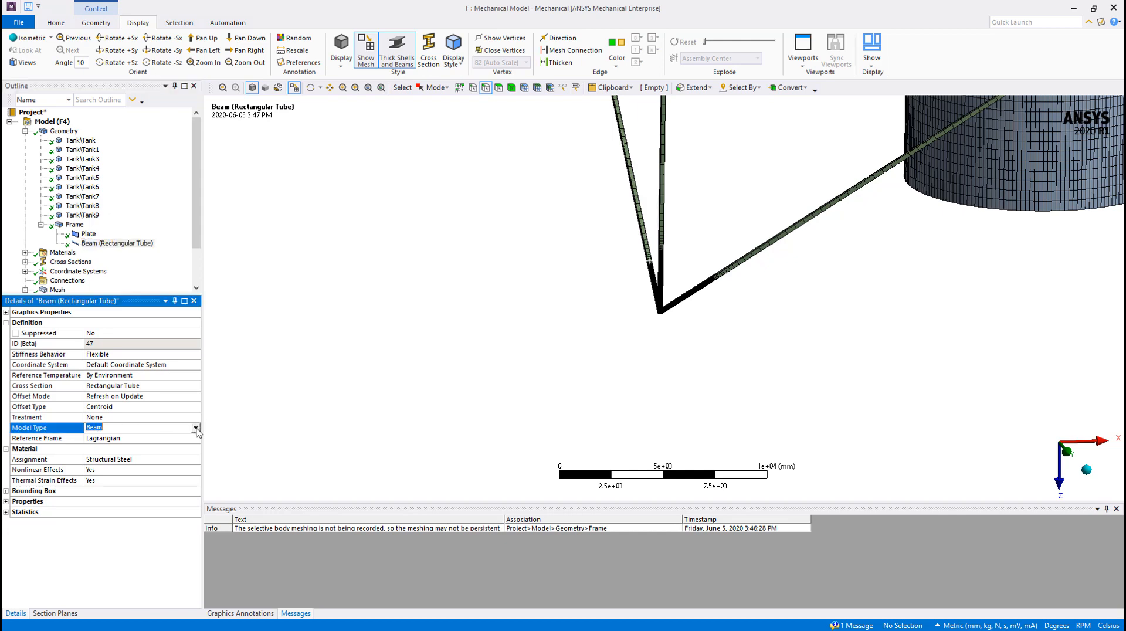
{"action": "left_click", "coordinate": [195, 427]}
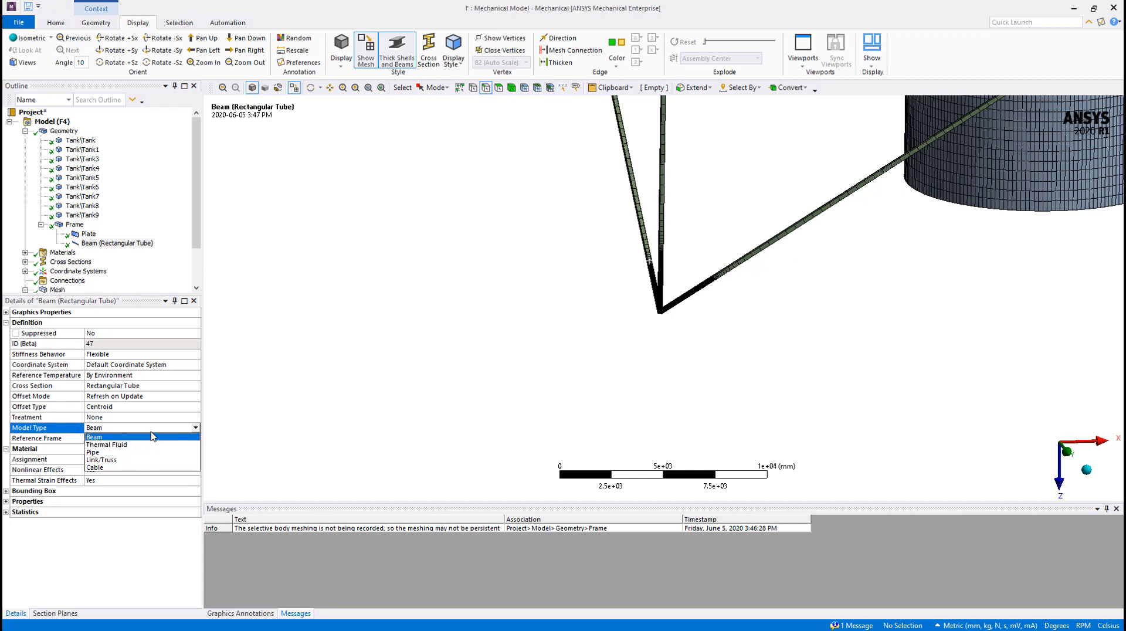
{"action": "mouse_move", "coordinate": [138, 438]}
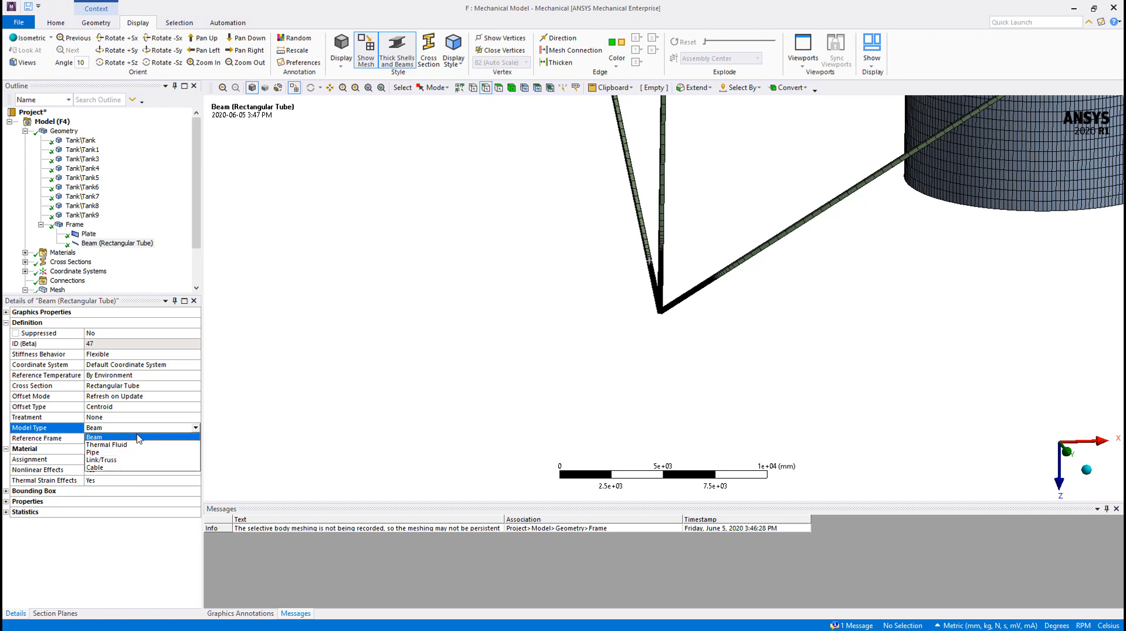
{"action": "mouse_move", "coordinate": [116, 418]}
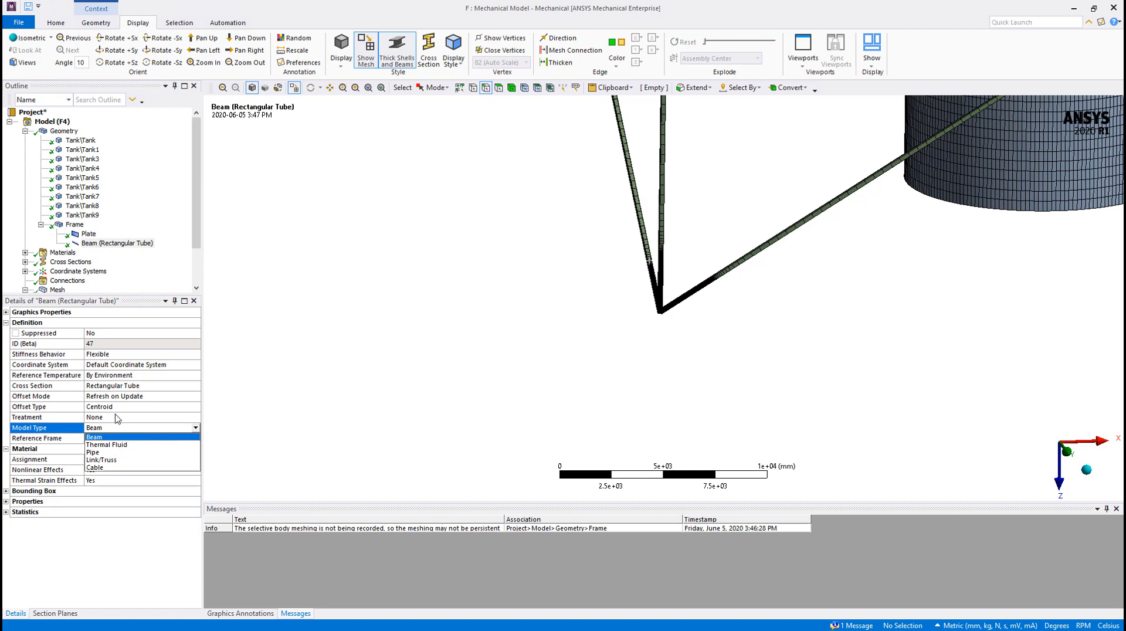
{"action": "left_click", "coordinate": [93, 427]}
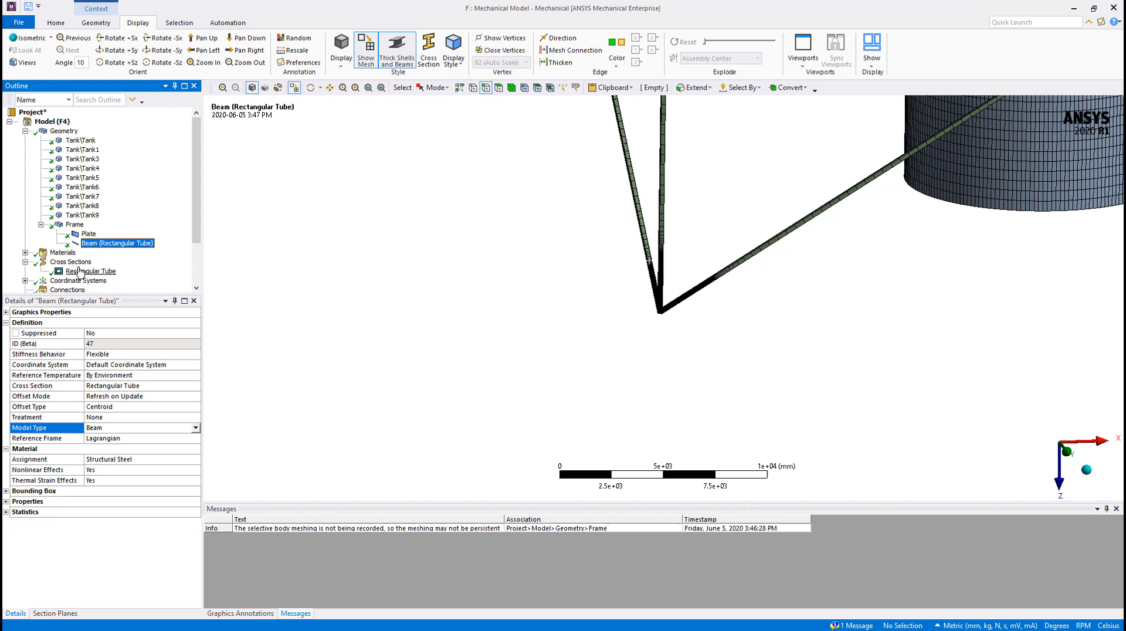
{"action": "left_click", "coordinate": [92, 270]}
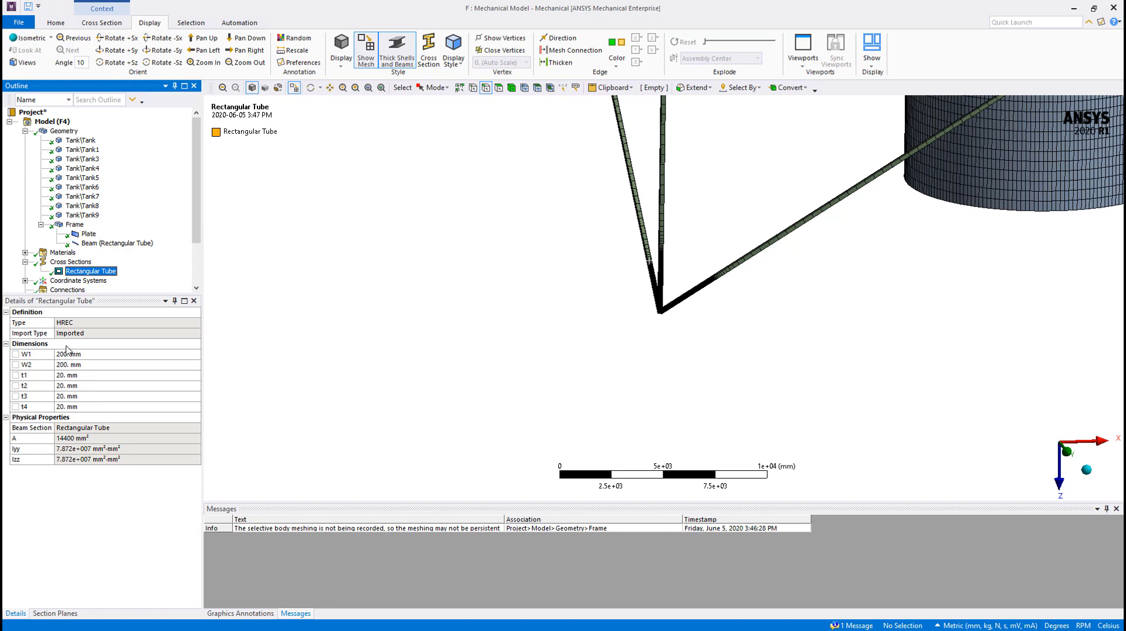
{"action": "mouse_move", "coordinate": [12, 457]}
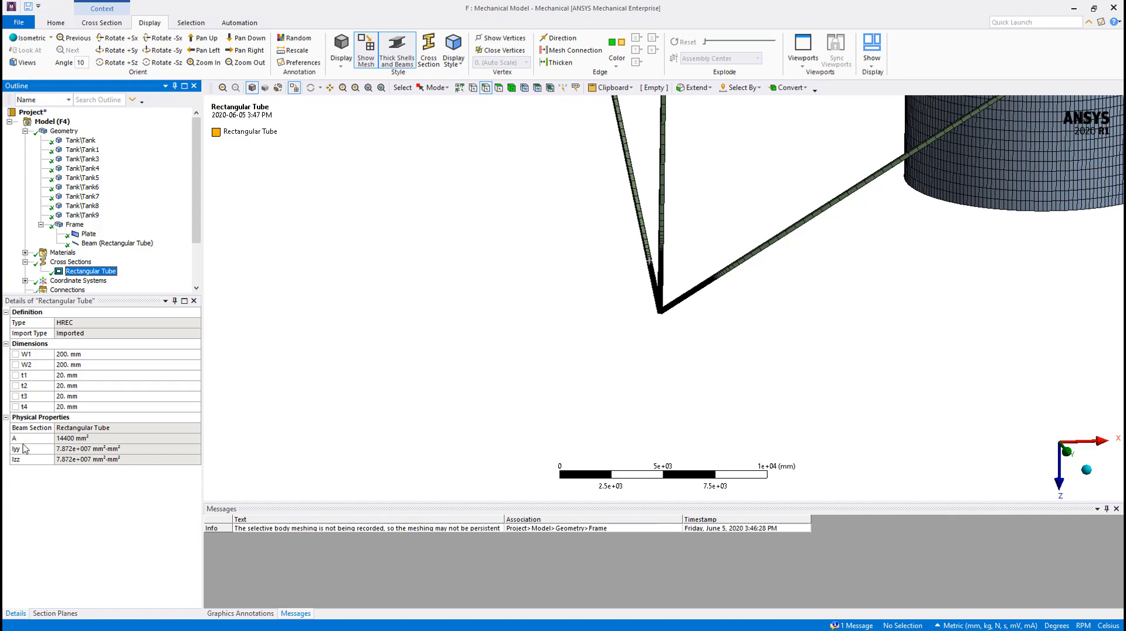
Select the Plate body to view its 200 mm shell thickness and steel material
{"action": "left_click", "coordinate": [88, 233]}
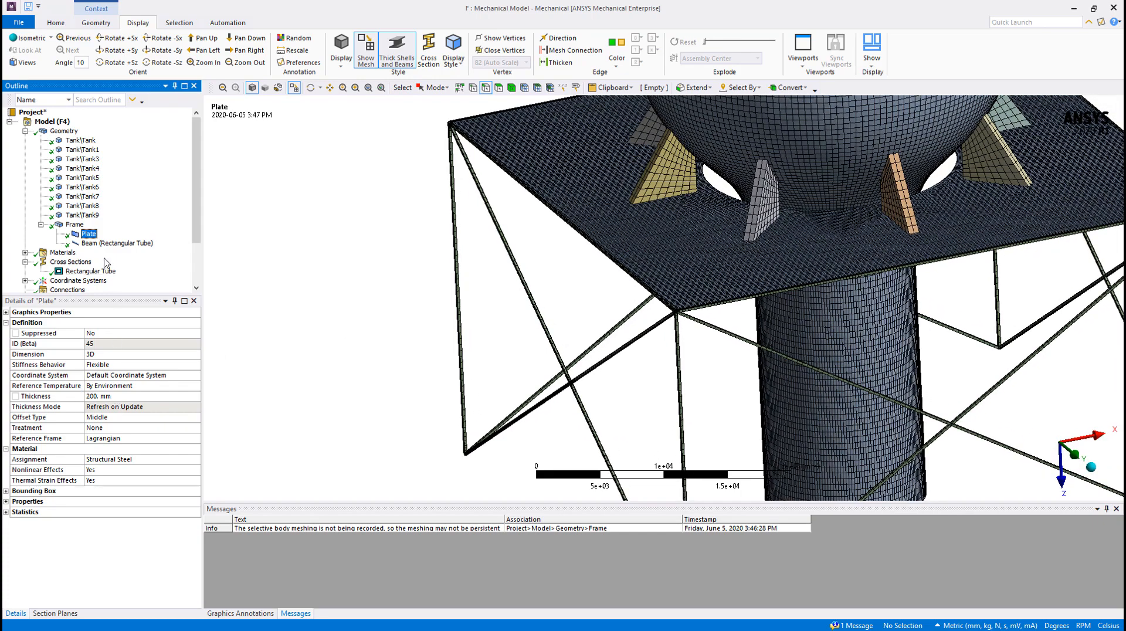
{"action": "mouse_move", "coordinate": [89, 271]}
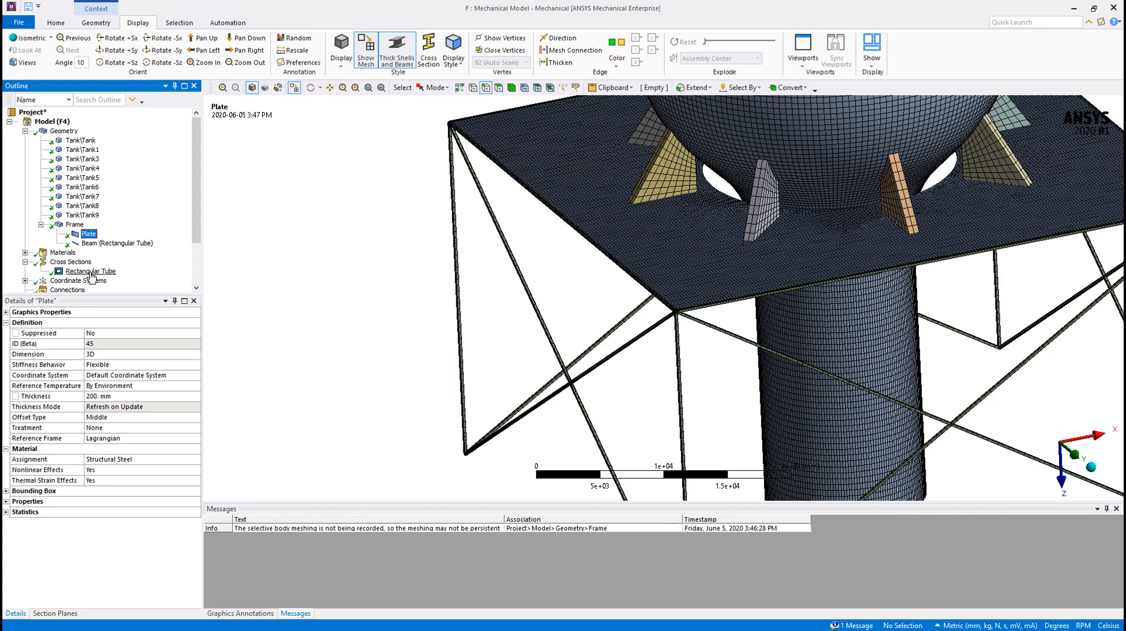
{"action": "mouse_move", "coordinate": [70, 262]}
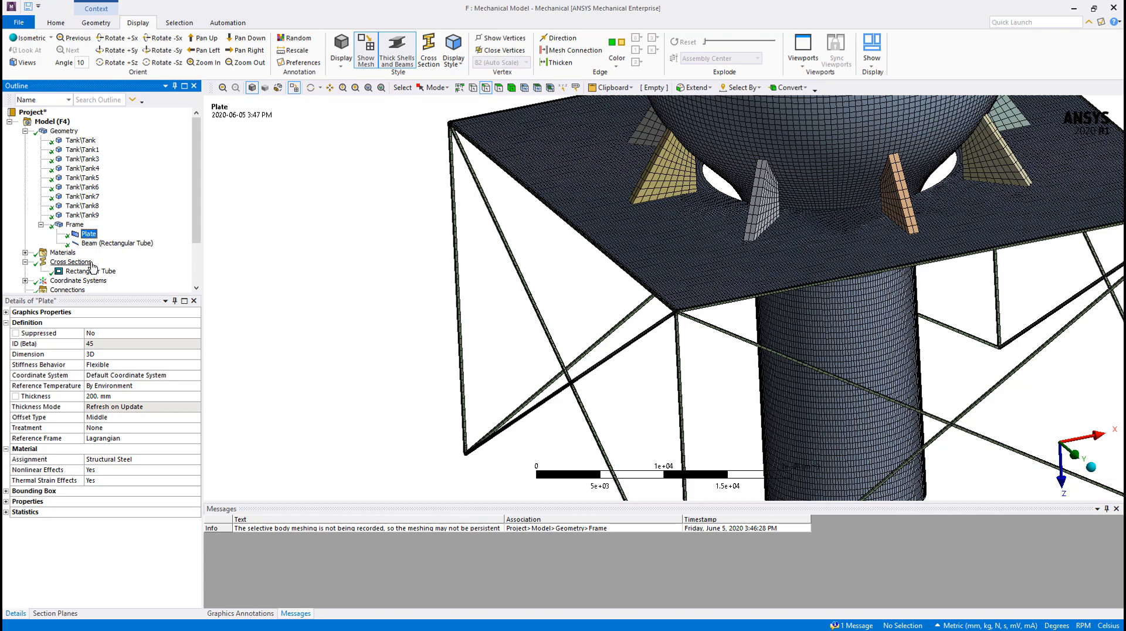